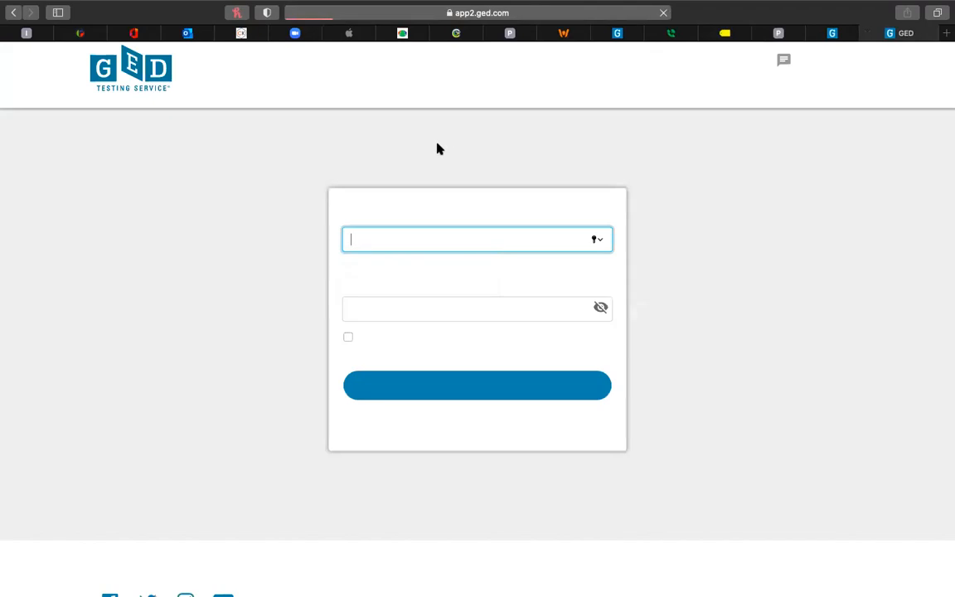
# Sign in to the GED Testing Service portal with the saved autofill login
pyautogui.click(472, 239)
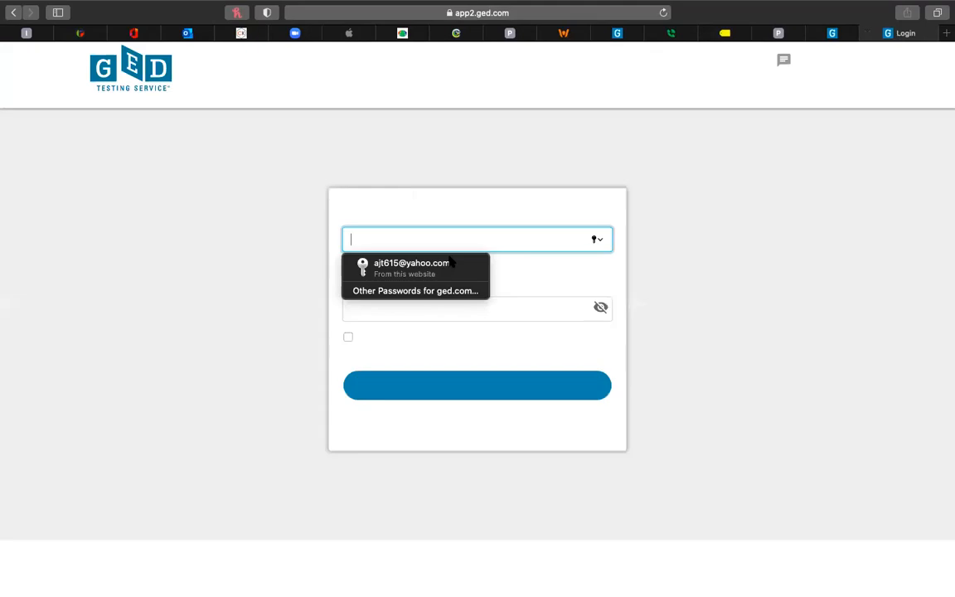
pyautogui.click(412, 267)
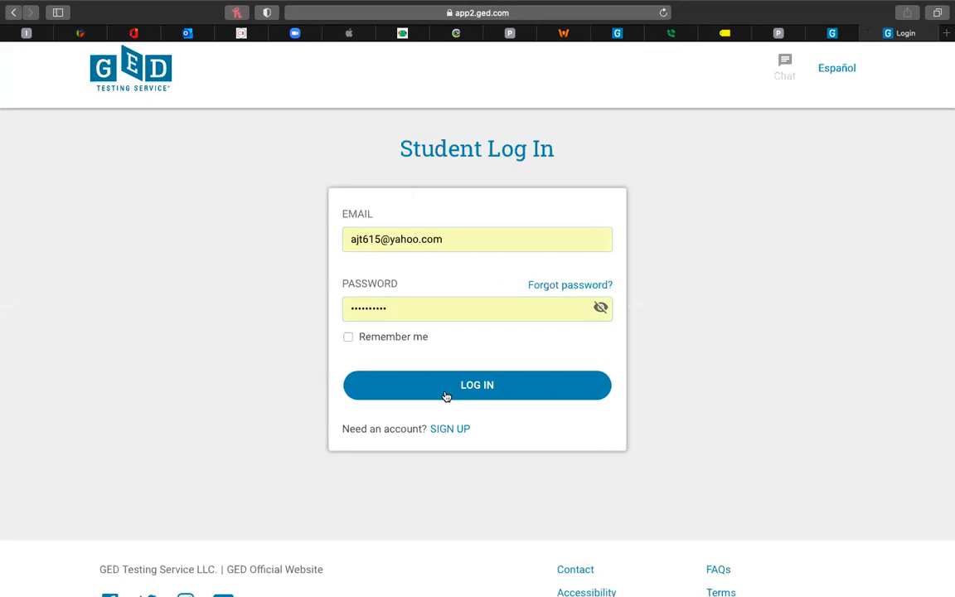
pyautogui.click(476, 385)
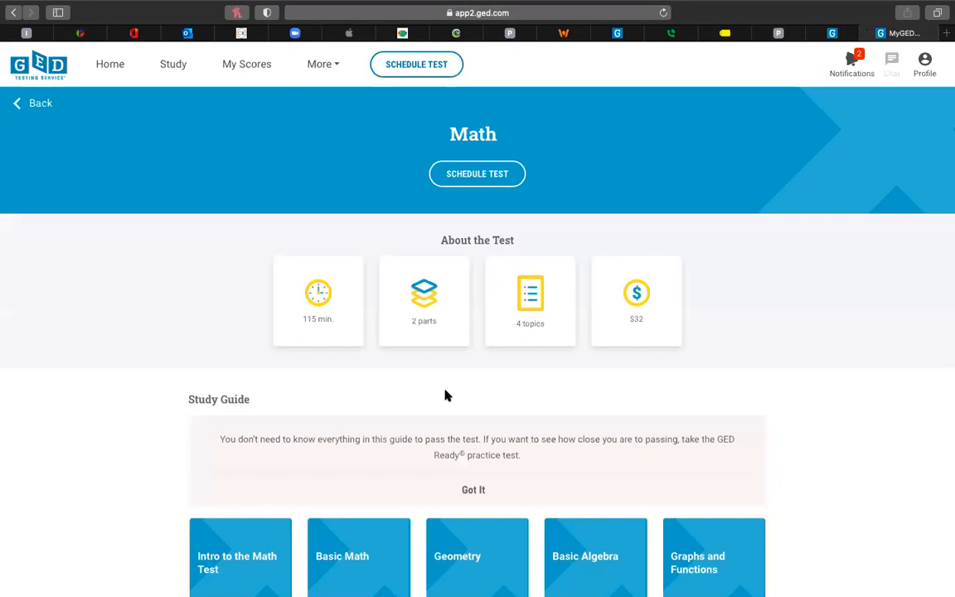
pyautogui.moveTo(496, 338)
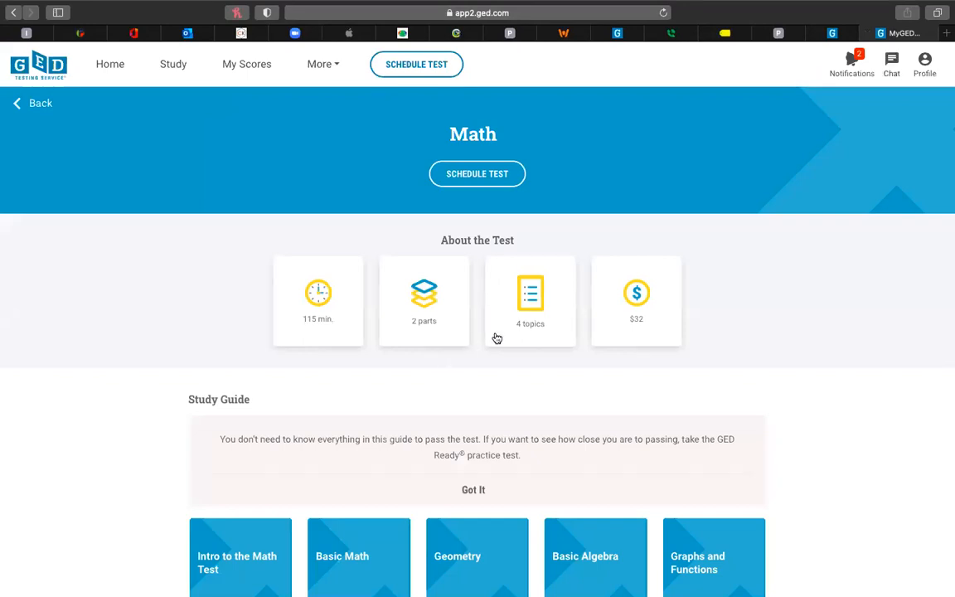
pyautogui.moveTo(189, 64)
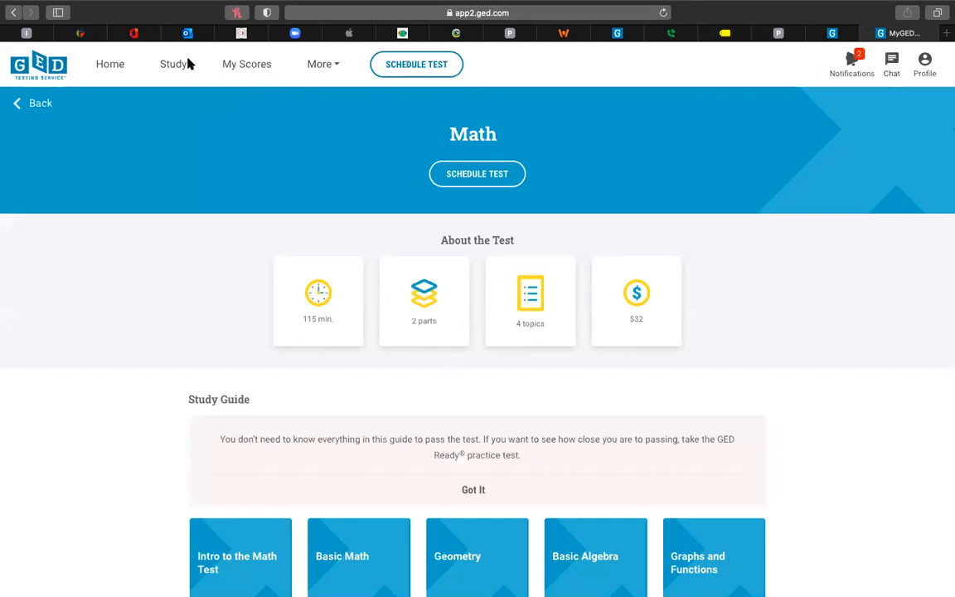
pyautogui.moveTo(173, 64)
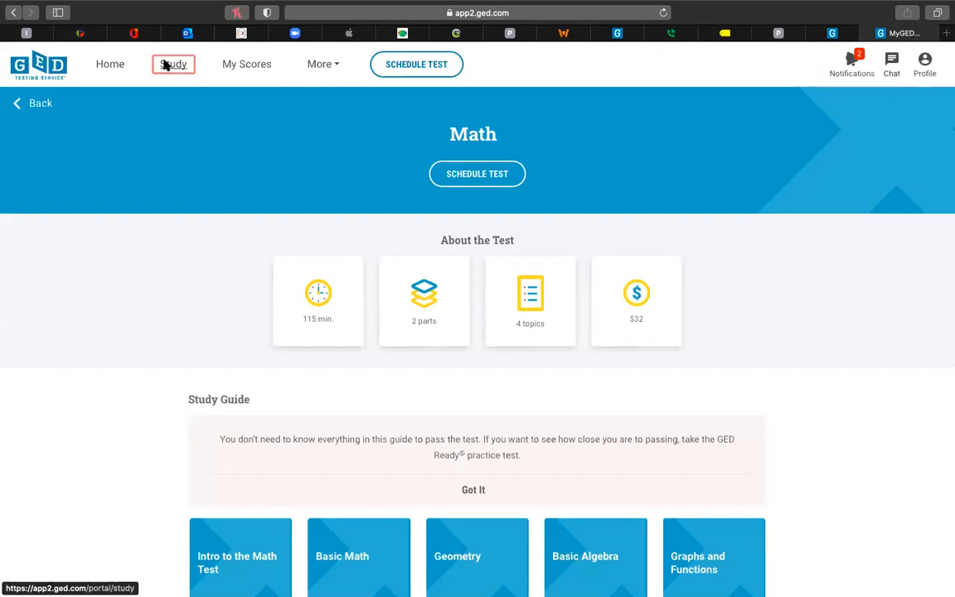
# Add GED Ready for all 4 subjects ($20.99) to the cart from Study > Practice
pyautogui.click(173, 64)
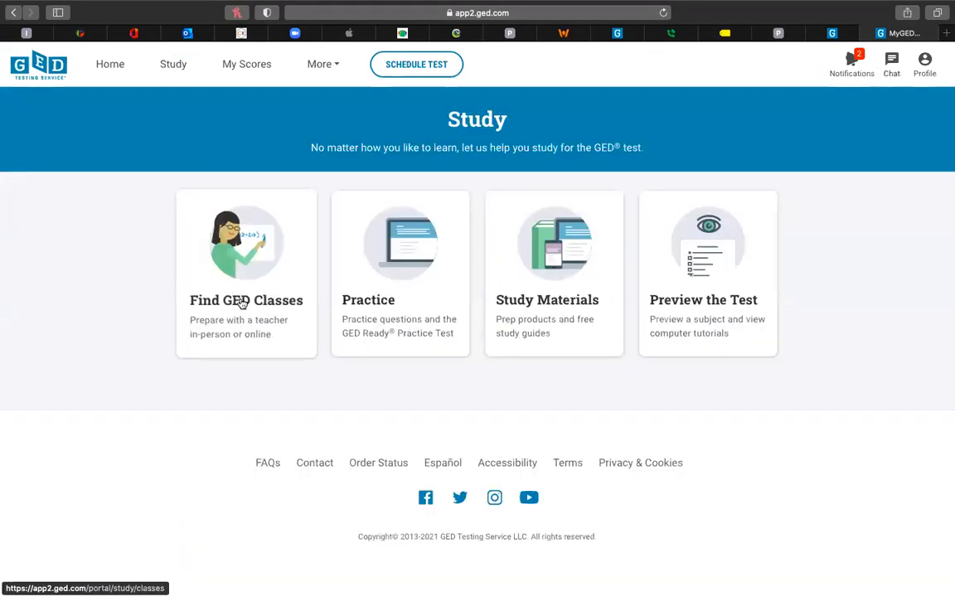
pyautogui.moveTo(381, 290)
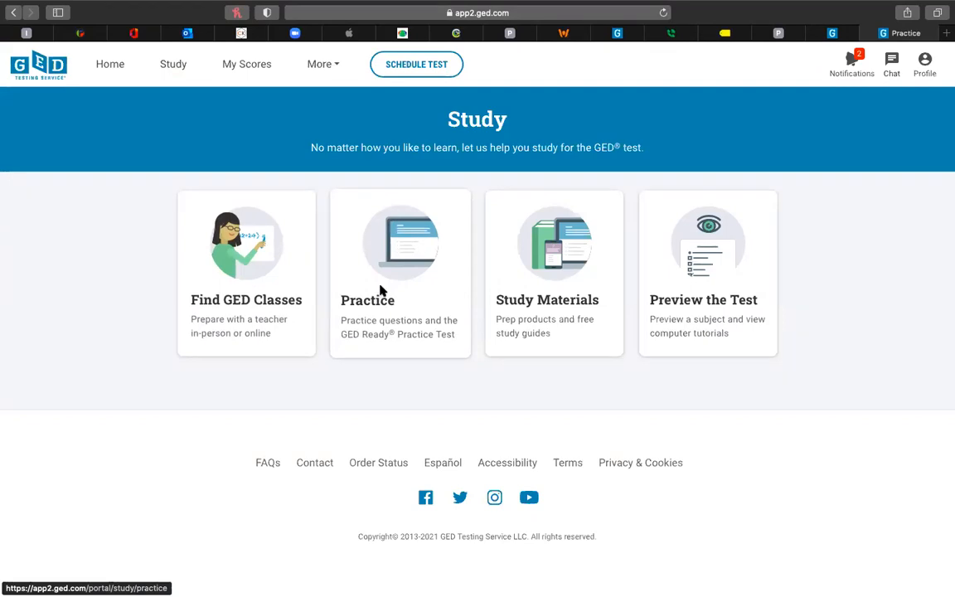
pyautogui.click(400, 273)
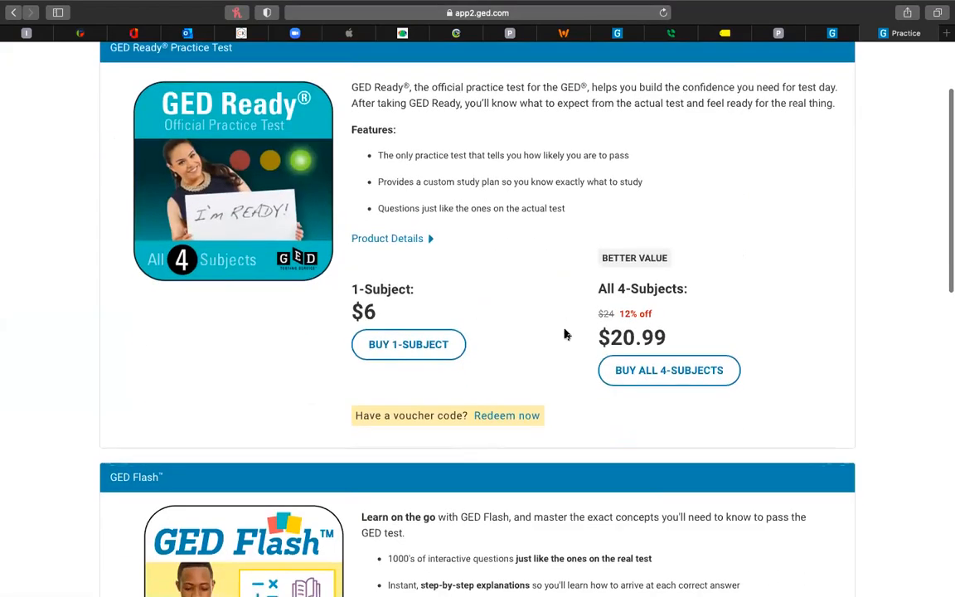
pyautogui.moveTo(663, 323)
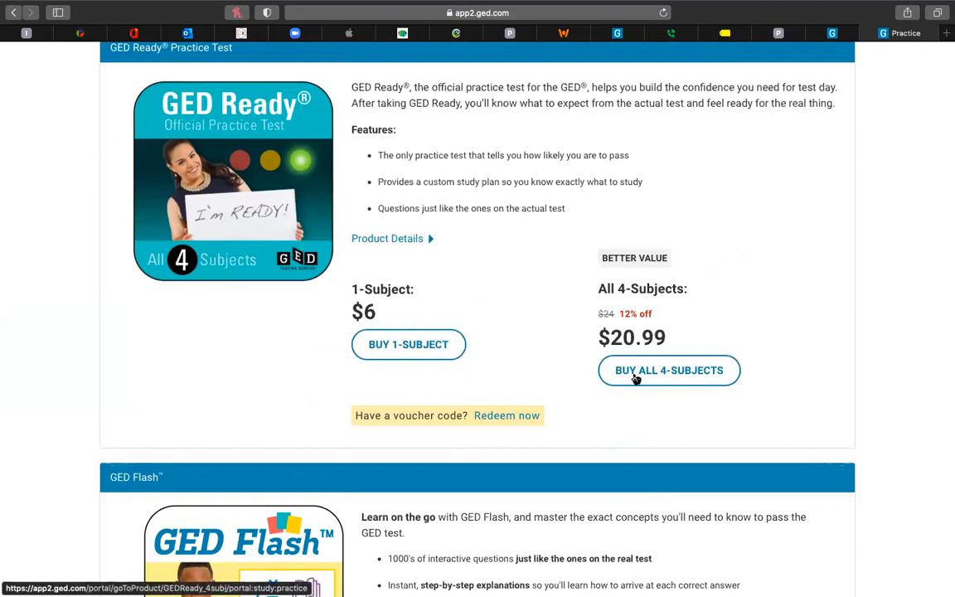
pyautogui.click(668, 370)
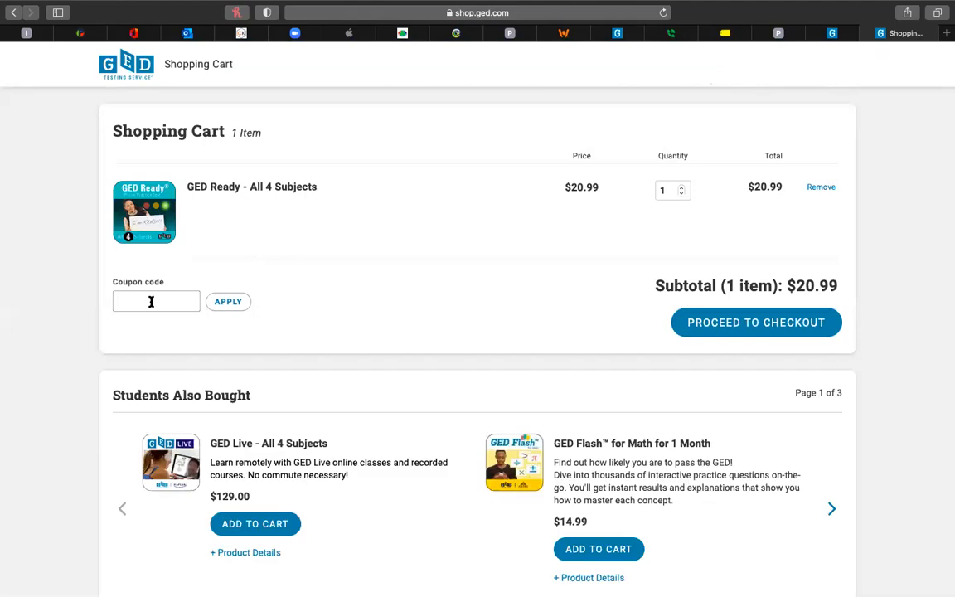
# Apply the 50% off coupon so GED Ready totals $10.49, then proceed to checkout
pyautogui.write('50off')
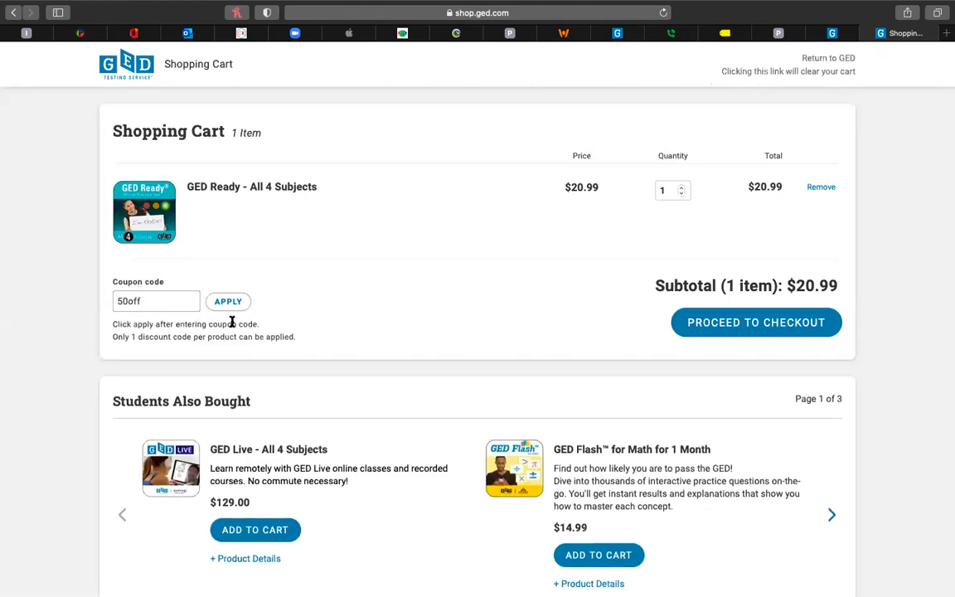
pyautogui.click(228, 301)
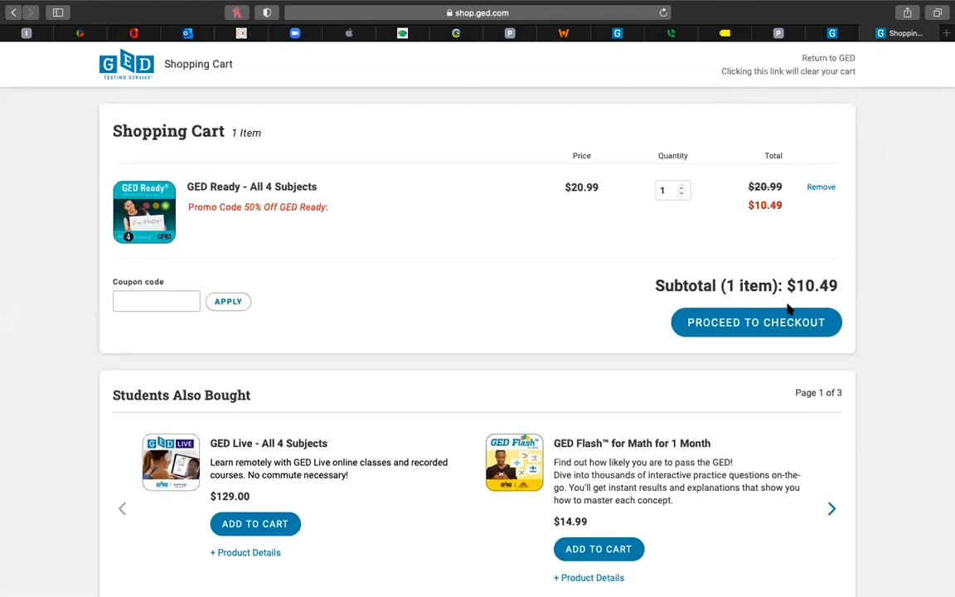
pyautogui.click(755, 323)
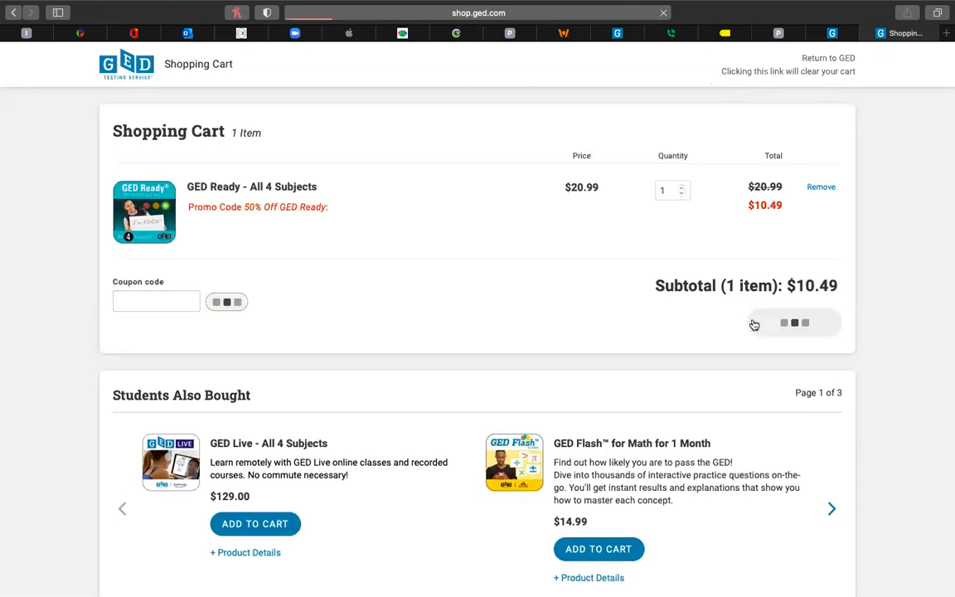
pyautogui.click(792, 322)
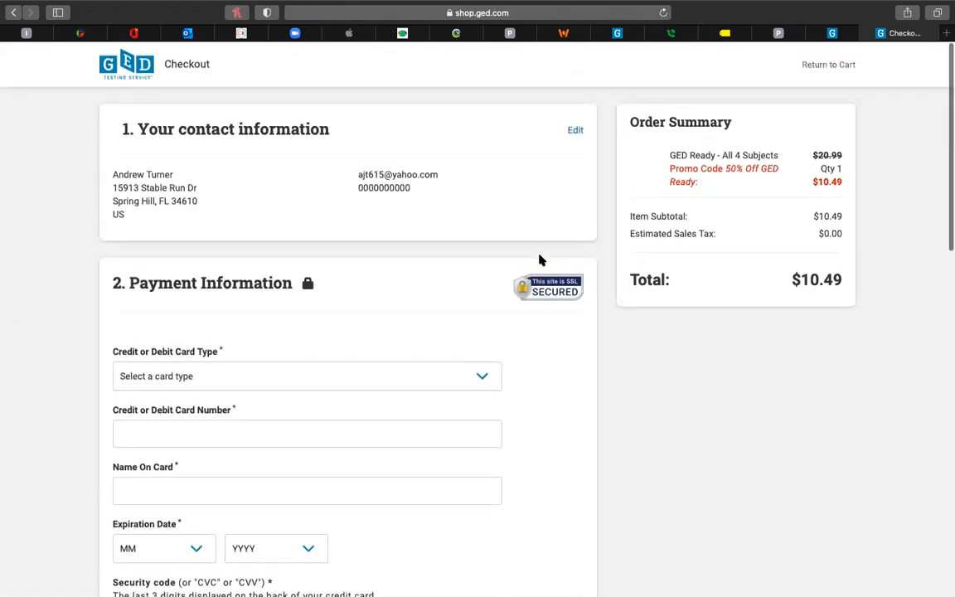
pyautogui.scroll(-3)
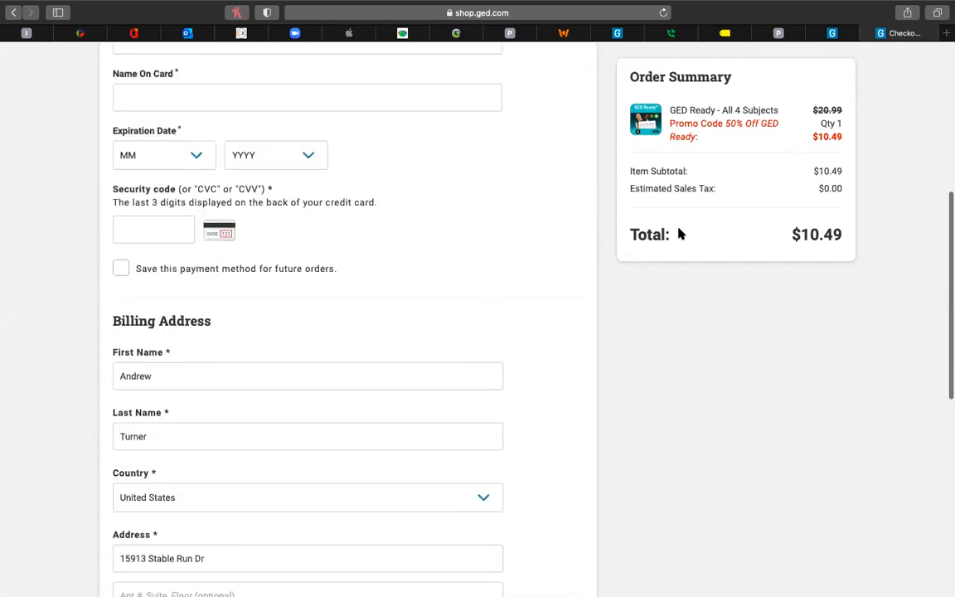
pyautogui.scroll(3)
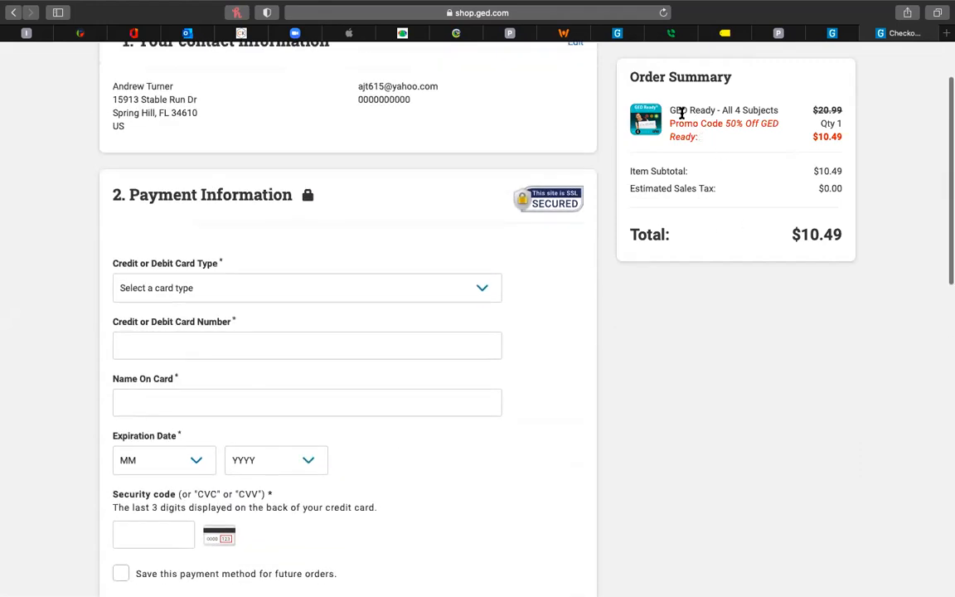
pyautogui.scroll(3)
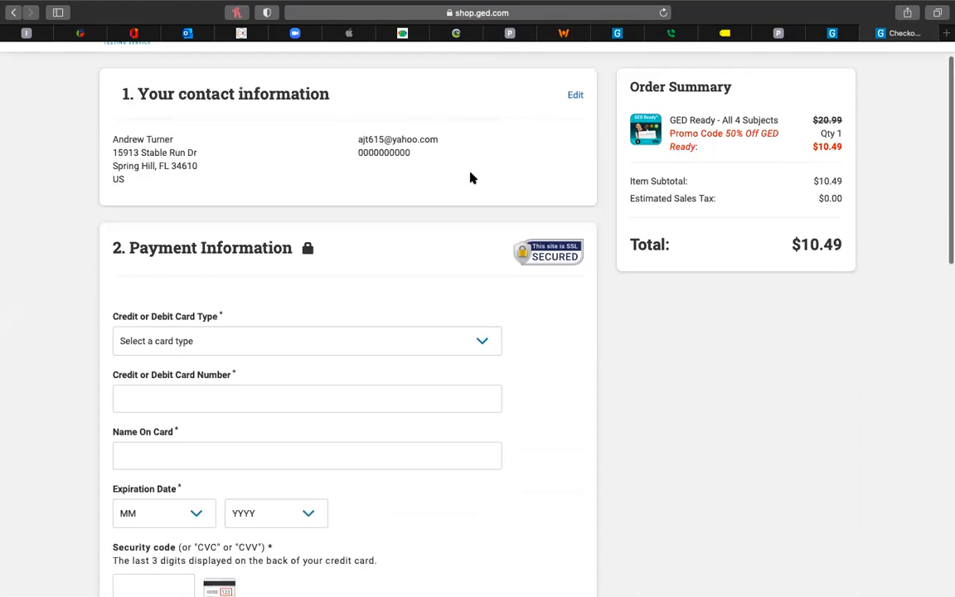
pyautogui.scroll(-3)
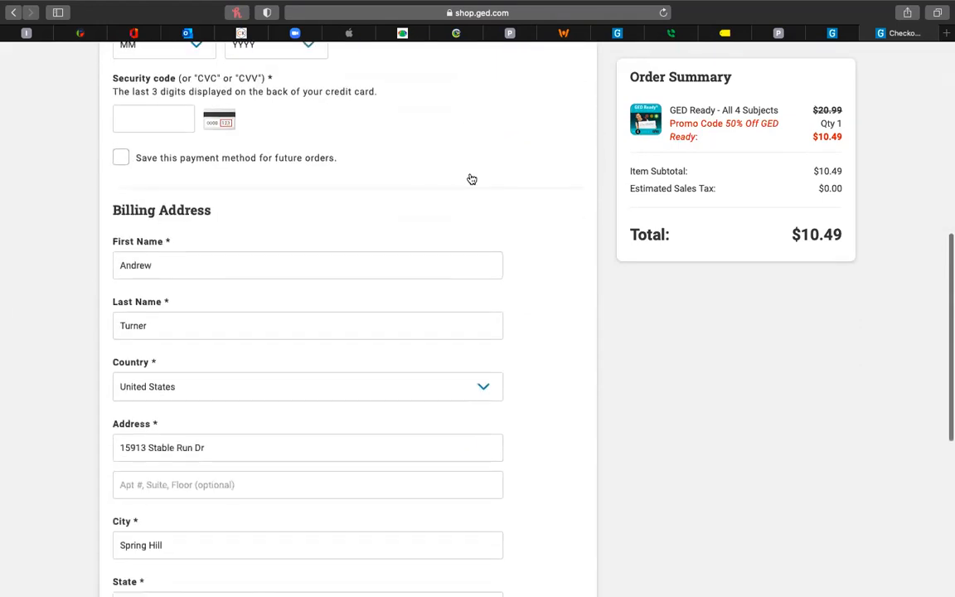
pyautogui.scroll(-3)
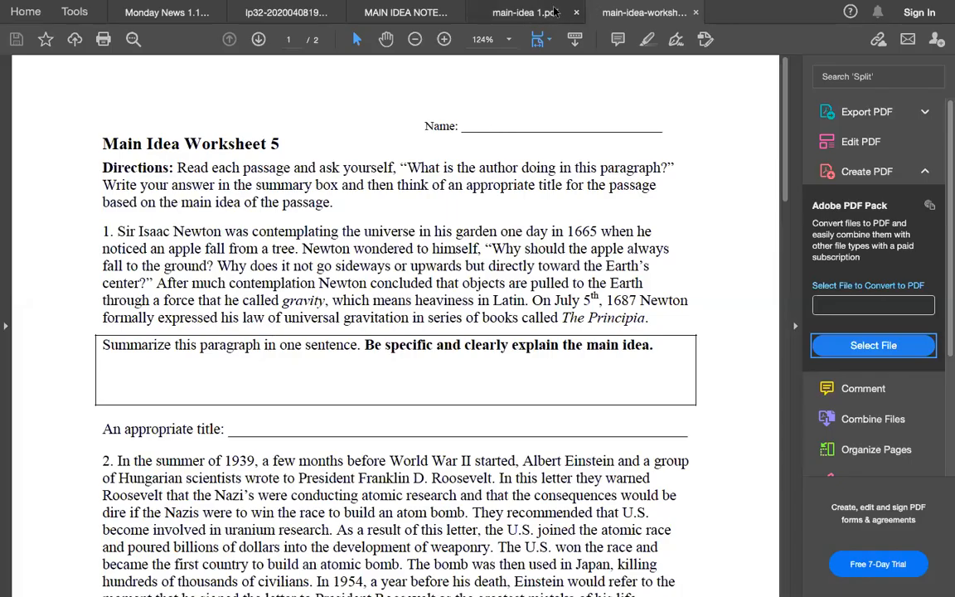
# Display the MAIN IDEA NOTES PDF in Acrobat Reader and scroll its first page
pyautogui.click(647, 12)
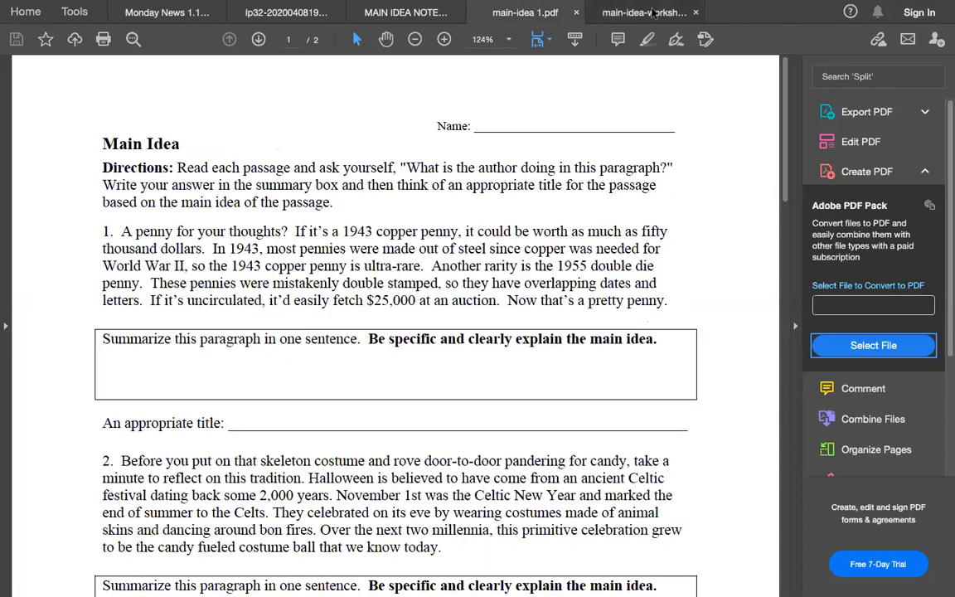
pyautogui.click(406, 12)
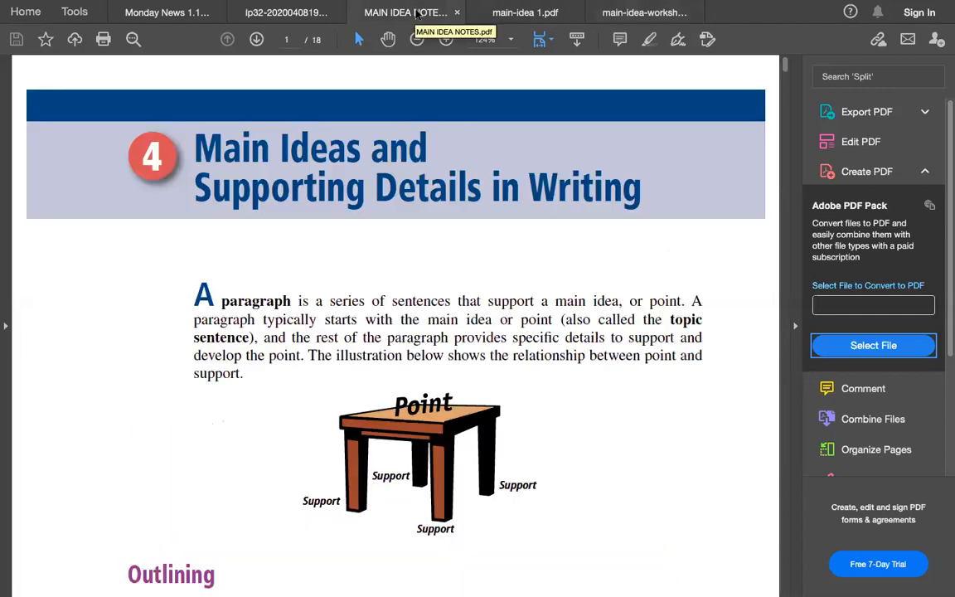
pyautogui.scroll(-3)
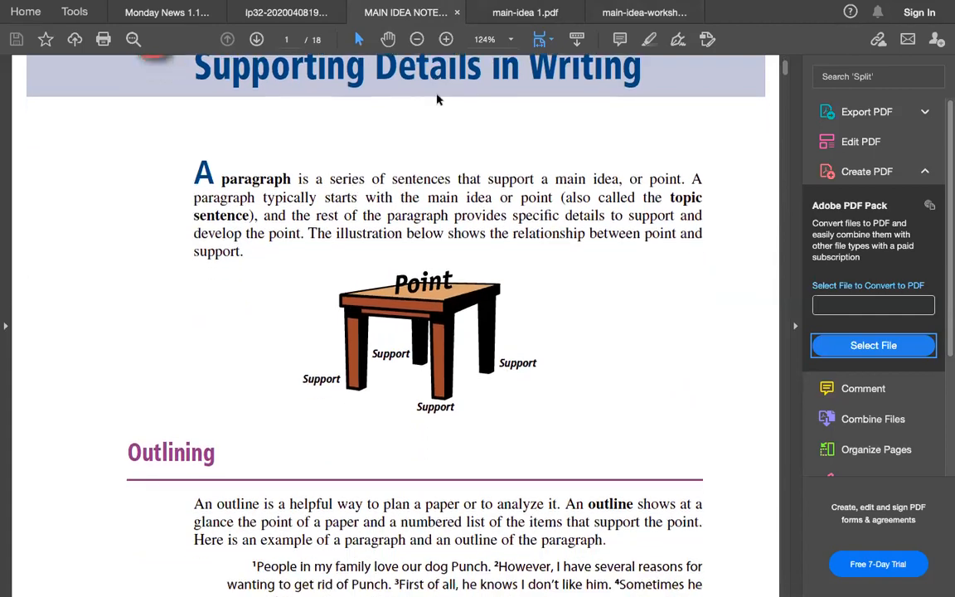
pyautogui.scroll(-3)
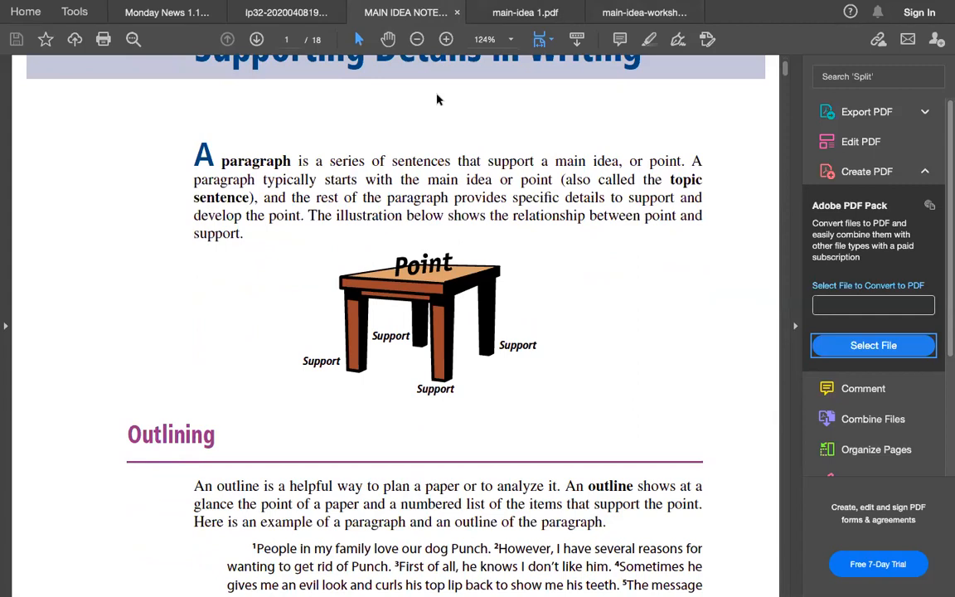
pyautogui.moveTo(511, 162)
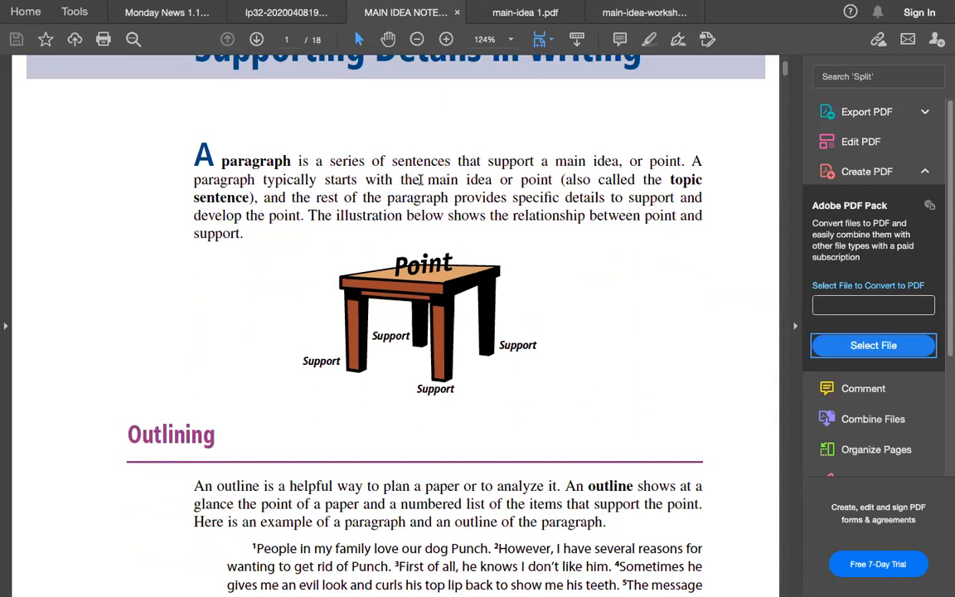
pyautogui.moveTo(418, 153)
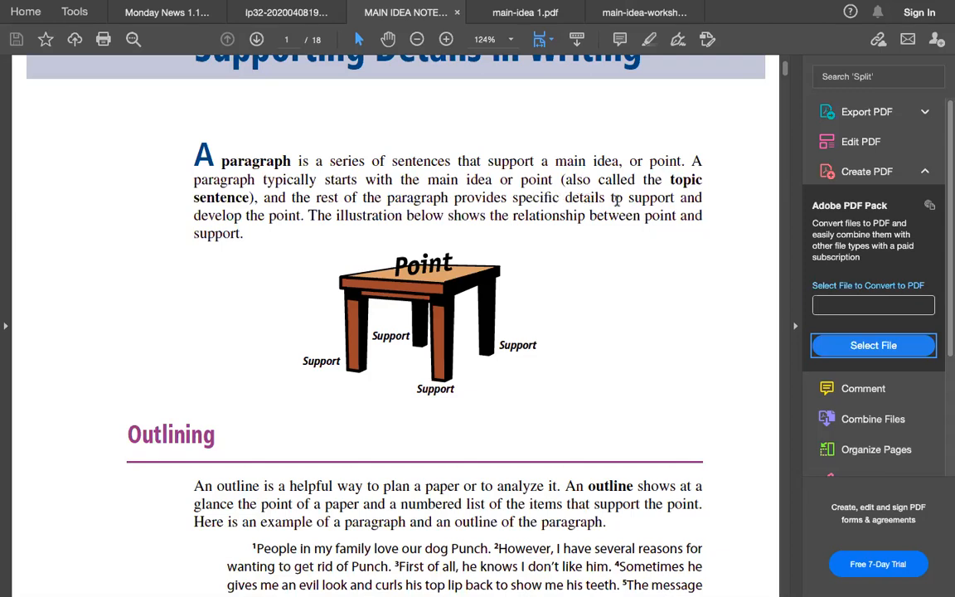
pyautogui.moveTo(406, 210)
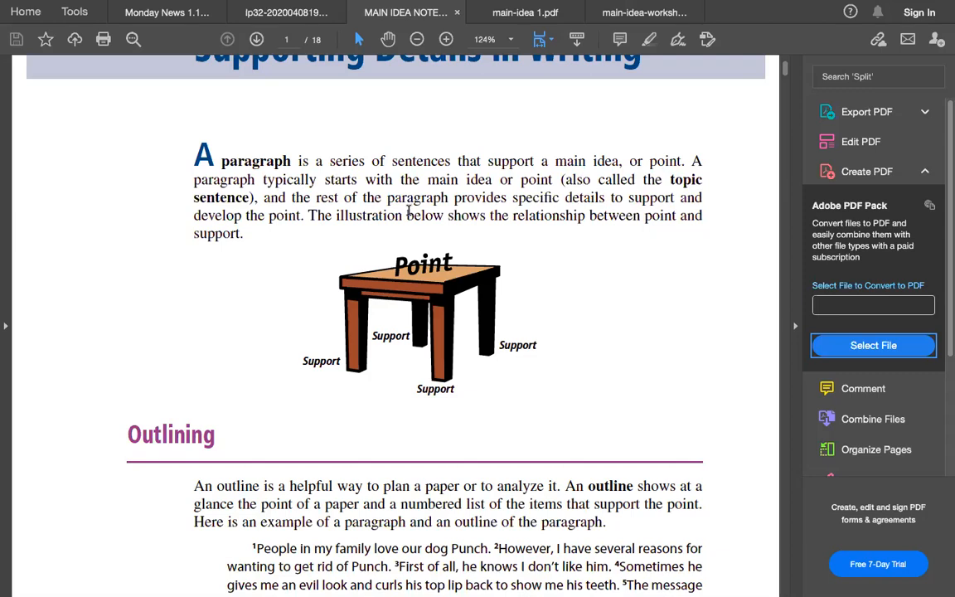
pyautogui.moveTo(465, 253)
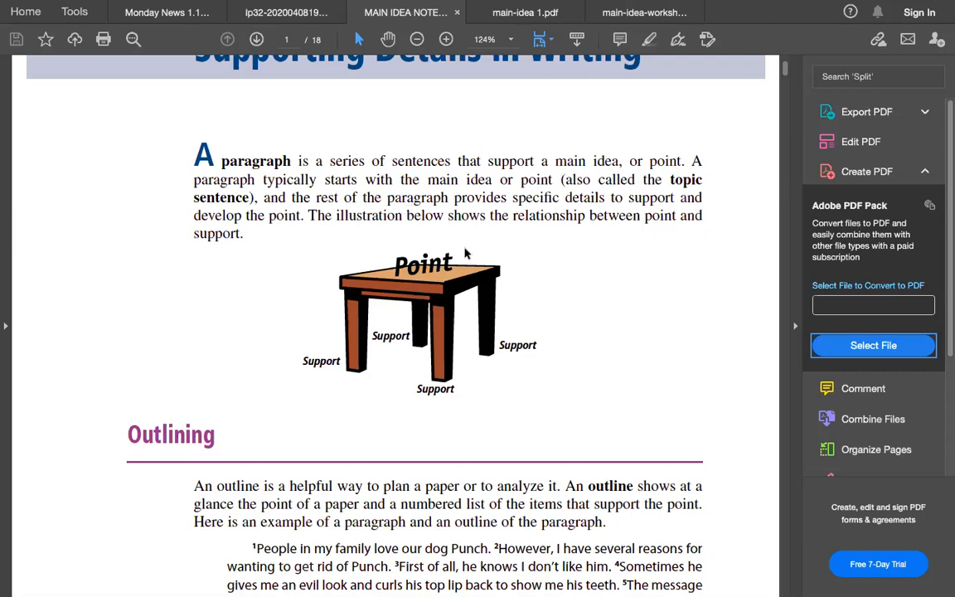
pyautogui.moveTo(653, 232)
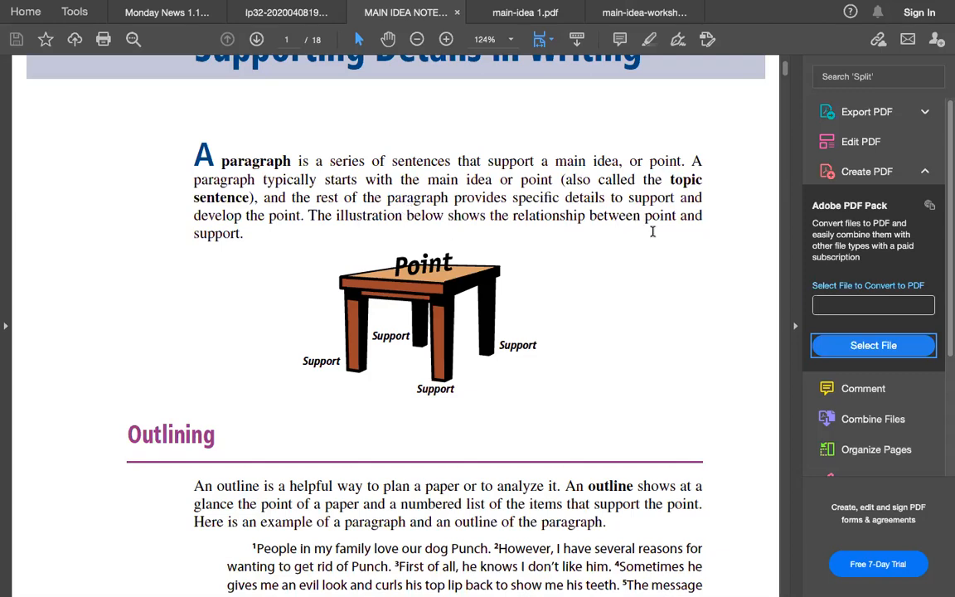
pyautogui.moveTo(641, 245)
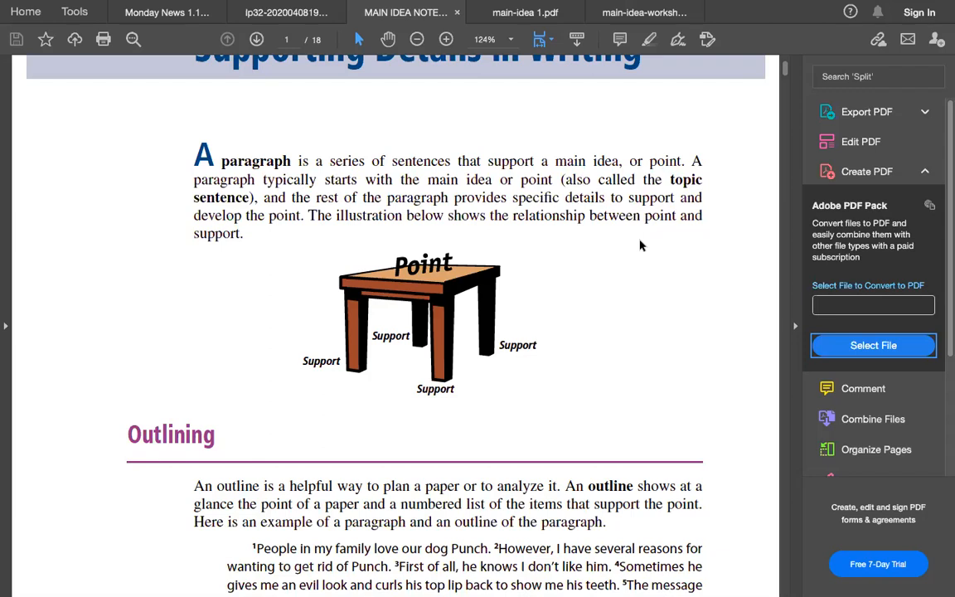
pyautogui.scroll(-3)
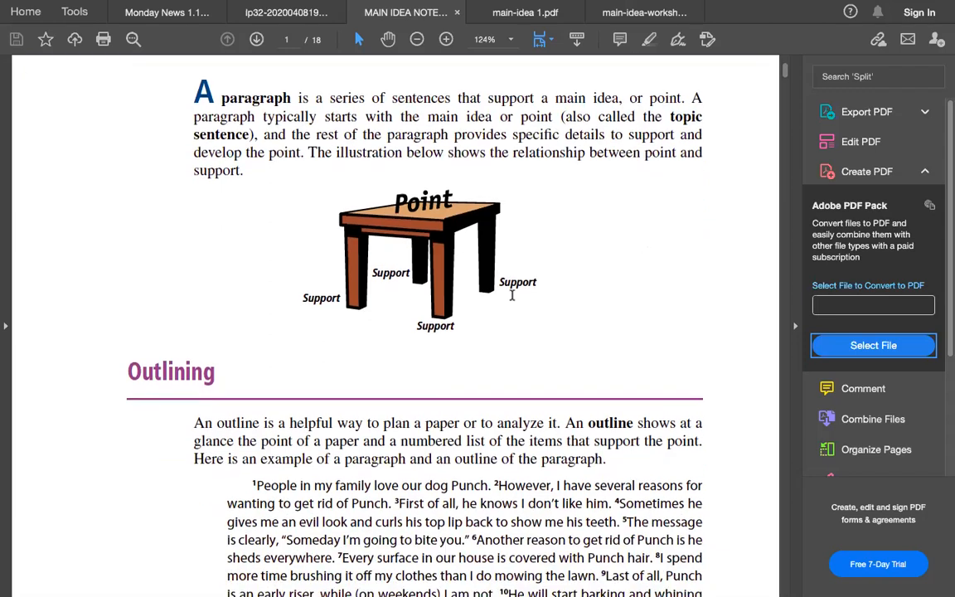
pyautogui.scroll(-3)
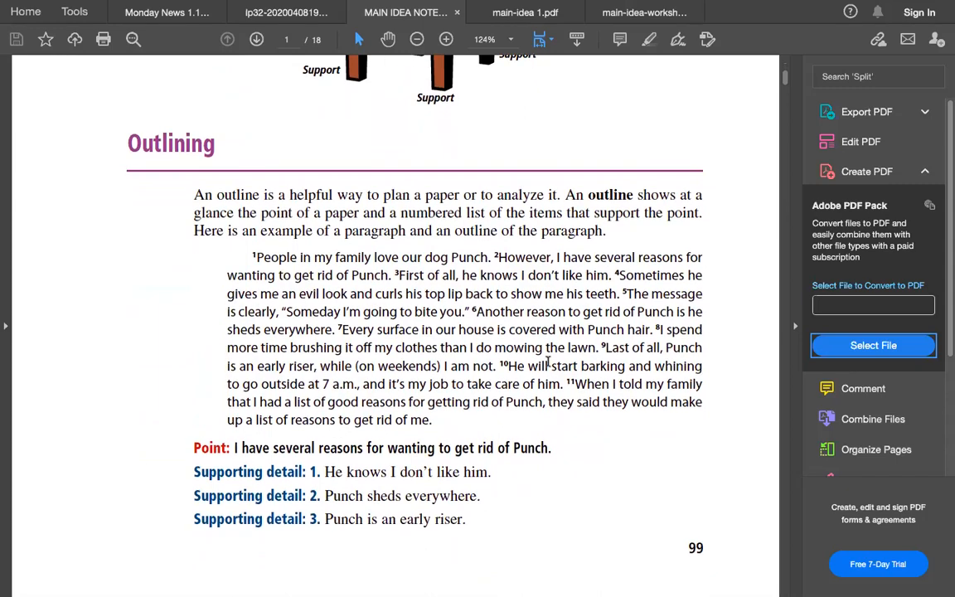
pyautogui.scroll(-3)
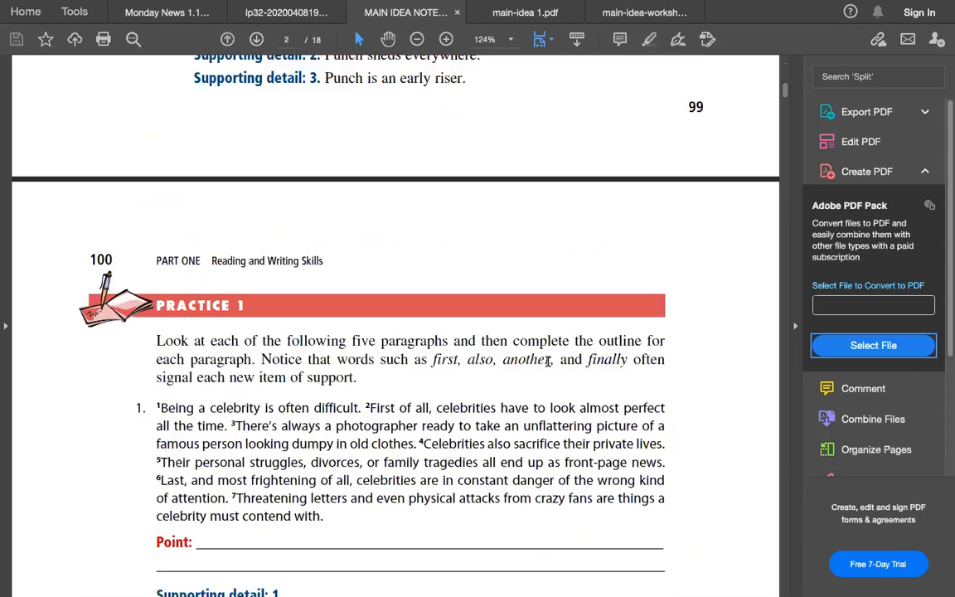
pyautogui.scroll(-3)
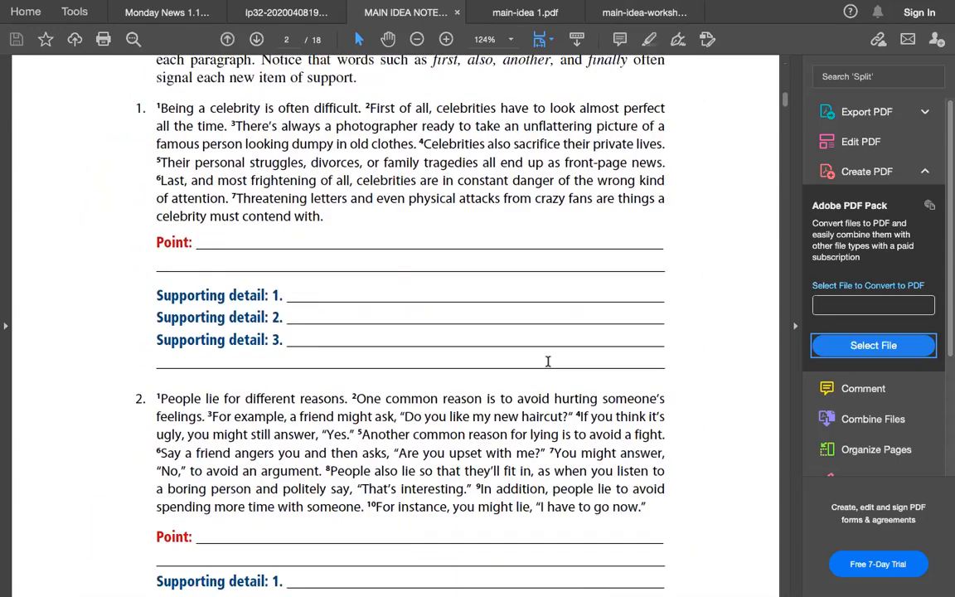
pyautogui.scroll(-3)
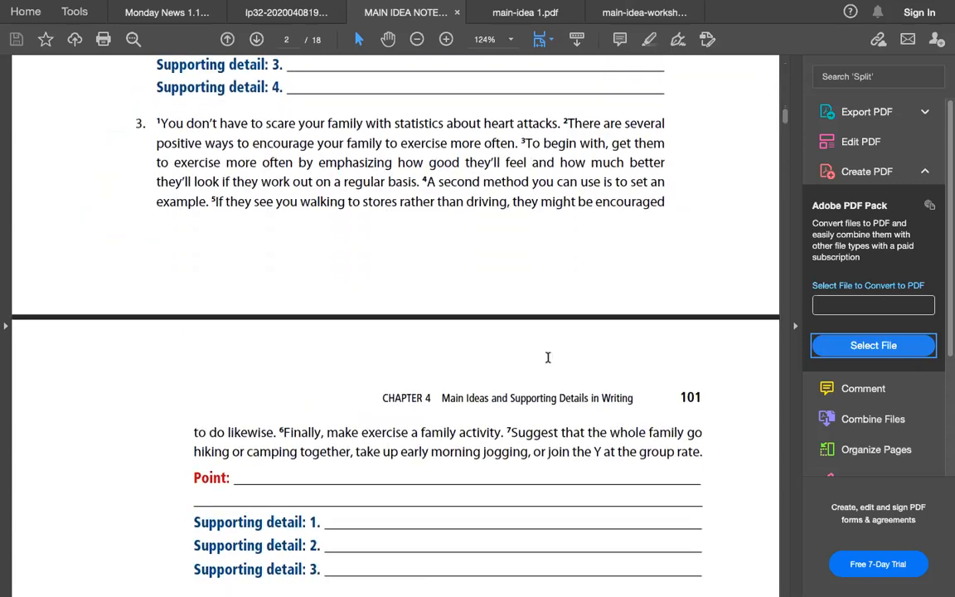
pyautogui.scroll(-3)
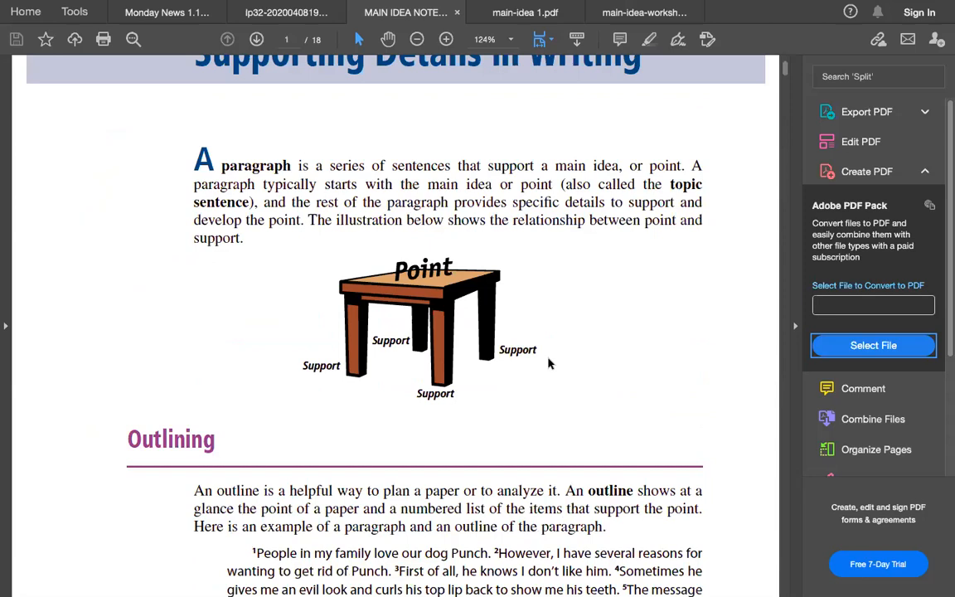
pyautogui.scroll(-3)
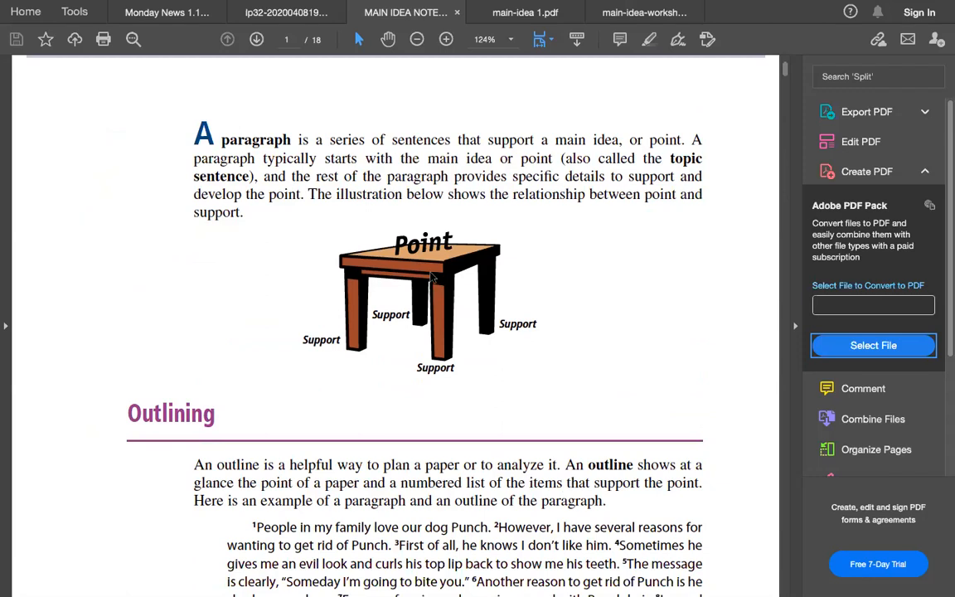
pyautogui.moveTo(485, 239)
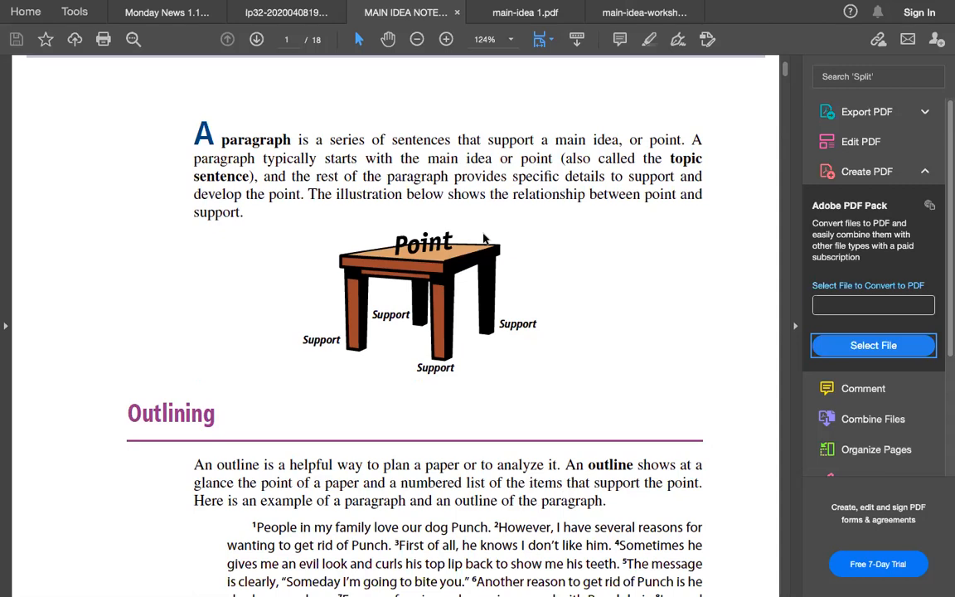
pyautogui.moveTo(495, 307)
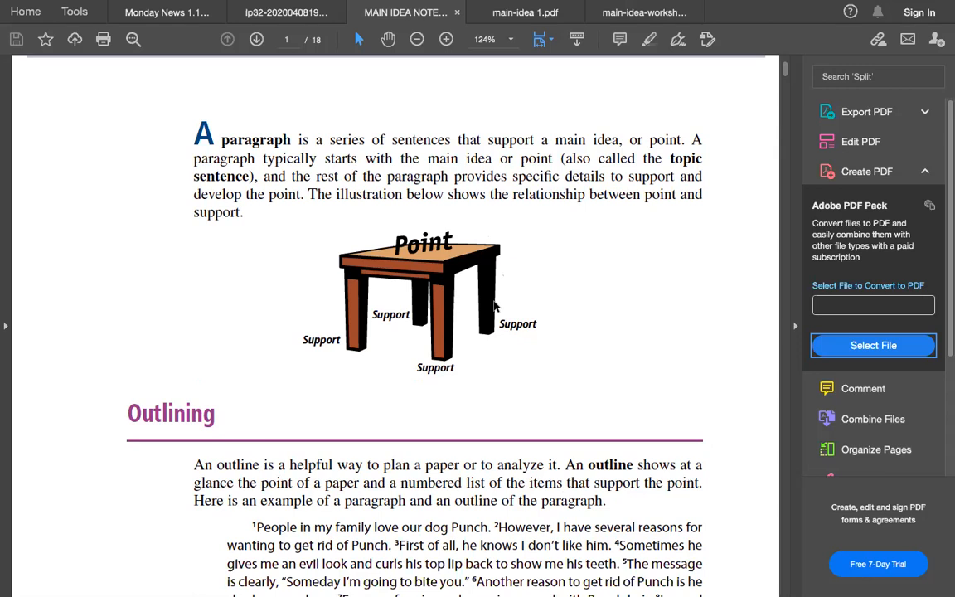
pyautogui.moveTo(437, 317)
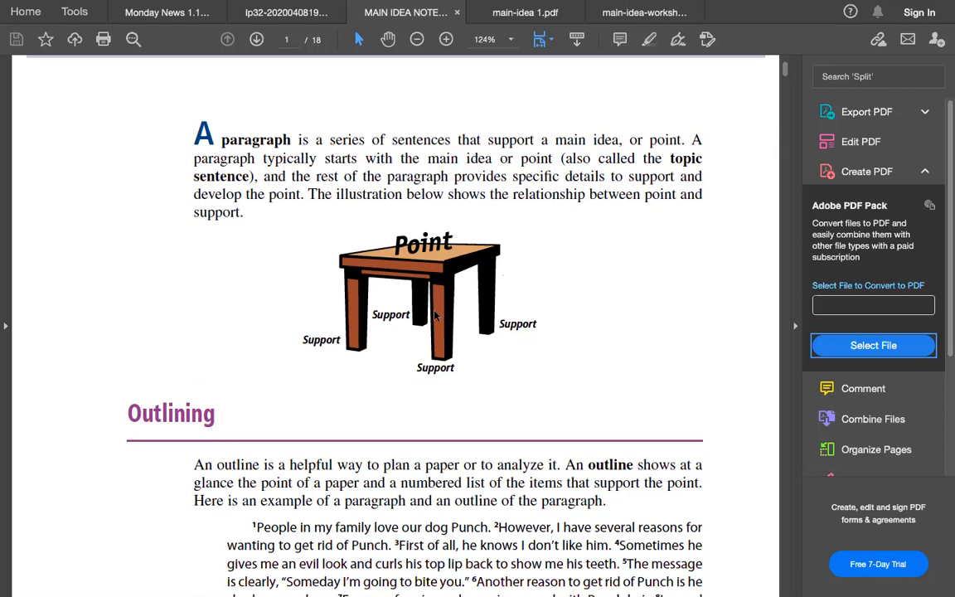
pyautogui.moveTo(493, 315)
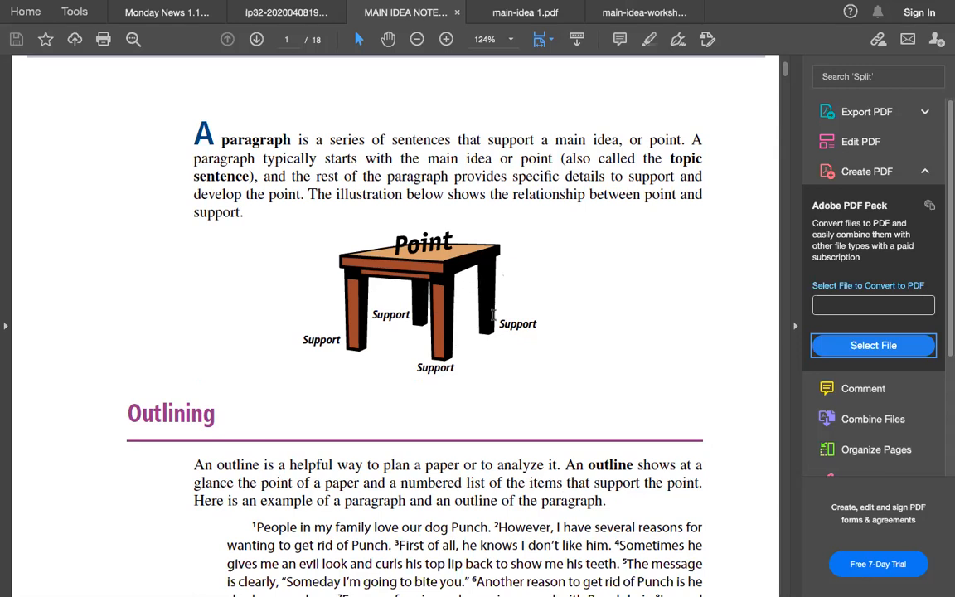
pyautogui.moveTo(479, 326)
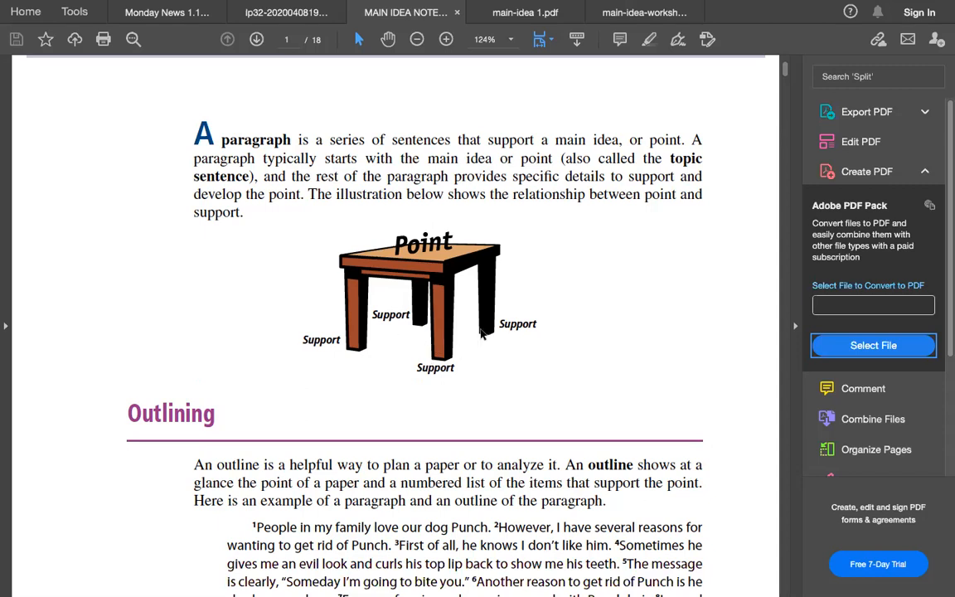
pyautogui.moveTo(431, 332)
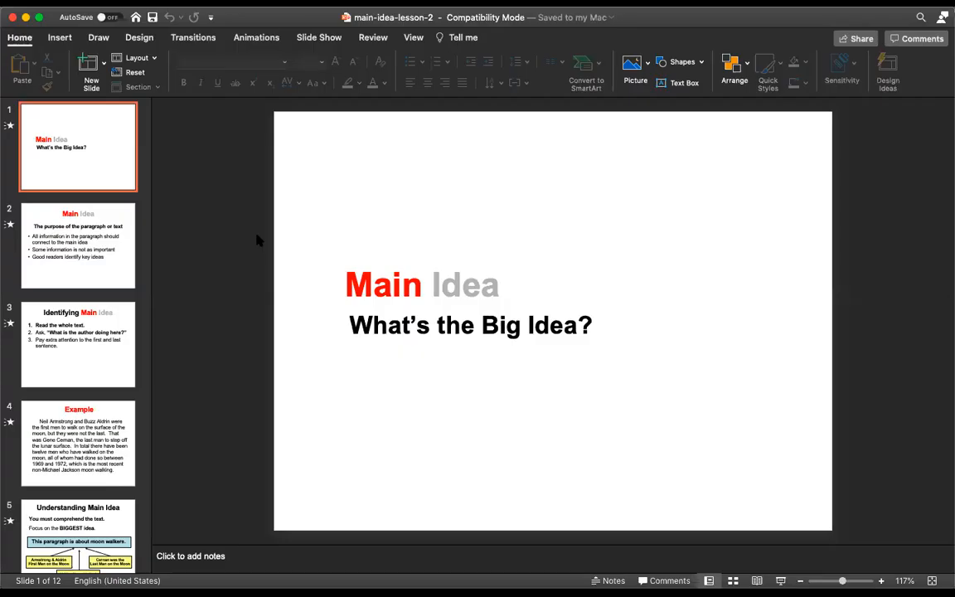
pyautogui.moveTo(290, 543)
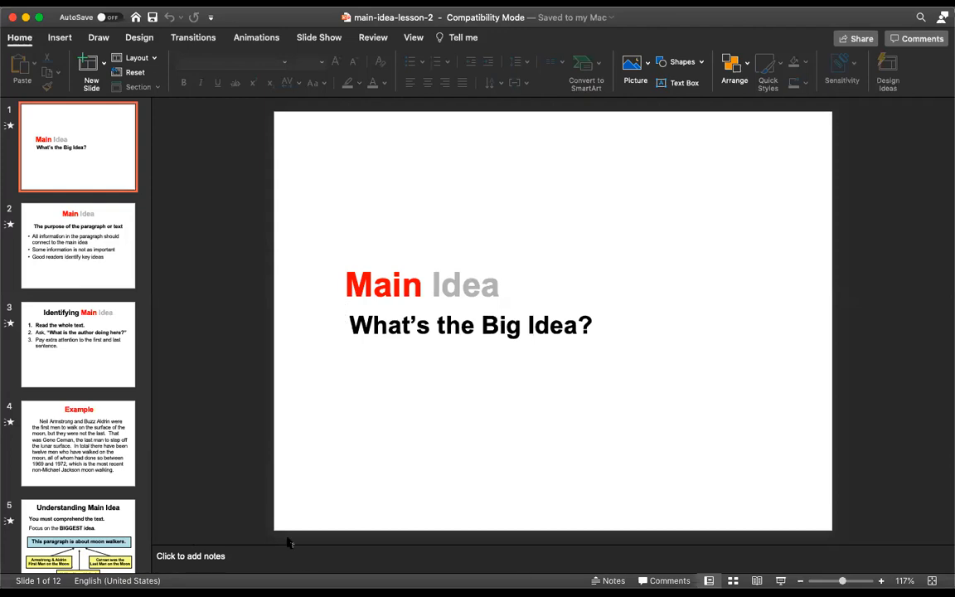
pyautogui.moveTo(860, 545)
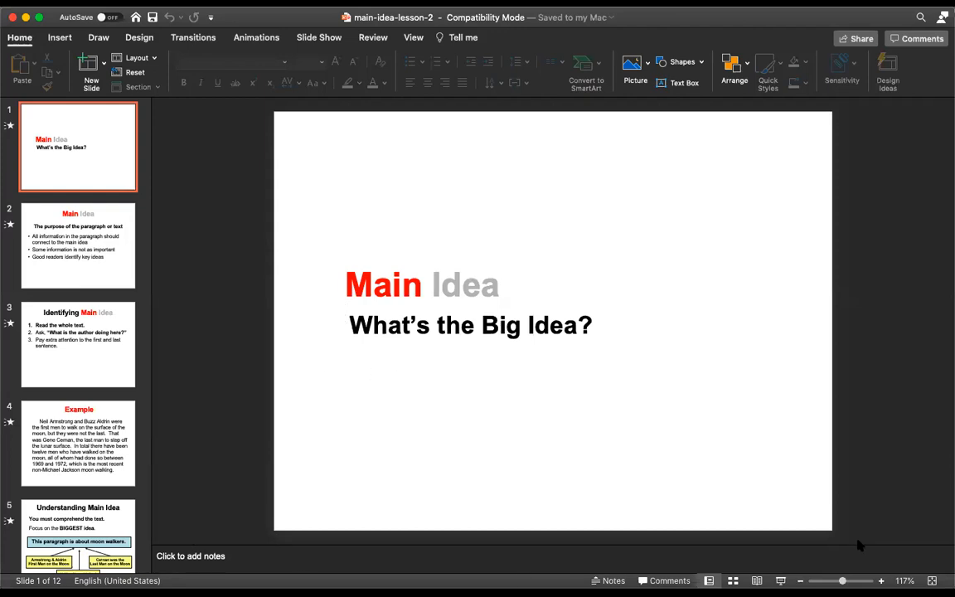
pyautogui.moveTo(544, 536)
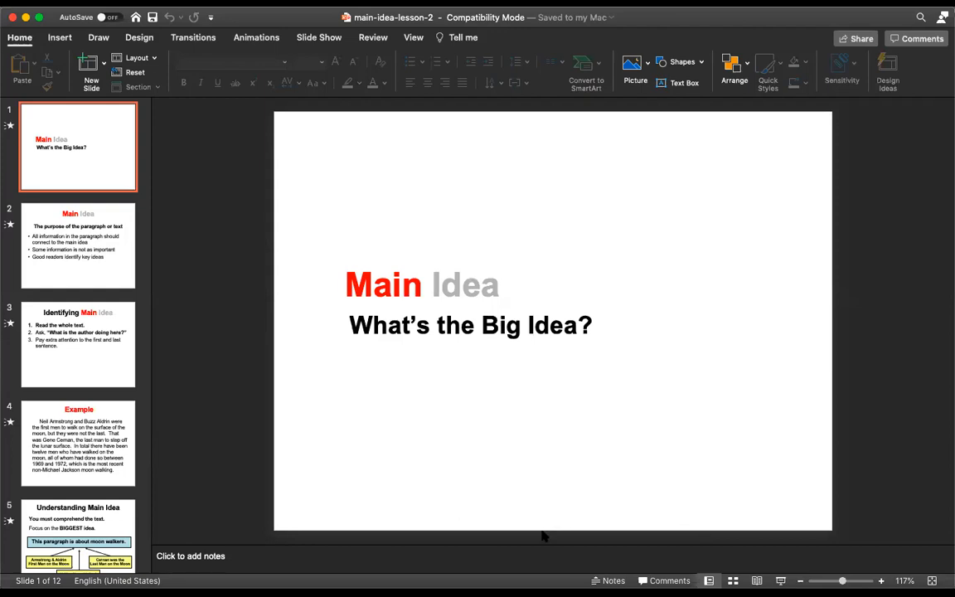
pyautogui.moveTo(800, 547)
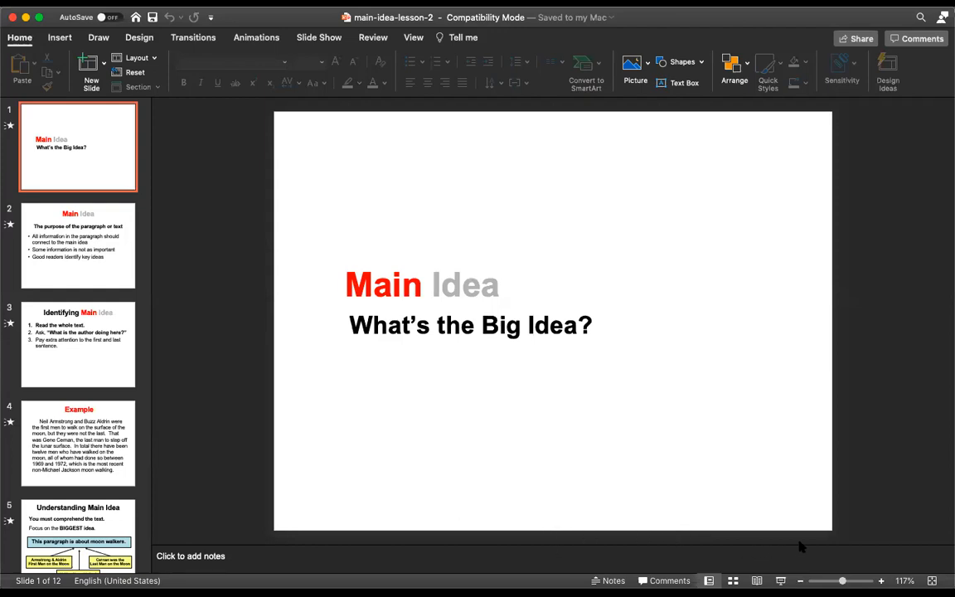
pyautogui.moveTo(731, 451)
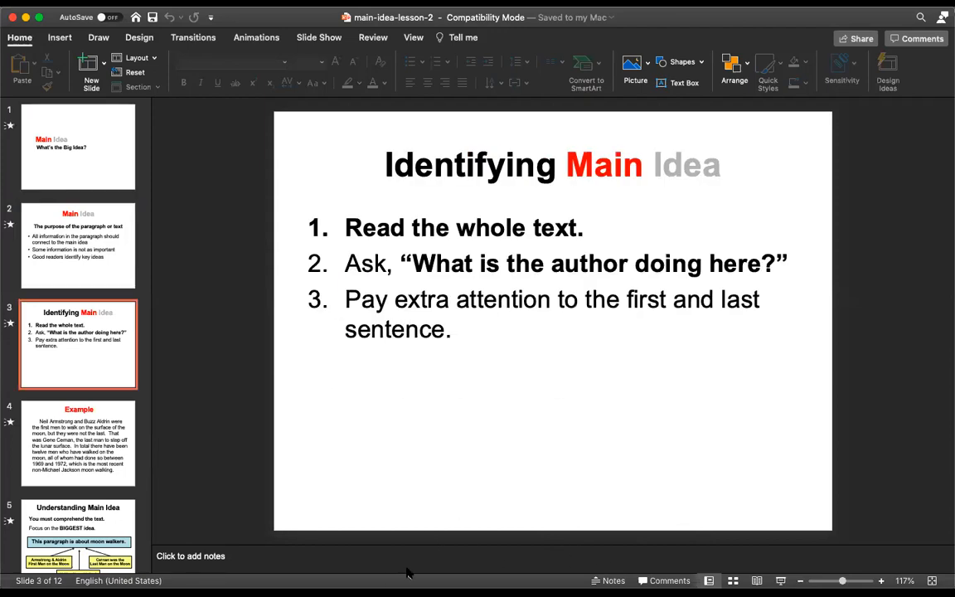
pyautogui.moveTo(860, 550)
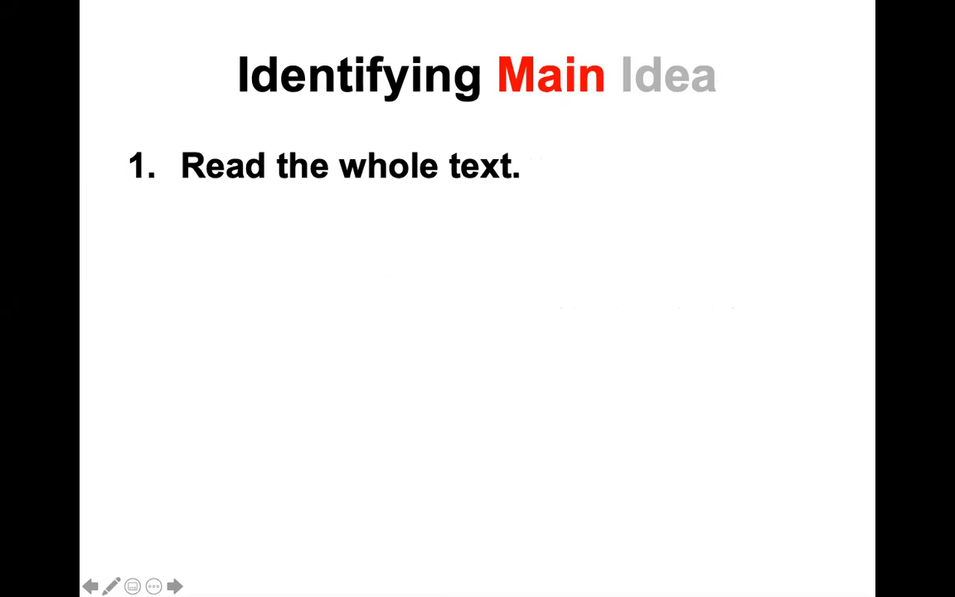
pyautogui.moveTo(467, 363)
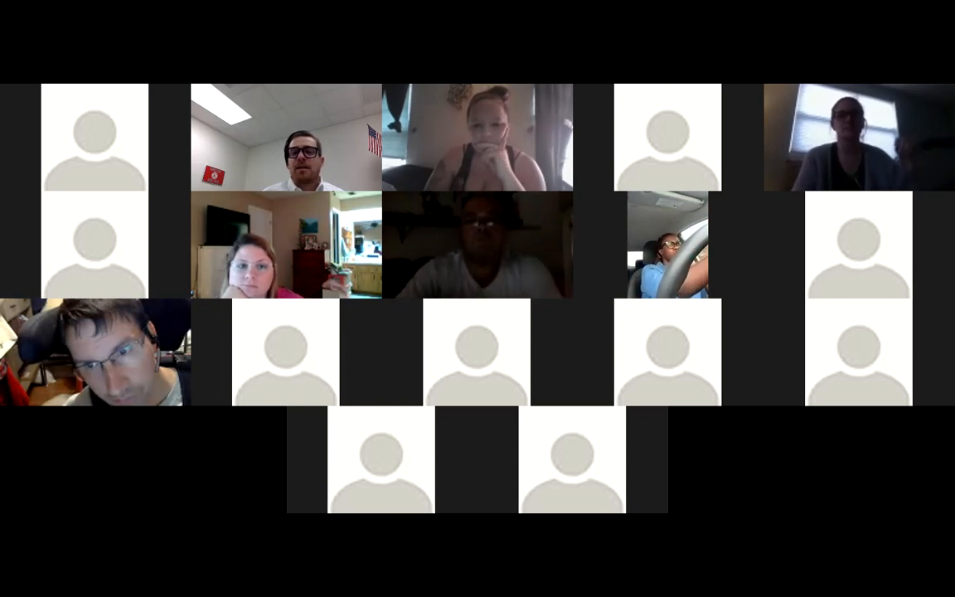
# Bring the Safari window with the IXL Analytics dashboard in front of Zoom
pyautogui.click(274, 32)
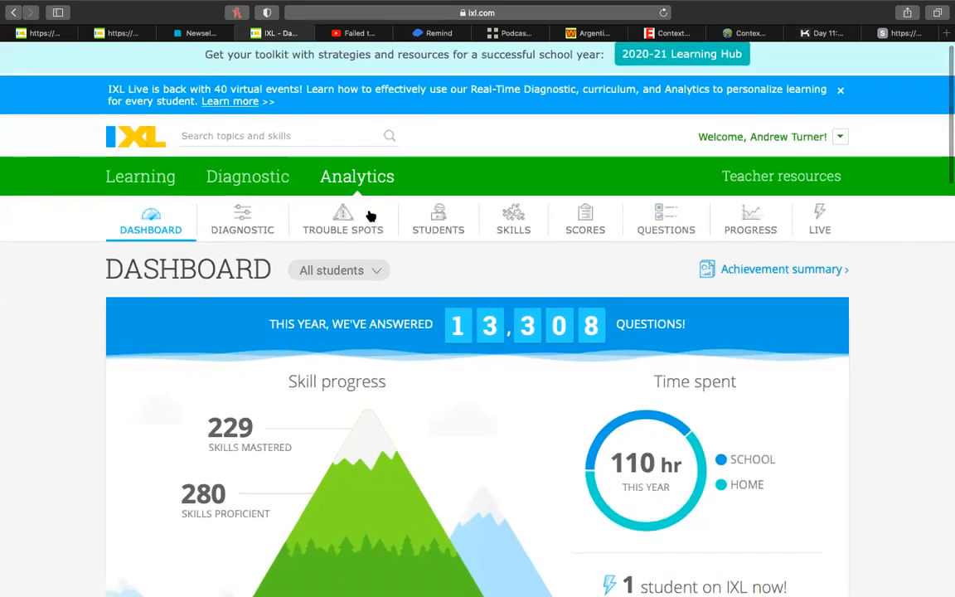
pyautogui.moveTo(247, 177)
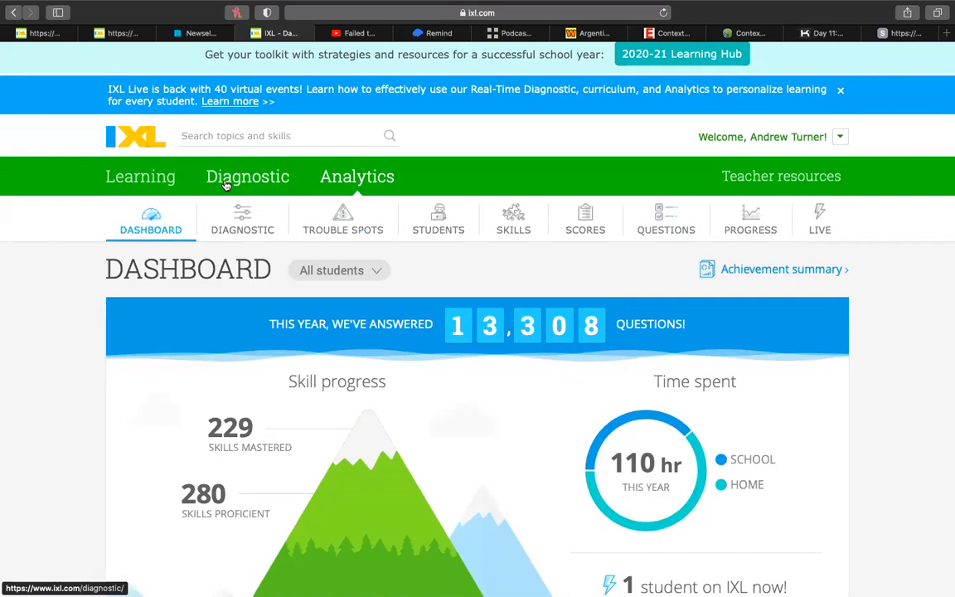
# Open Diagnostic 'See your students' levels' and show the Language arts tab
pyautogui.click(247, 176)
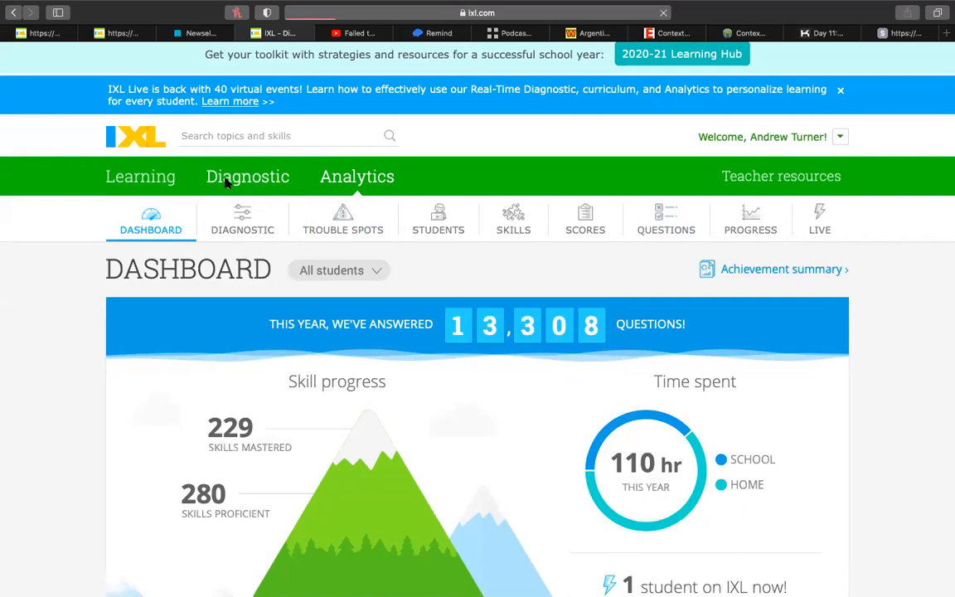
pyautogui.click(247, 176)
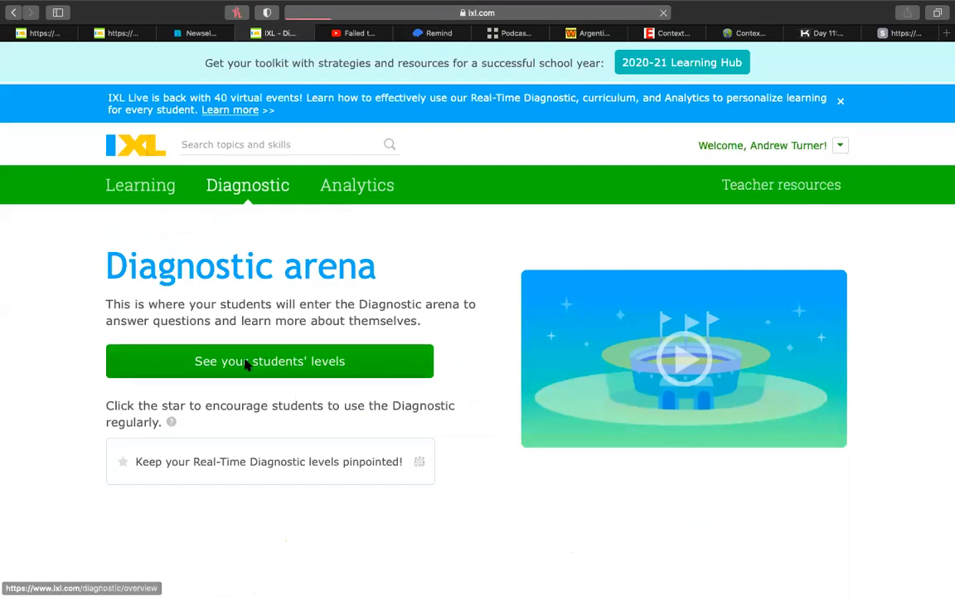
pyautogui.click(270, 361)
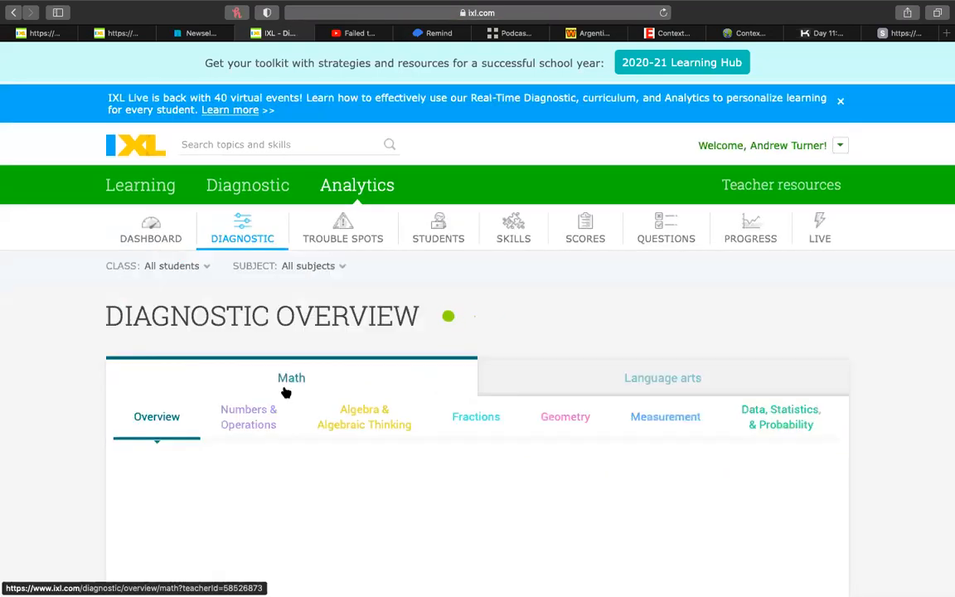
pyautogui.click(156, 417)
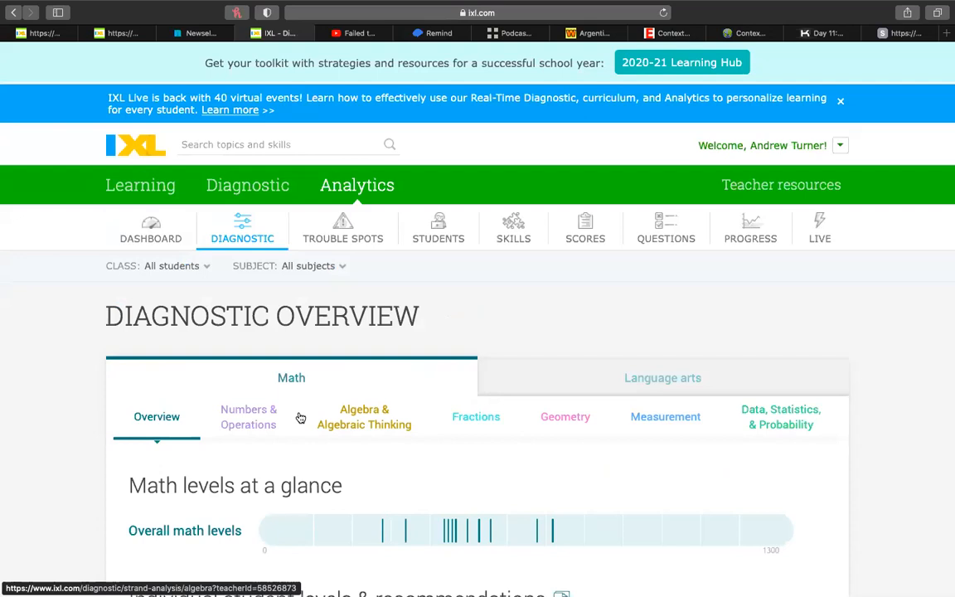
pyautogui.click(662, 377)
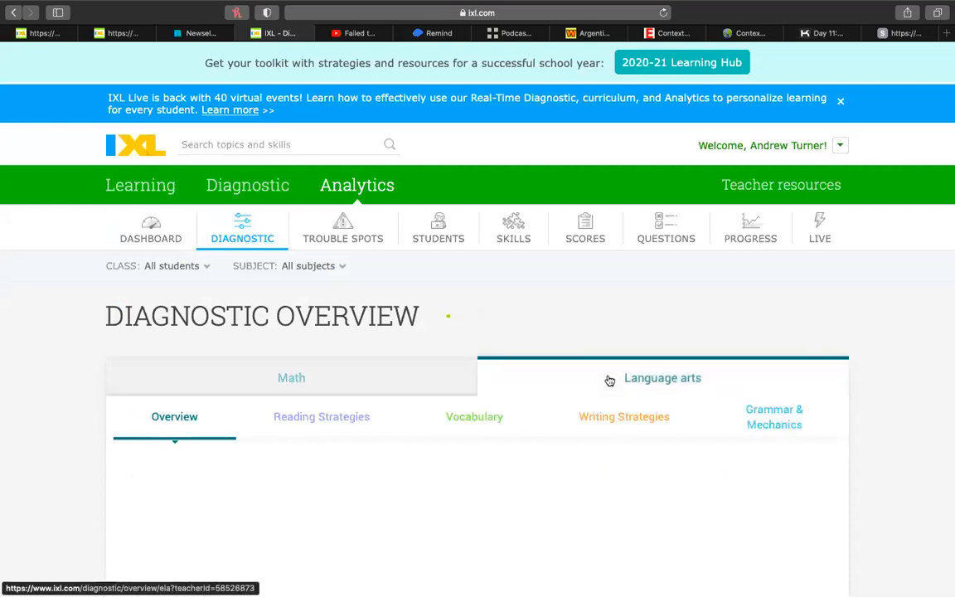
pyautogui.scroll(-3)
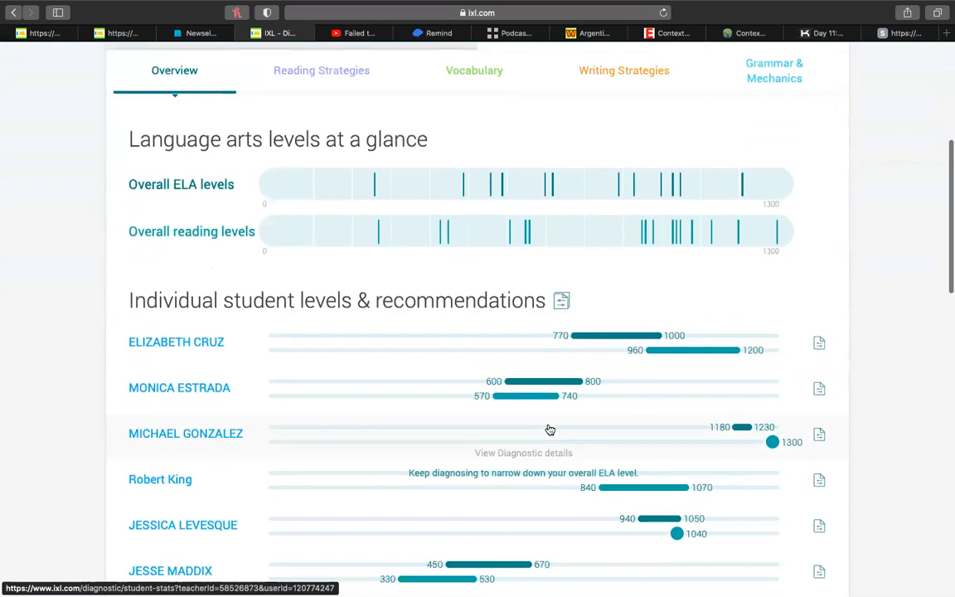
pyautogui.scroll(-3)
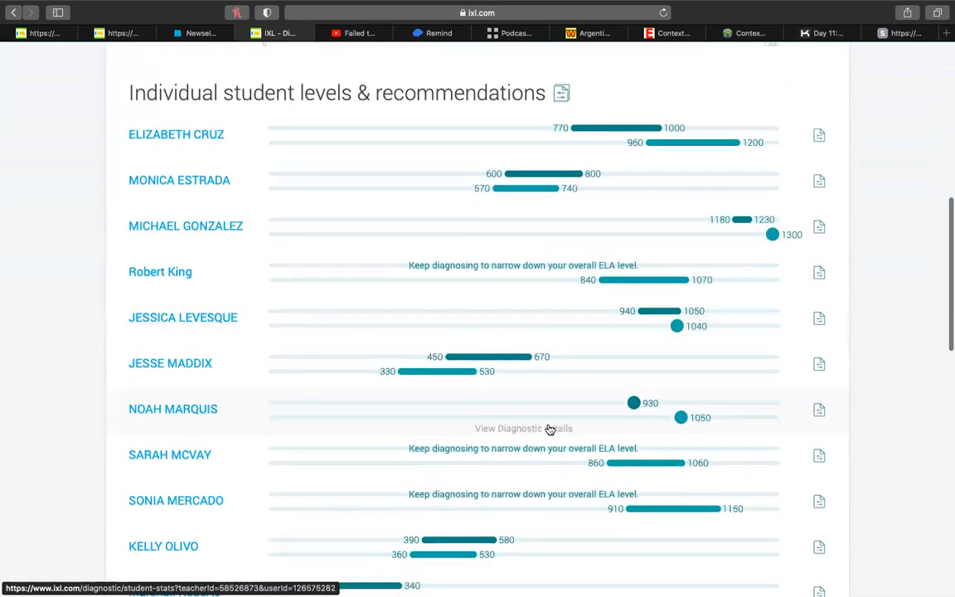
pyautogui.scroll(-3)
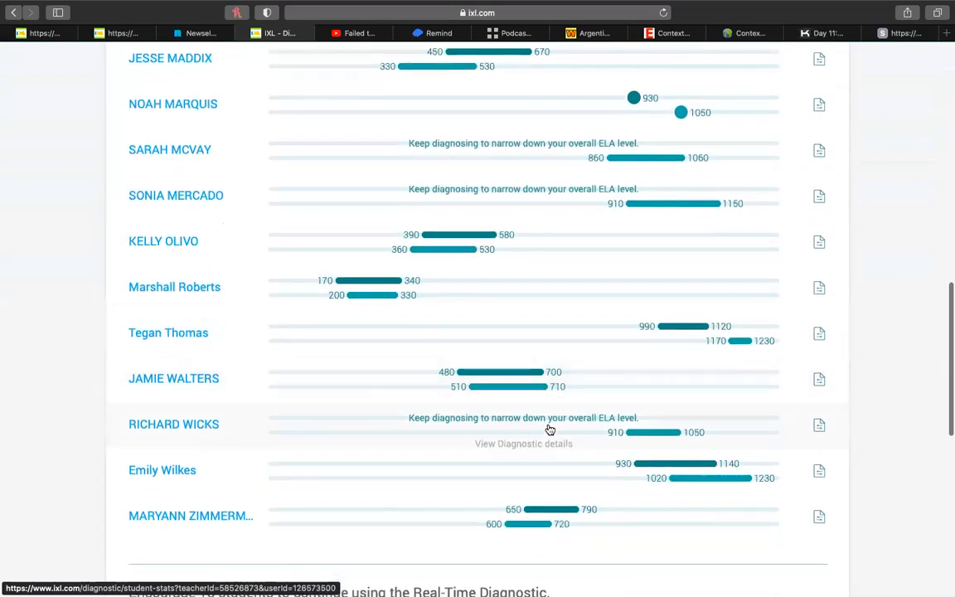
pyautogui.scroll(3)
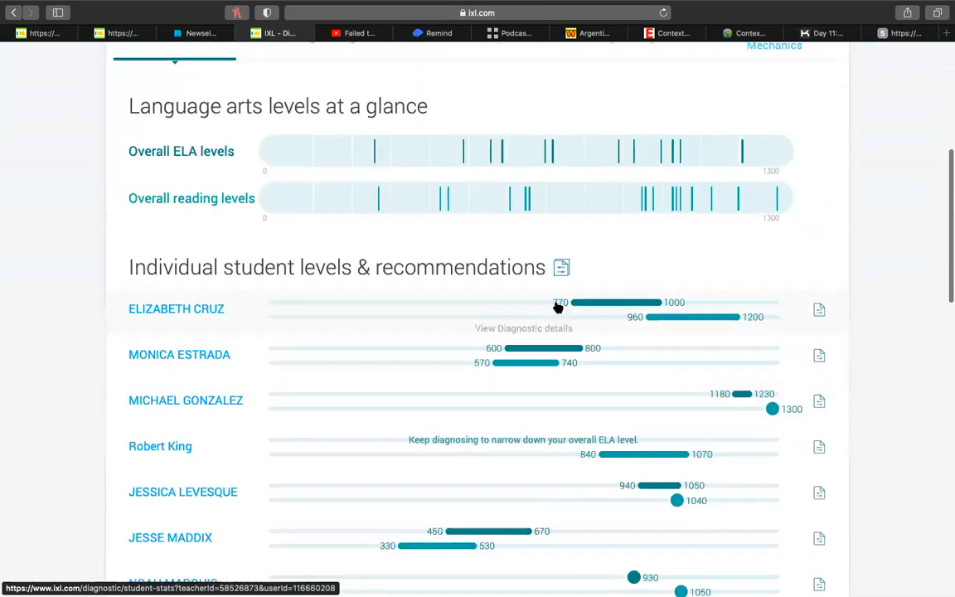
pyautogui.moveTo(691, 301)
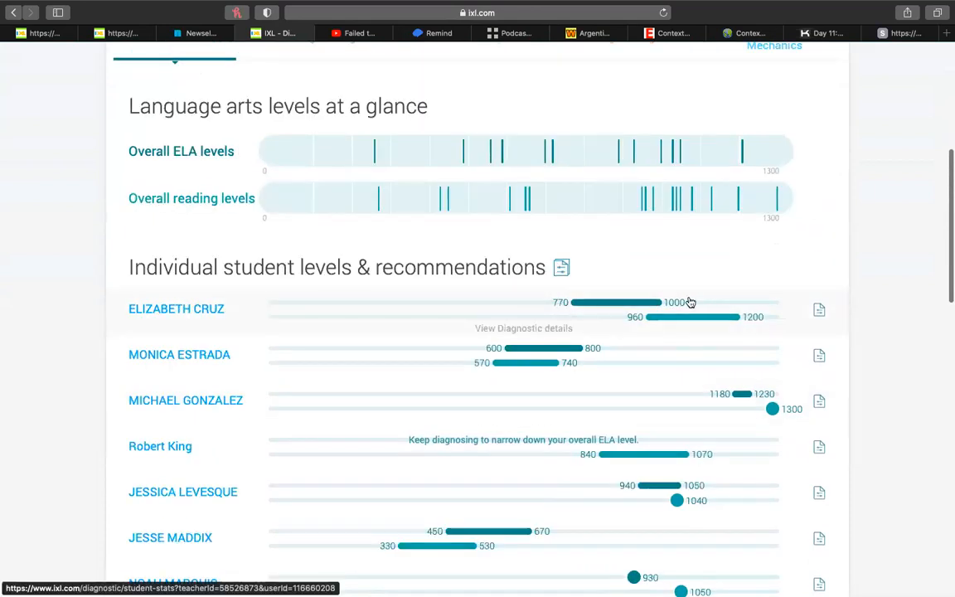
pyautogui.moveTo(669, 285)
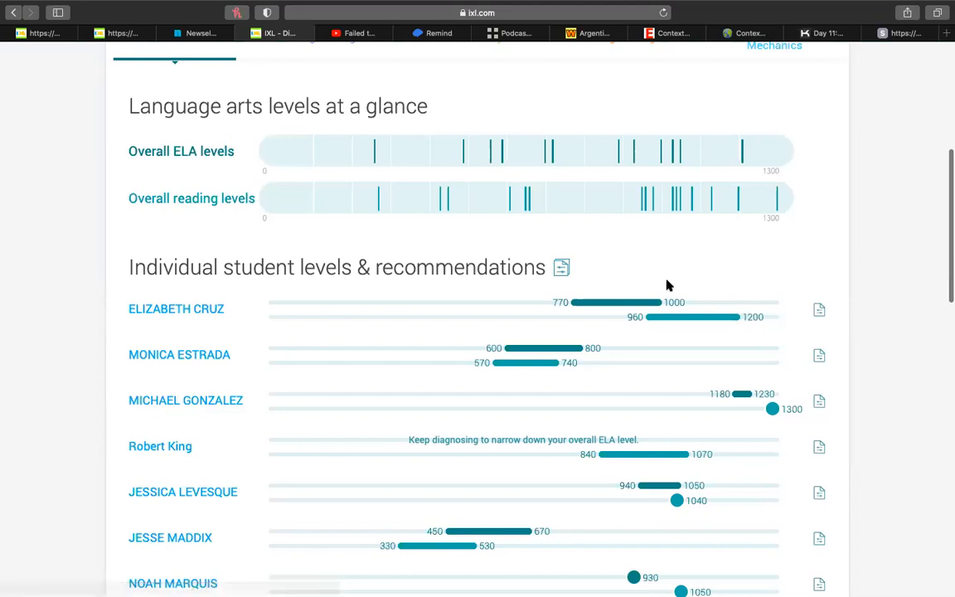
pyautogui.moveTo(631, 317)
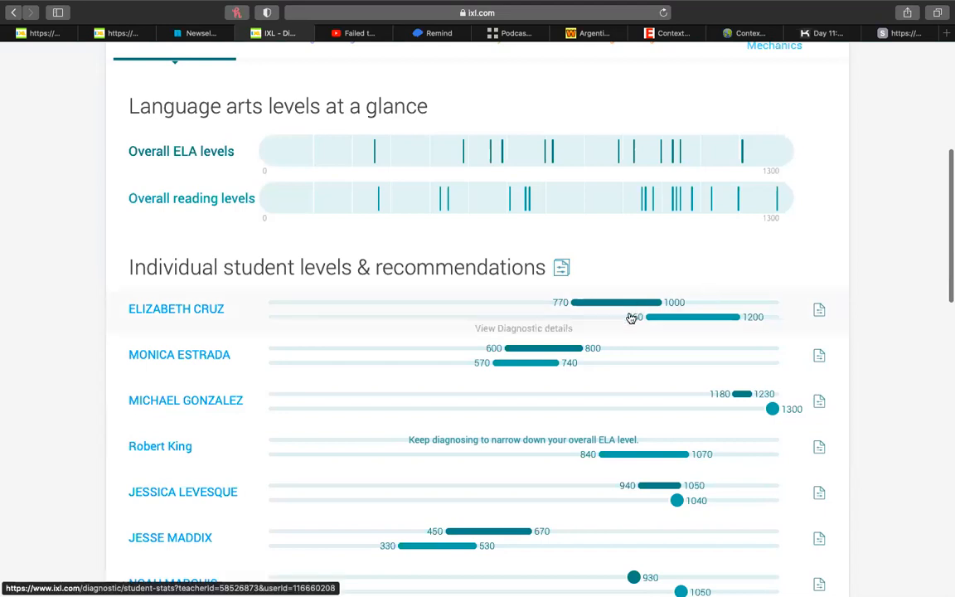
pyautogui.scroll(-3)
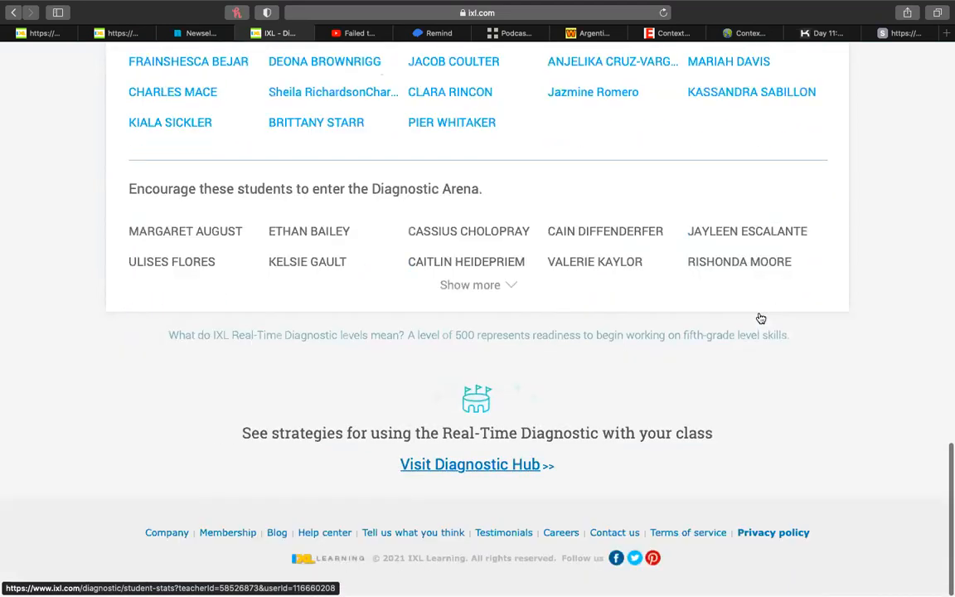
pyautogui.scroll(3)
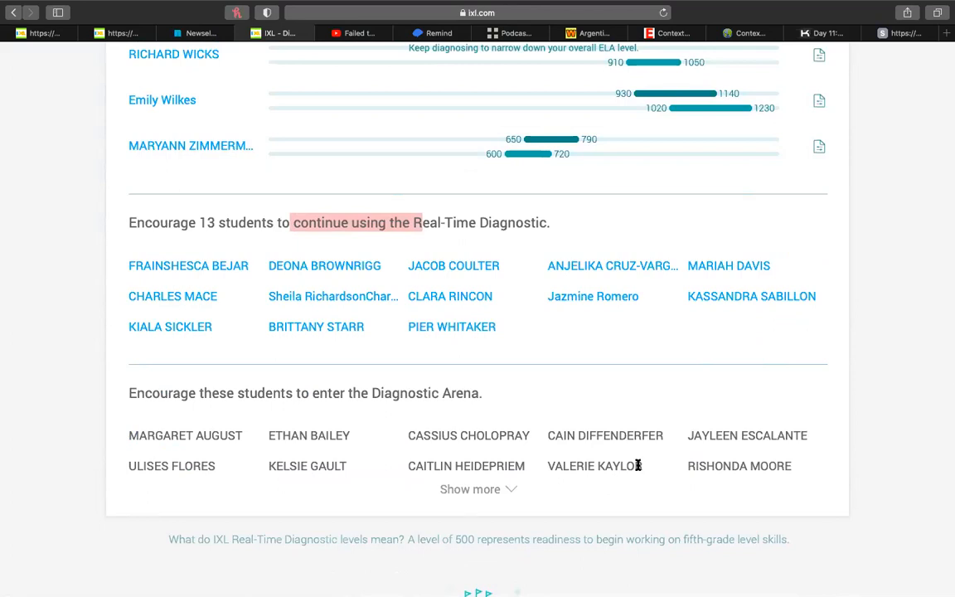
pyautogui.moveTo(536, 552)
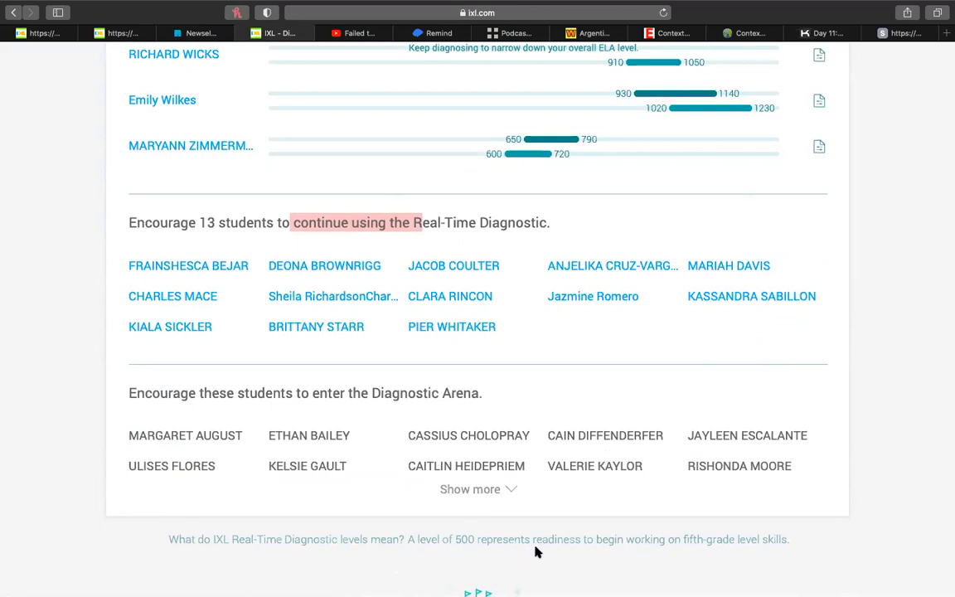
pyautogui.moveTo(230, 430)
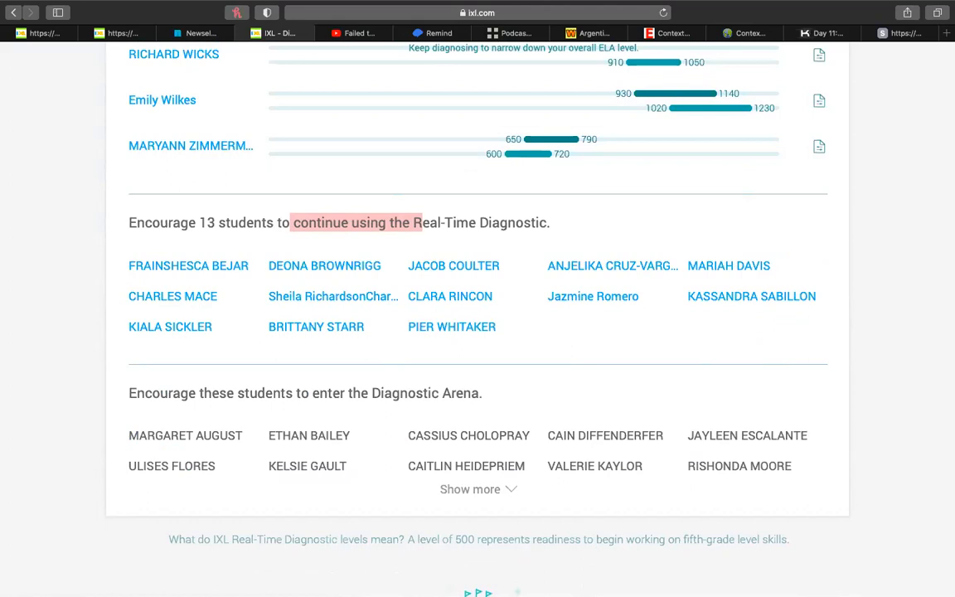
pyautogui.moveTo(585, 429)
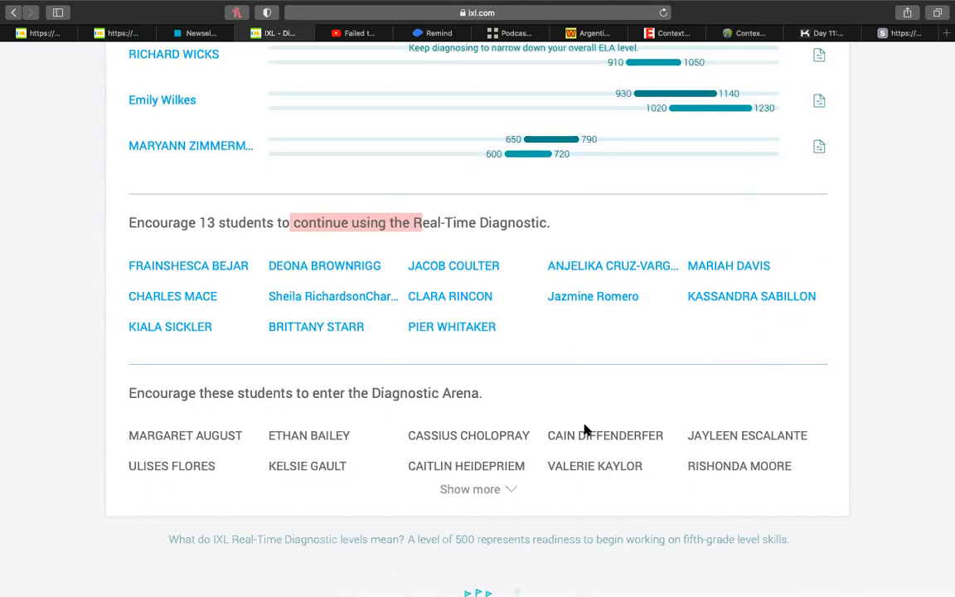
pyautogui.scroll(3)
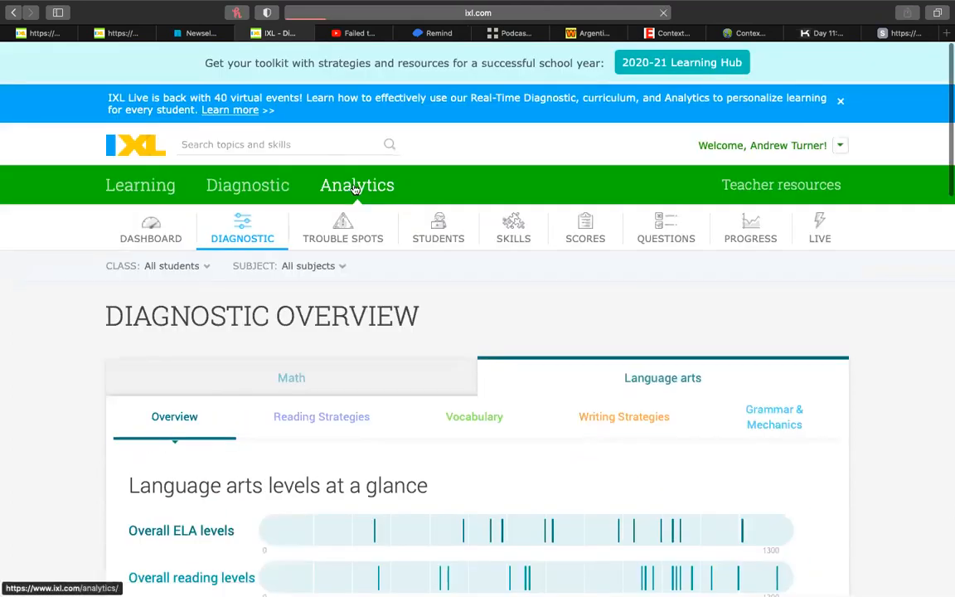
# Open Analytics > Dashboard and scroll through skill progress, activity and milestone sections
pyautogui.click(150, 228)
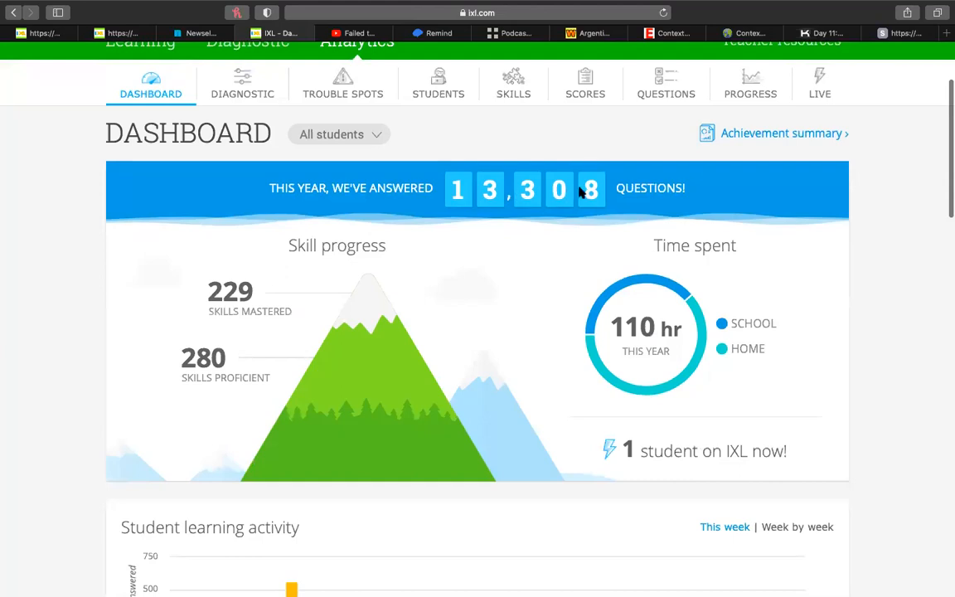
pyautogui.moveTo(676, 288)
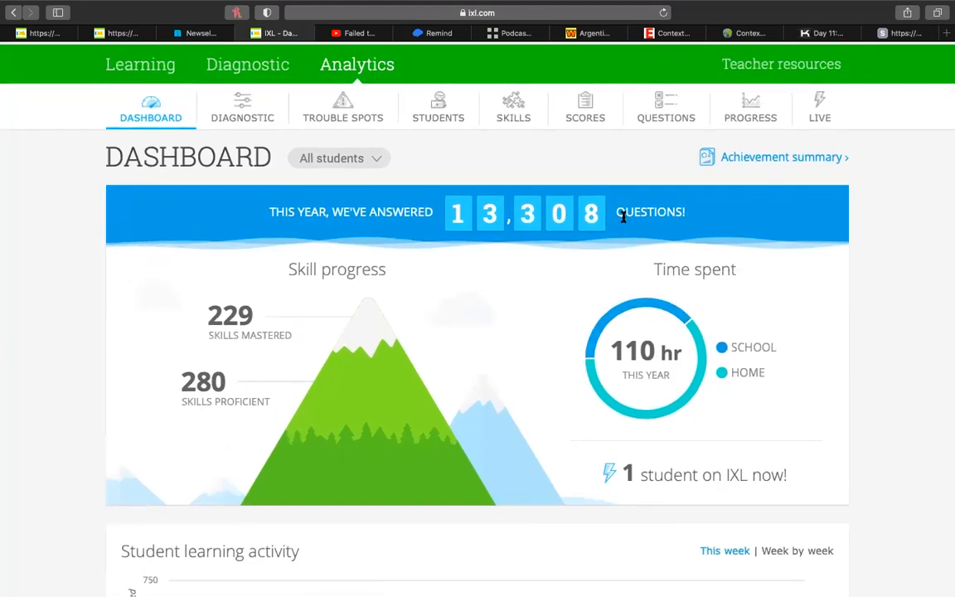
pyautogui.scroll(-3)
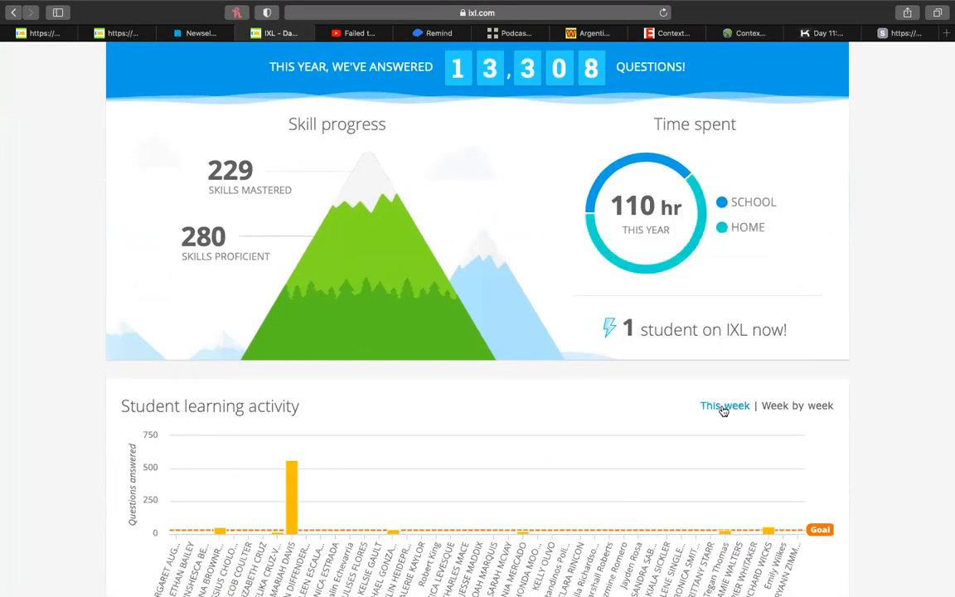
pyautogui.scroll(-3)
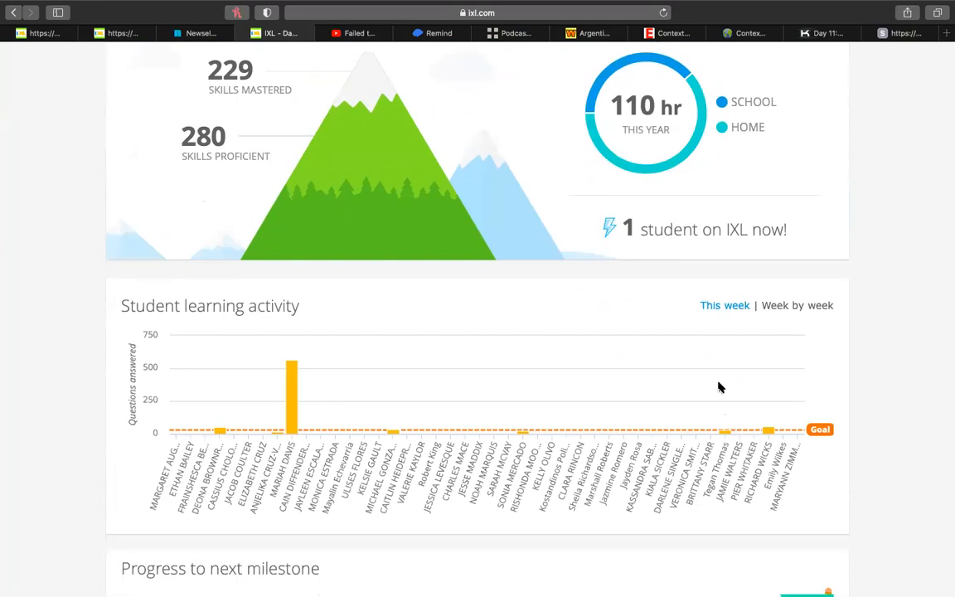
pyautogui.moveTo(720, 322)
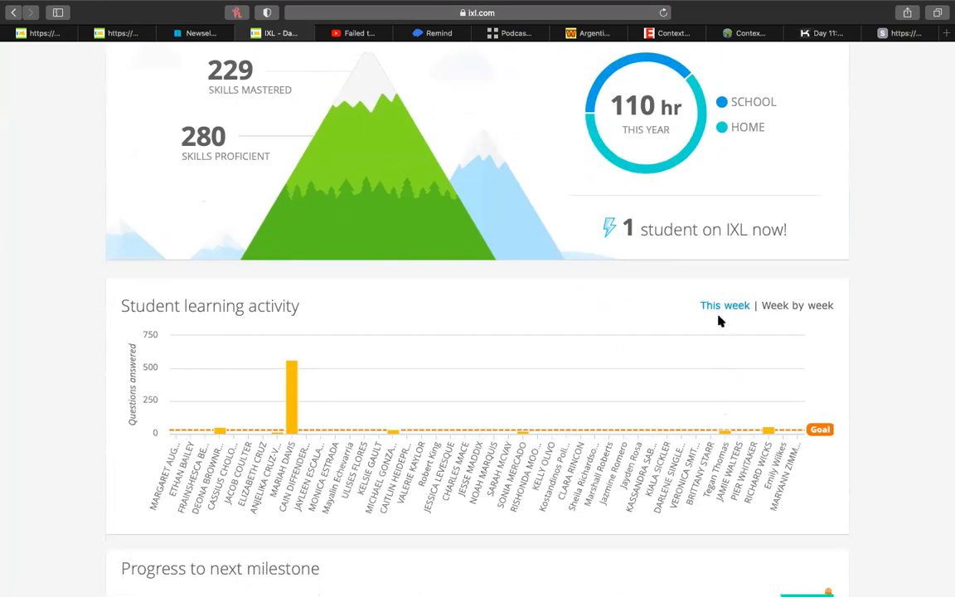
pyautogui.scroll(-3)
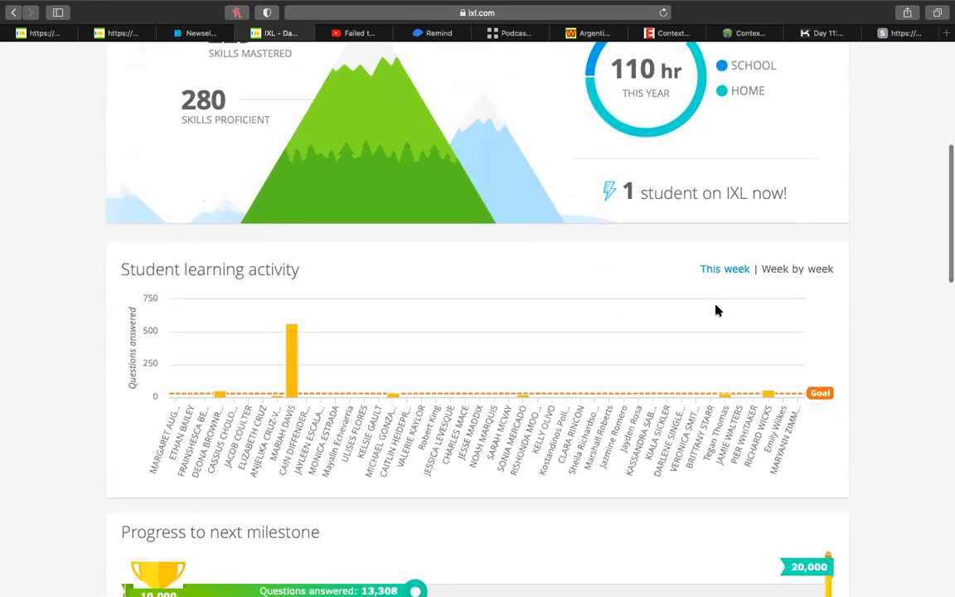
pyautogui.scroll(-3)
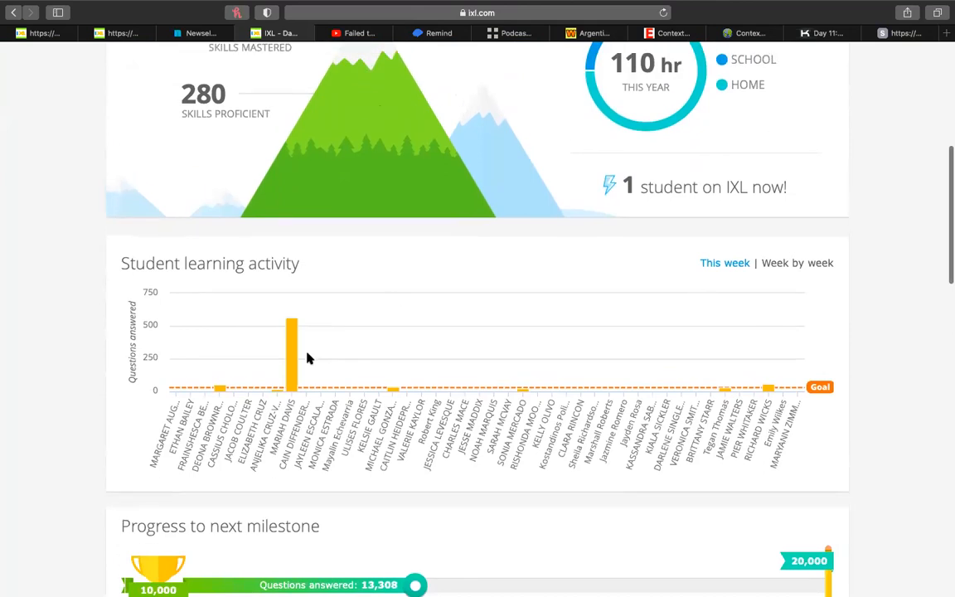
pyautogui.moveTo(634, 352)
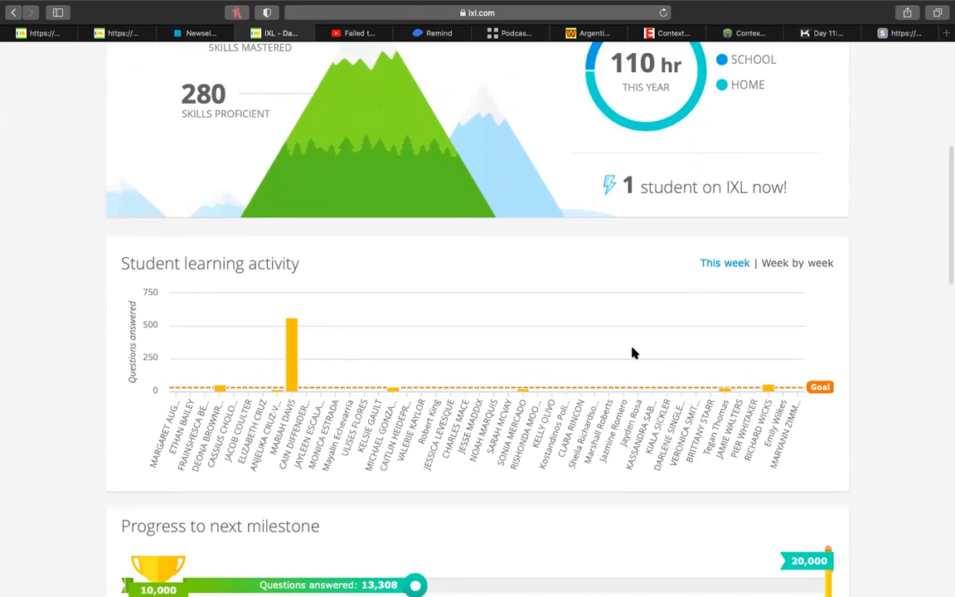
pyautogui.scroll(-3)
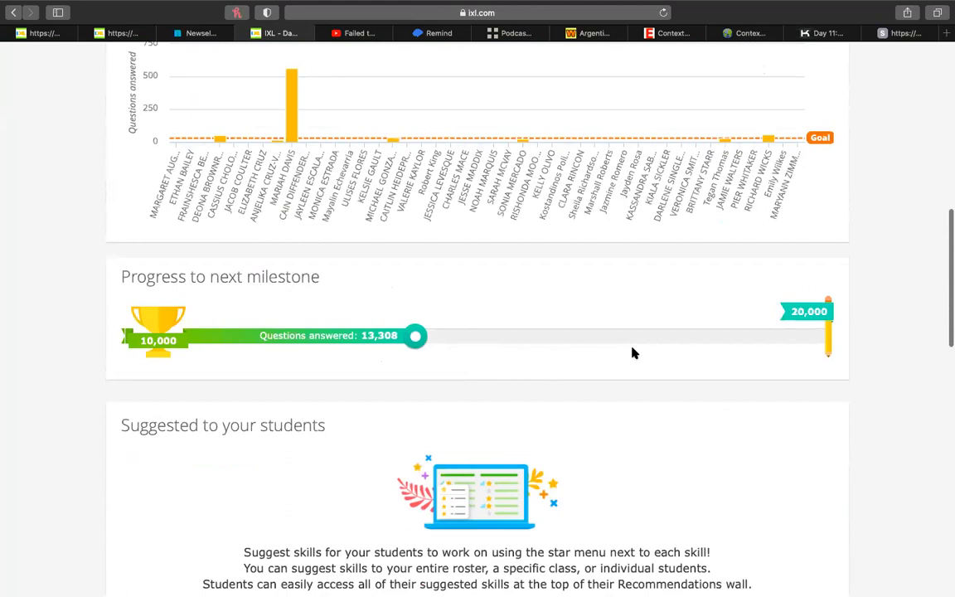
pyautogui.scroll(-3)
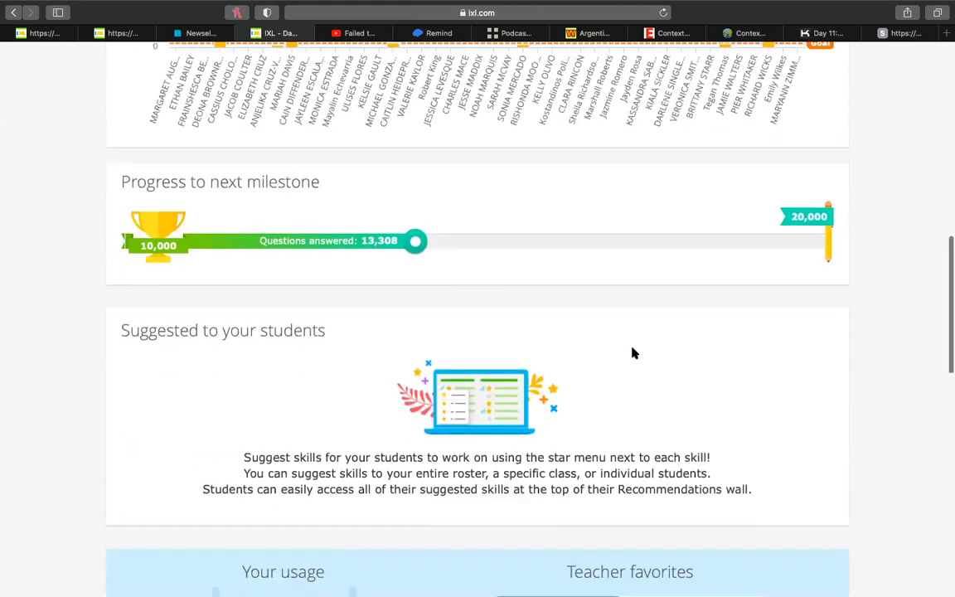
# Browse the Learning > Language arts catalogue and open Third grade's 207 skills
pyautogui.scroll(3)
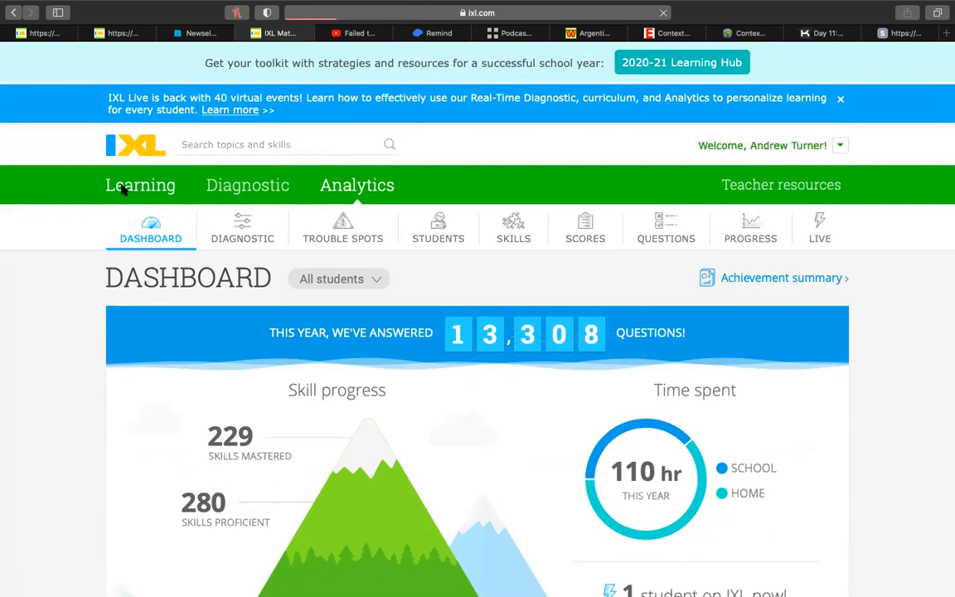
pyautogui.click(140, 184)
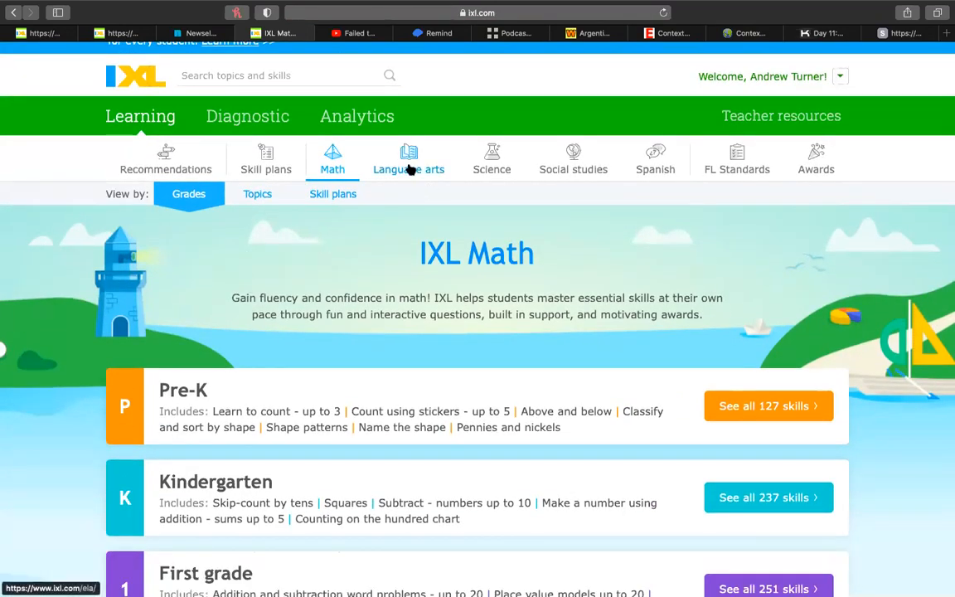
pyautogui.click(407, 161)
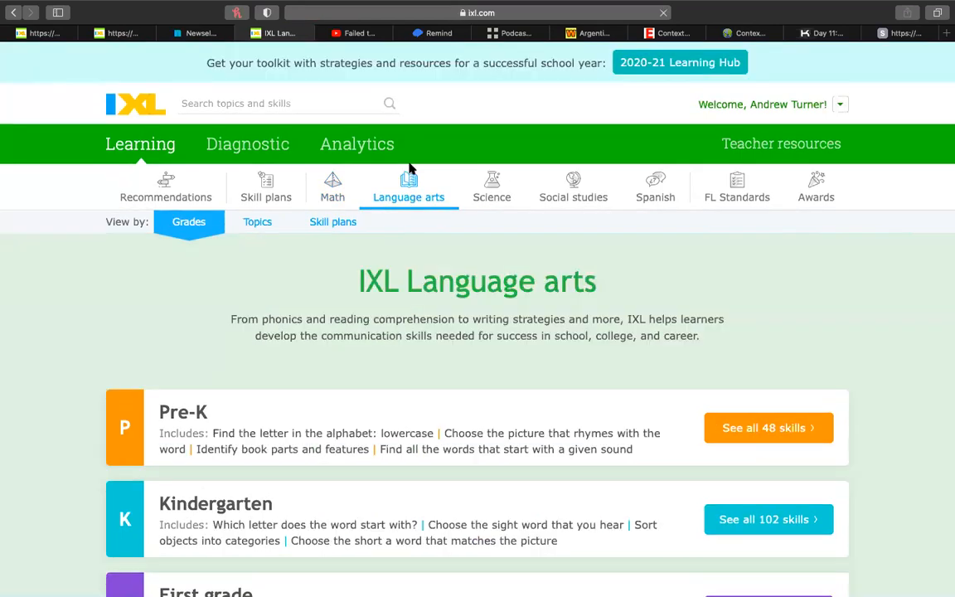
pyautogui.scroll(-3)
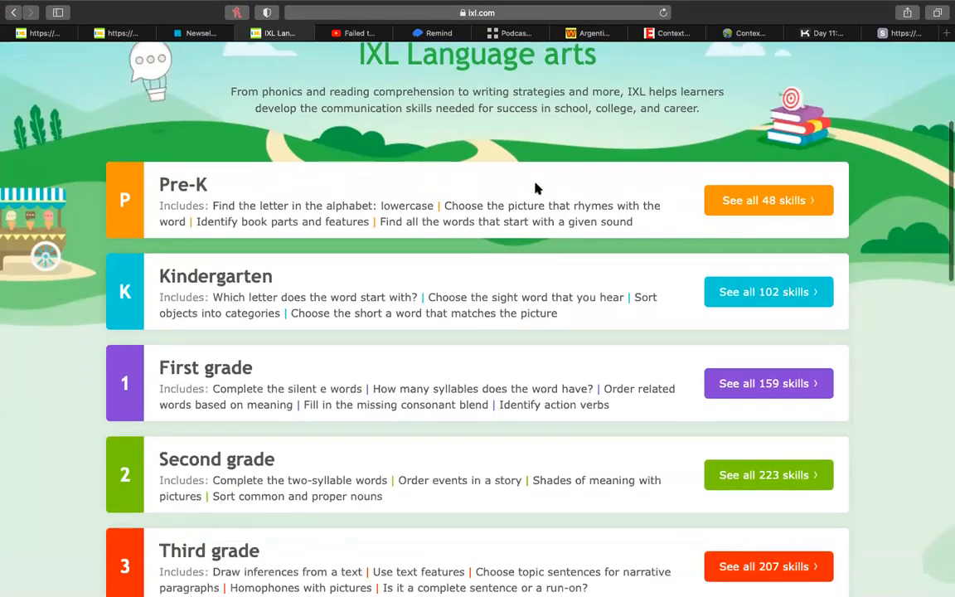
pyautogui.scroll(-3)
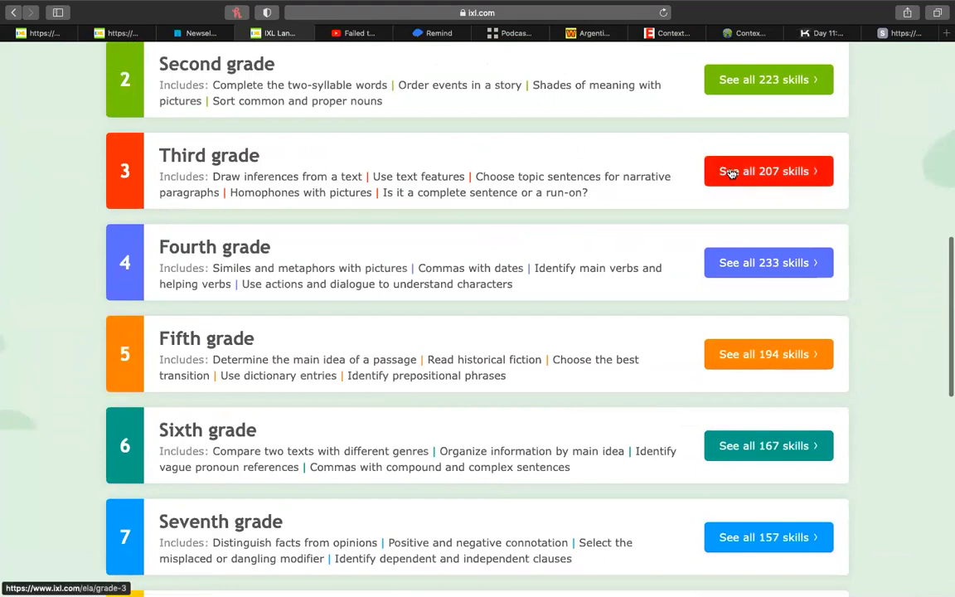
pyautogui.click(768, 171)
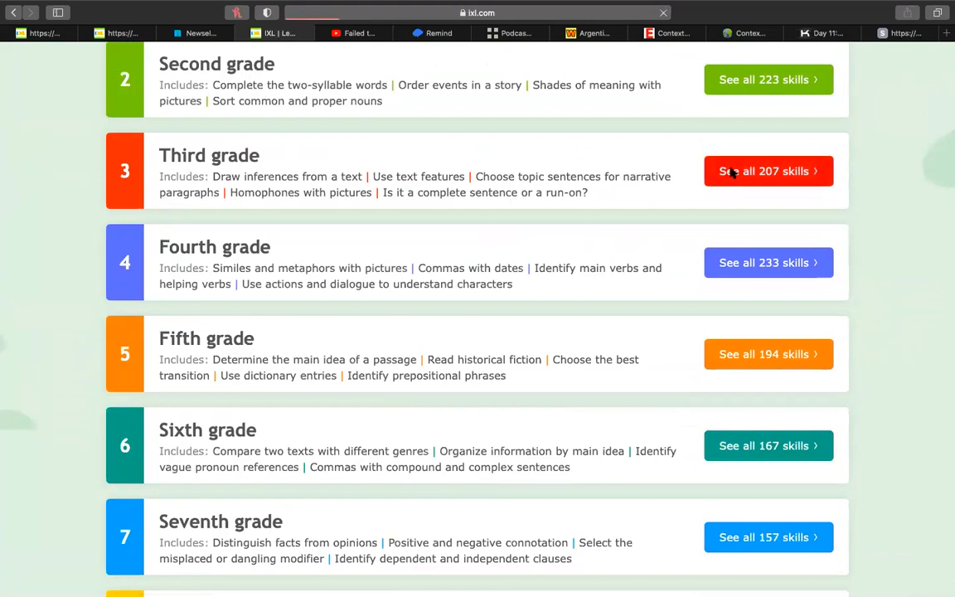
# Scroll the third-grade list and open A.1 'Use key details to determine the main idea'
pyautogui.click(768, 171)
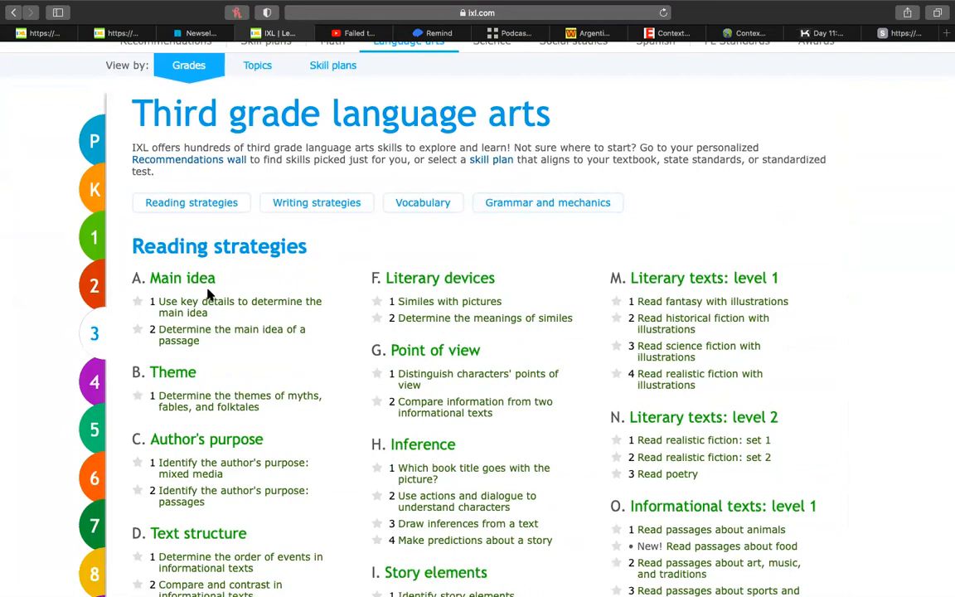
pyautogui.scroll(-3)
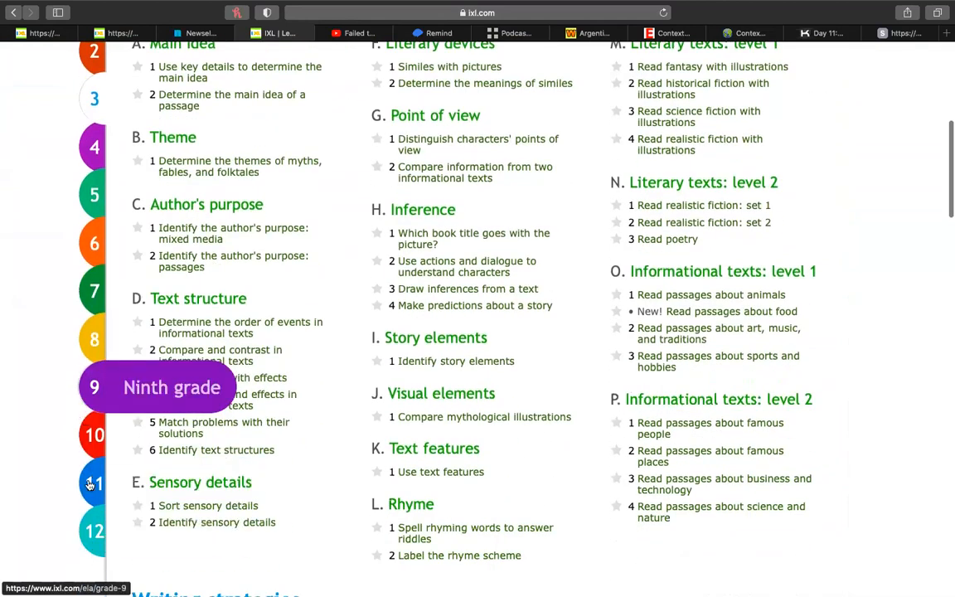
pyautogui.moveTo(114, 530)
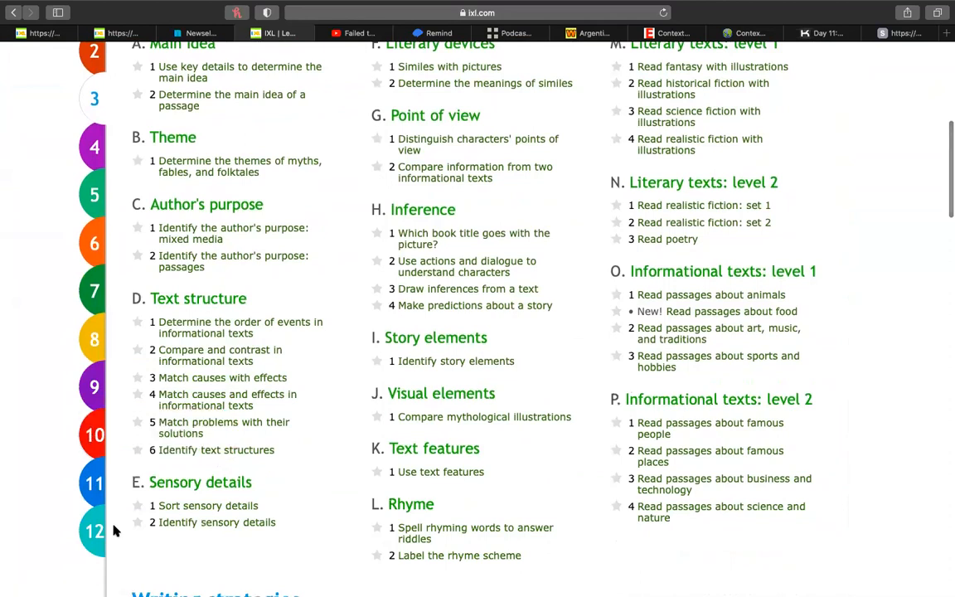
pyautogui.scroll(3)
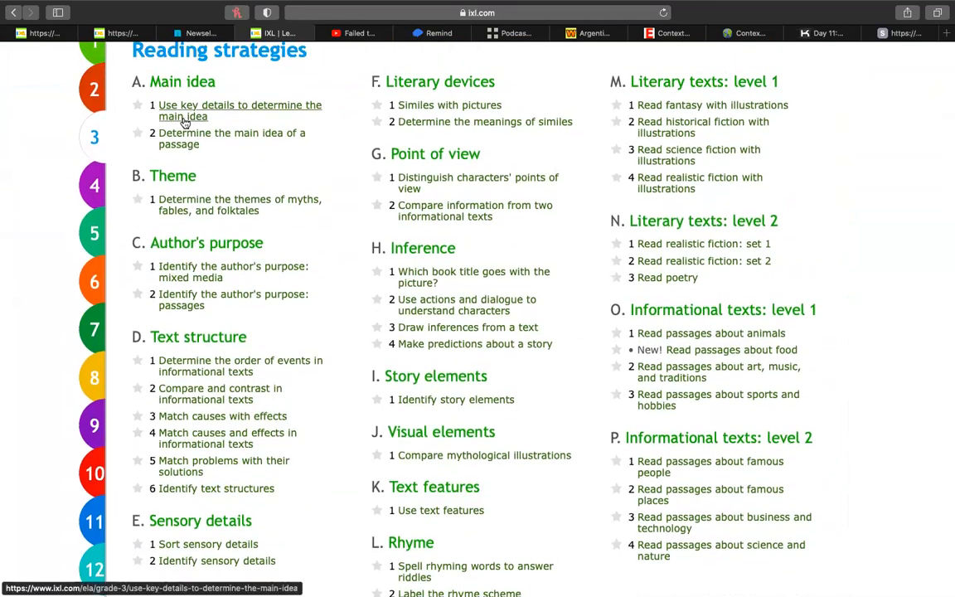
pyautogui.click(239, 110)
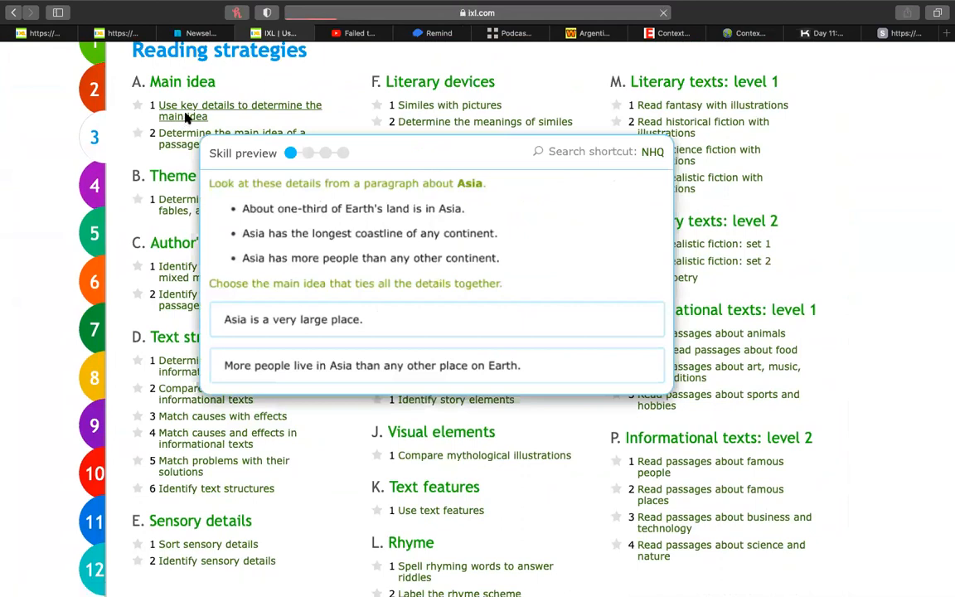
# Highlight 'main idea', choose 'Forests are filled with sounds of nature.' and submit it
pyautogui.click(240, 110)
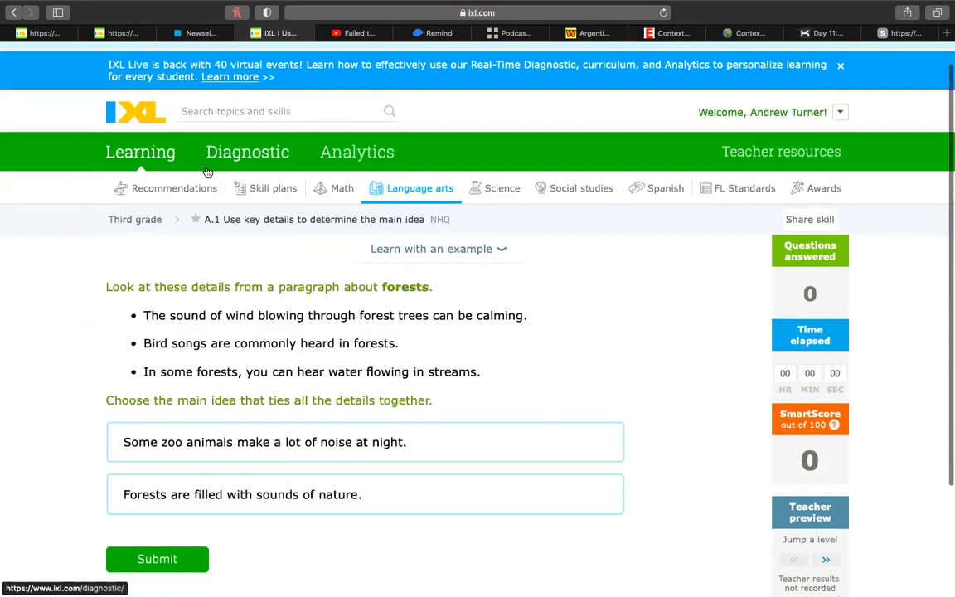
pyautogui.scroll(-3)
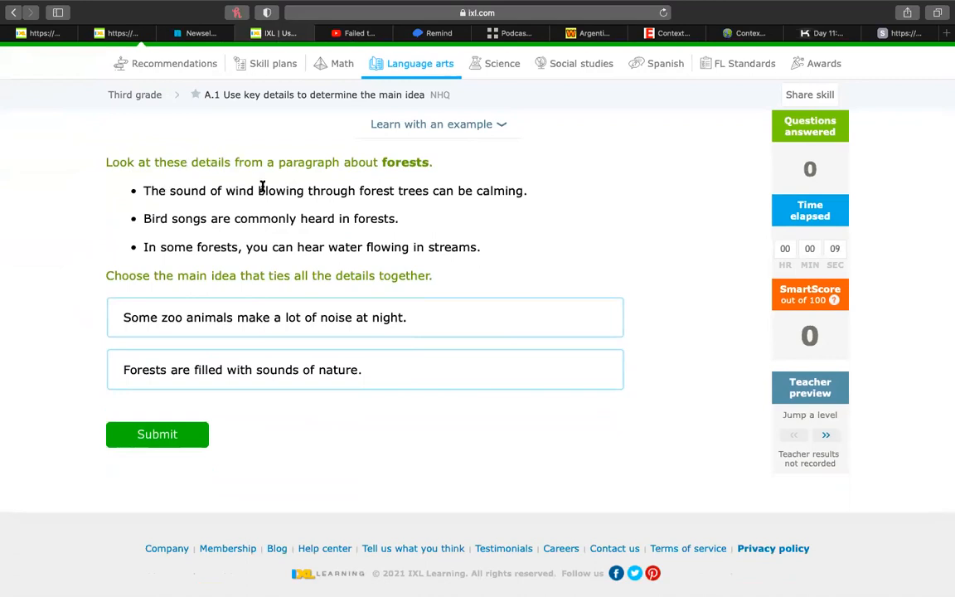
pyautogui.moveTo(221, 238)
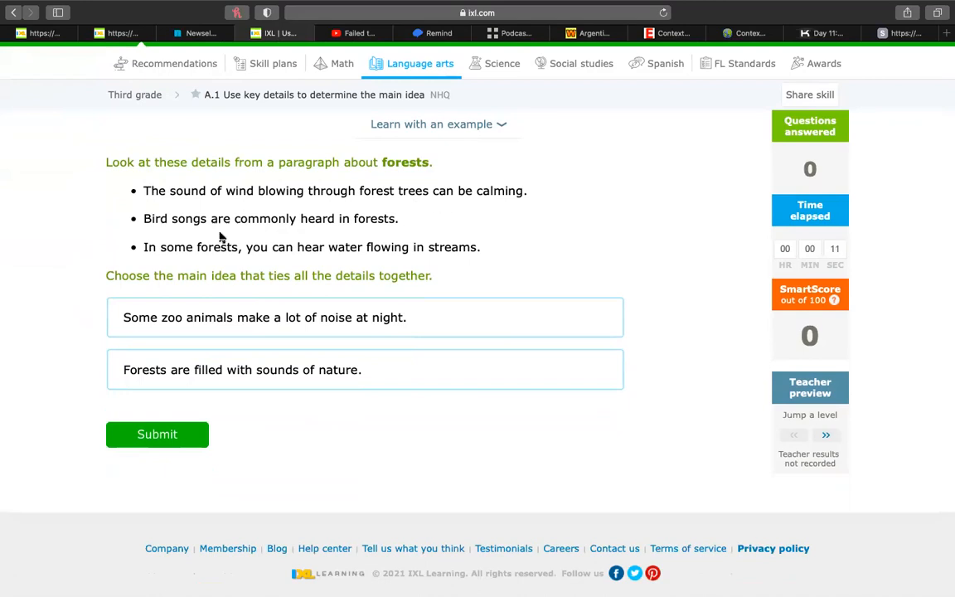
pyautogui.moveTo(382, 210)
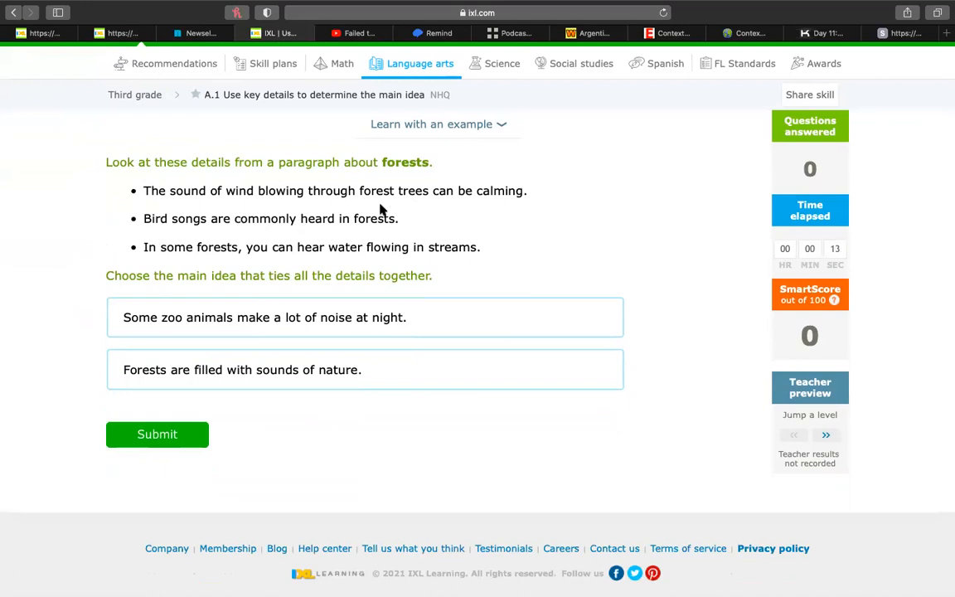
pyautogui.moveTo(261, 257)
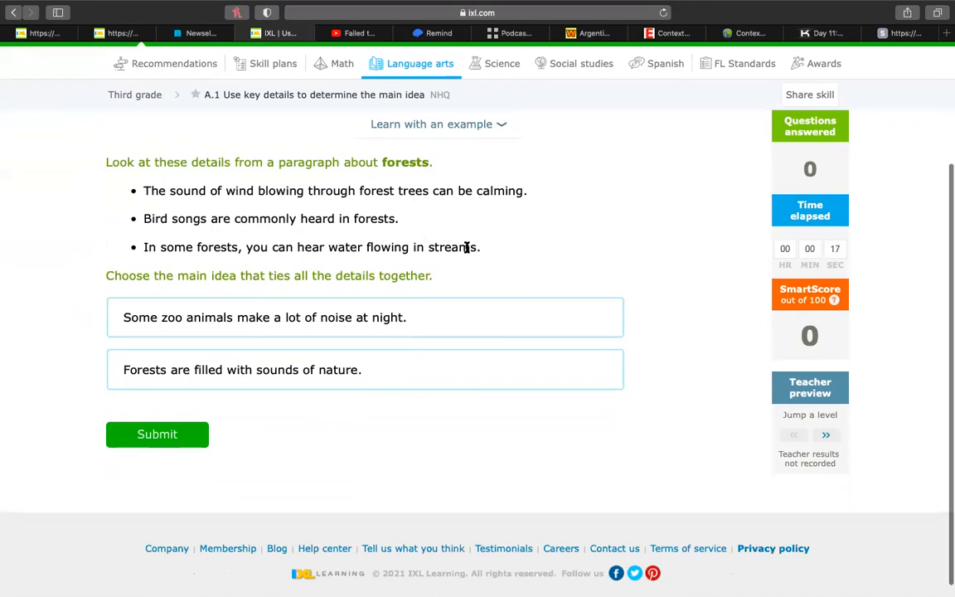
pyautogui.scroll(3)
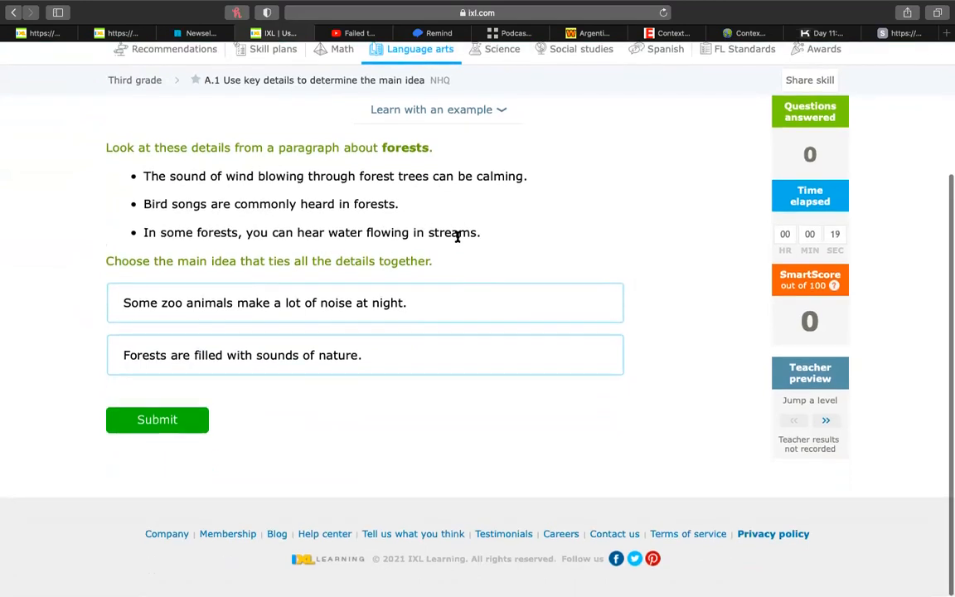
pyautogui.doubleClick(191, 260)
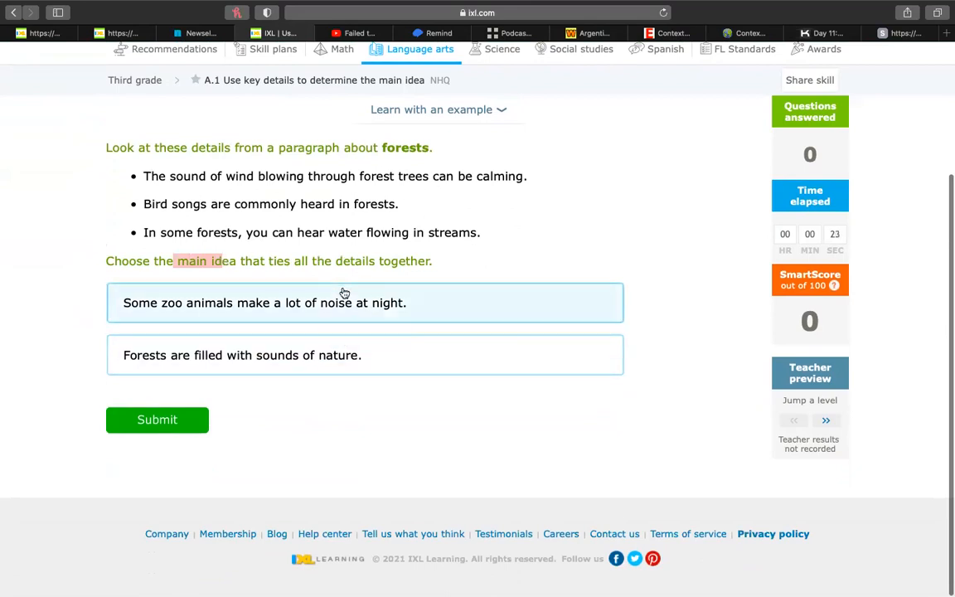
pyautogui.moveTo(291, 324)
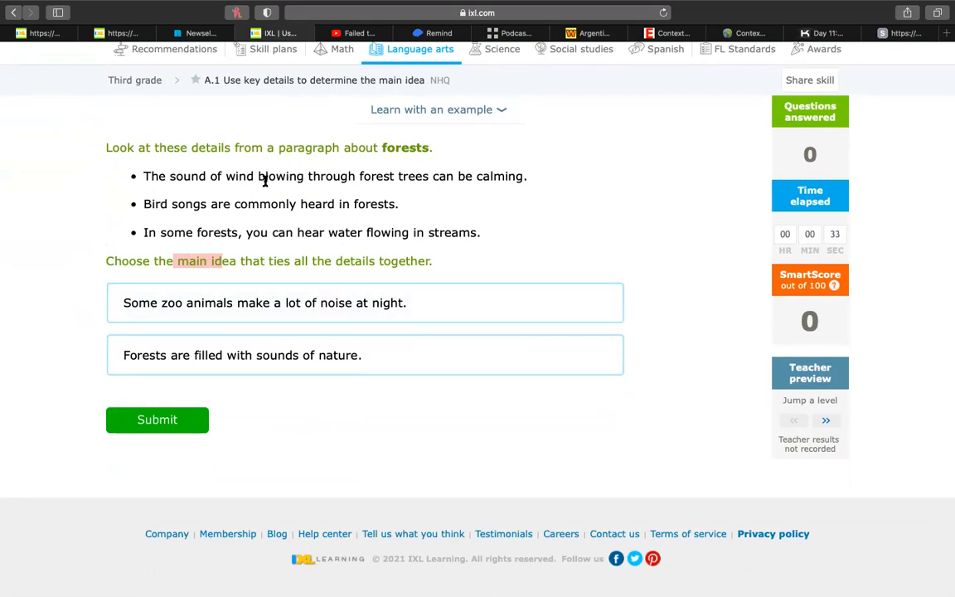
pyautogui.moveTo(270, 243)
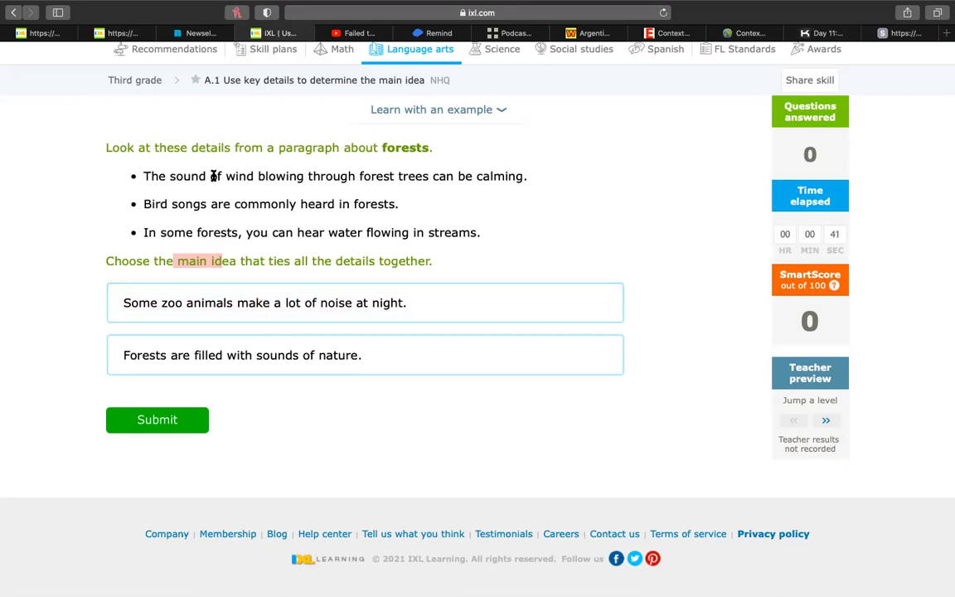
pyautogui.moveTo(247, 210)
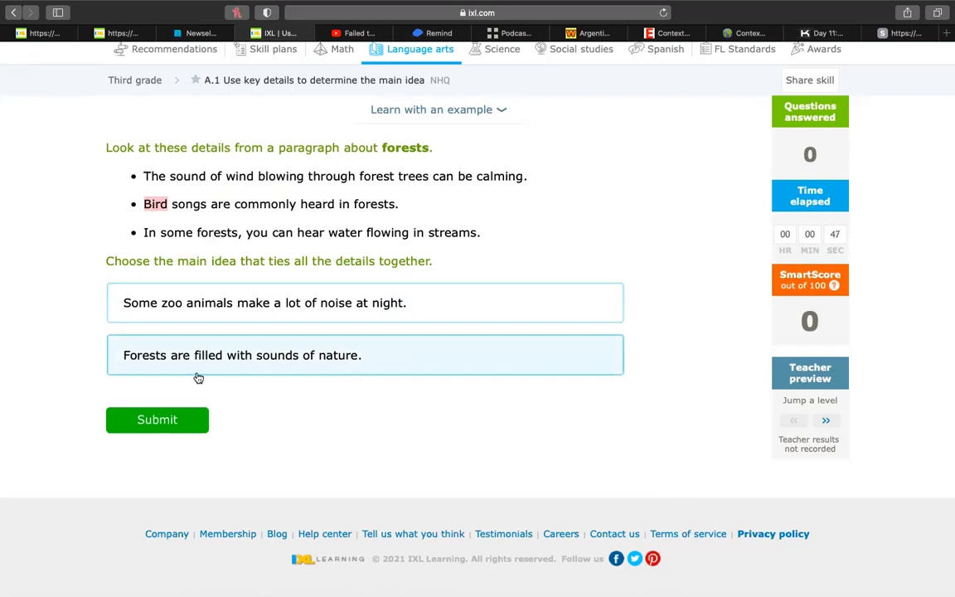
pyautogui.moveTo(203, 374)
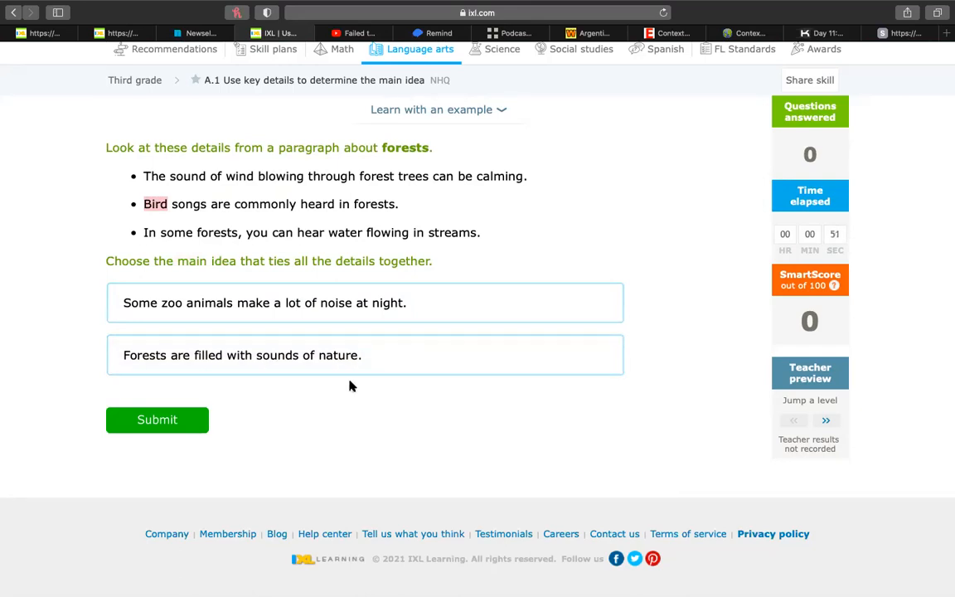
pyautogui.click(365, 355)
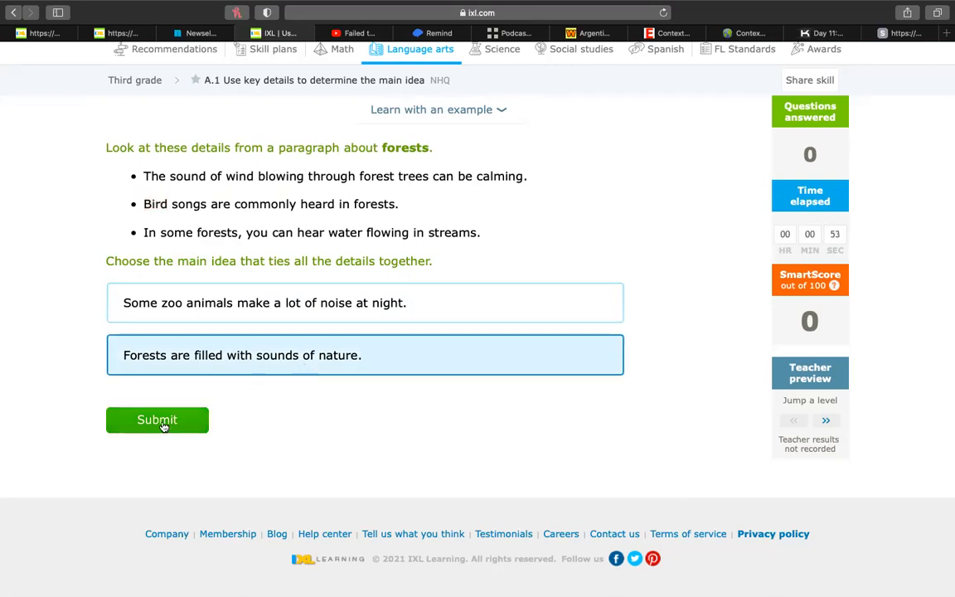
pyautogui.click(156, 420)
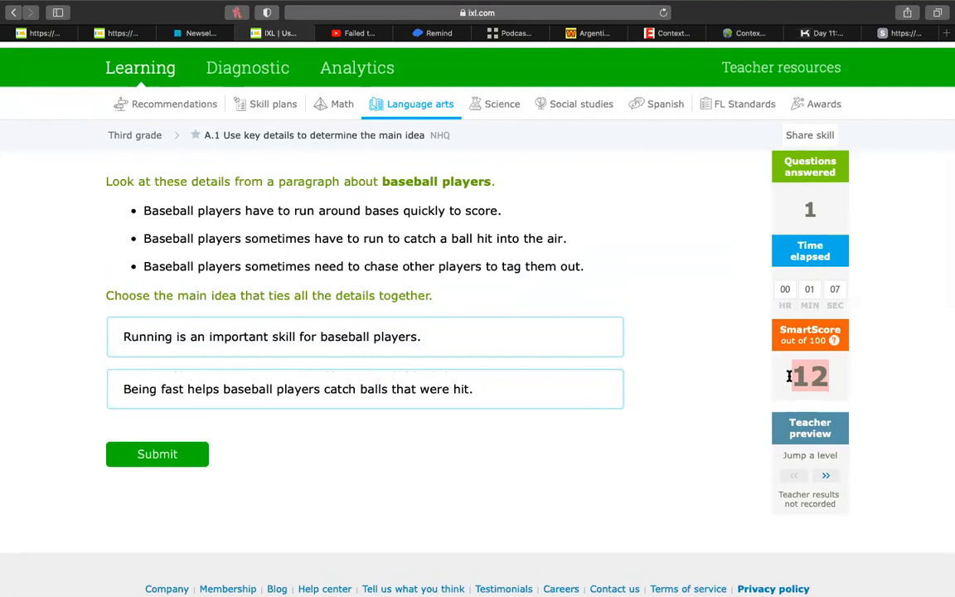
pyautogui.moveTo(790, 383)
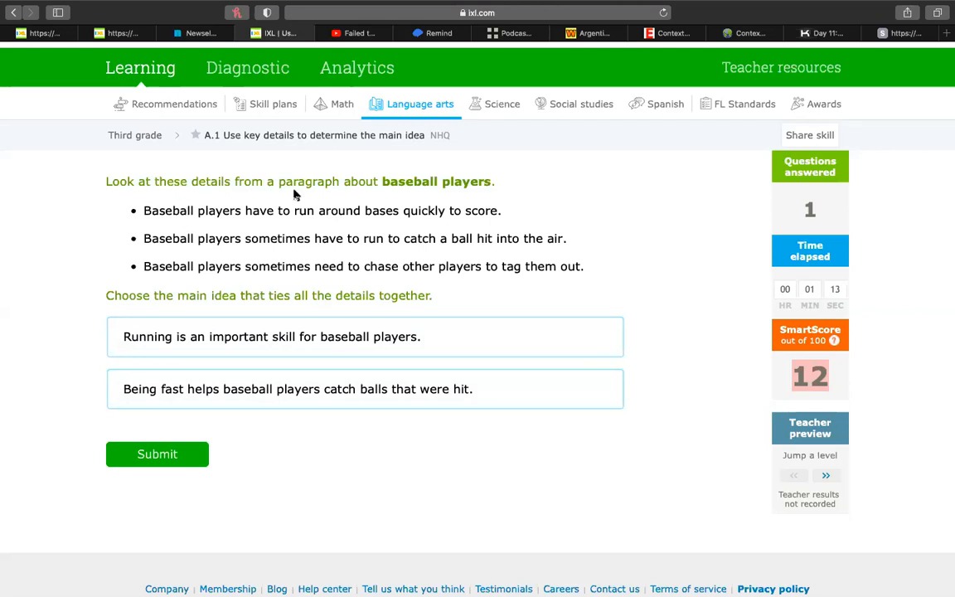
pyautogui.moveTo(418, 179)
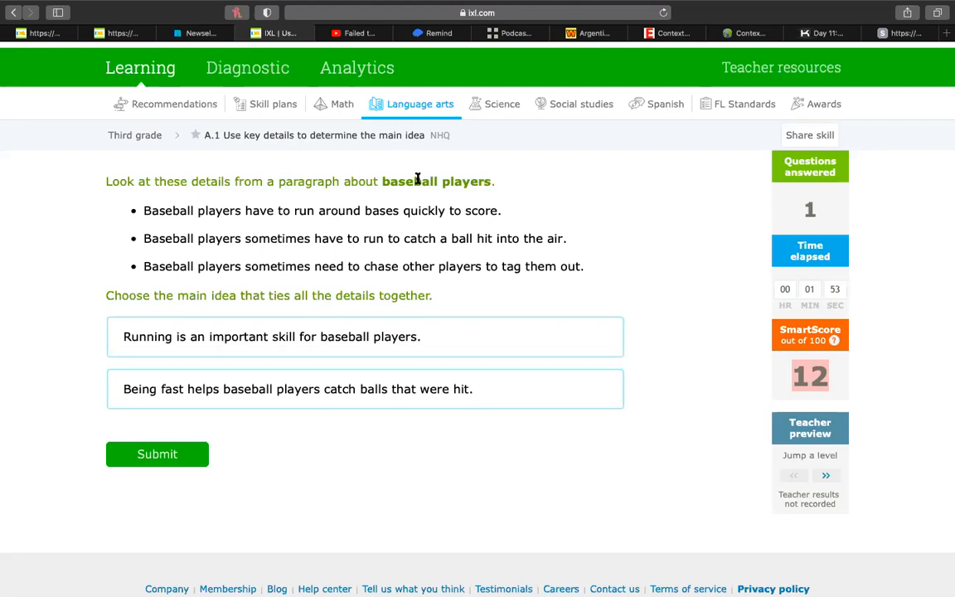
pyautogui.moveTo(386, 169)
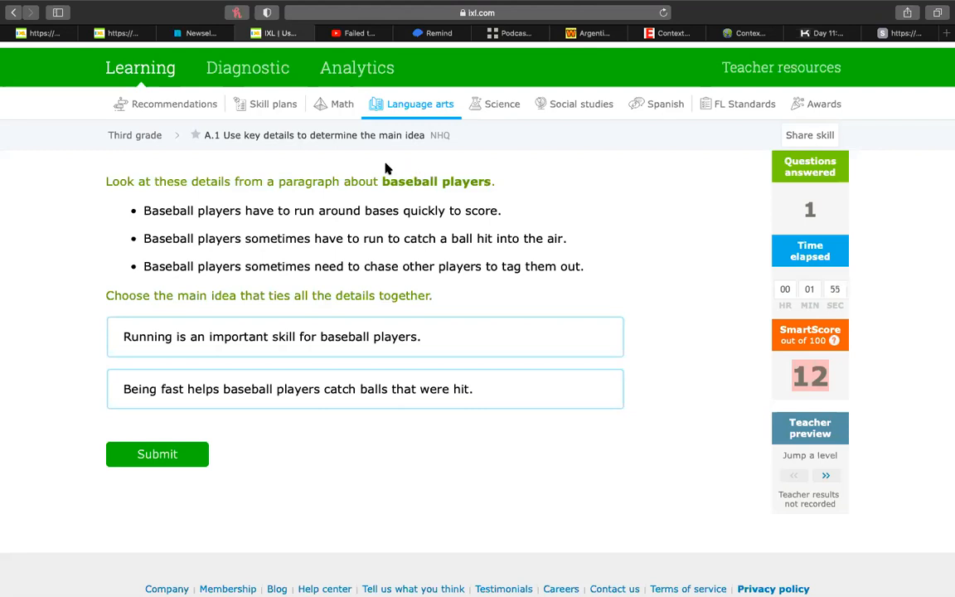
# Pick 'Running is an important skill for baseball players.' and submit it
pyautogui.click(365, 336)
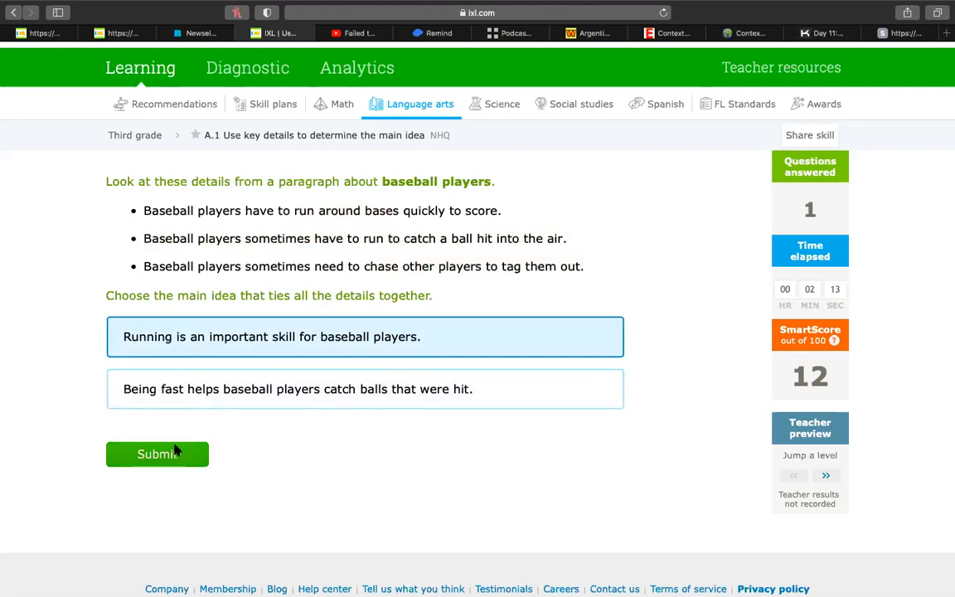
pyautogui.click(157, 454)
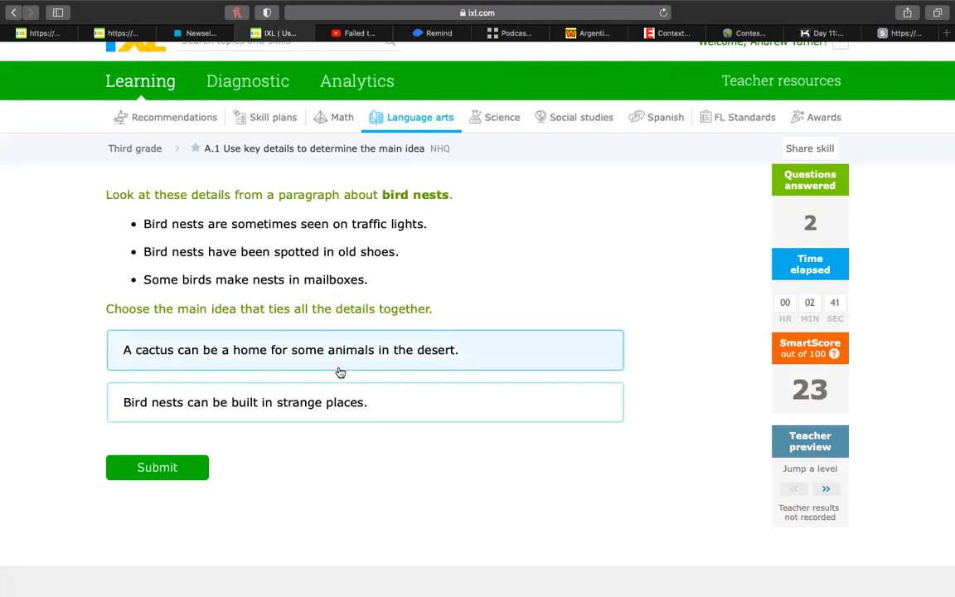
# Pick 'Bird nests can be built in strange places.' as the nests main idea and submit
pyautogui.click(320, 402)
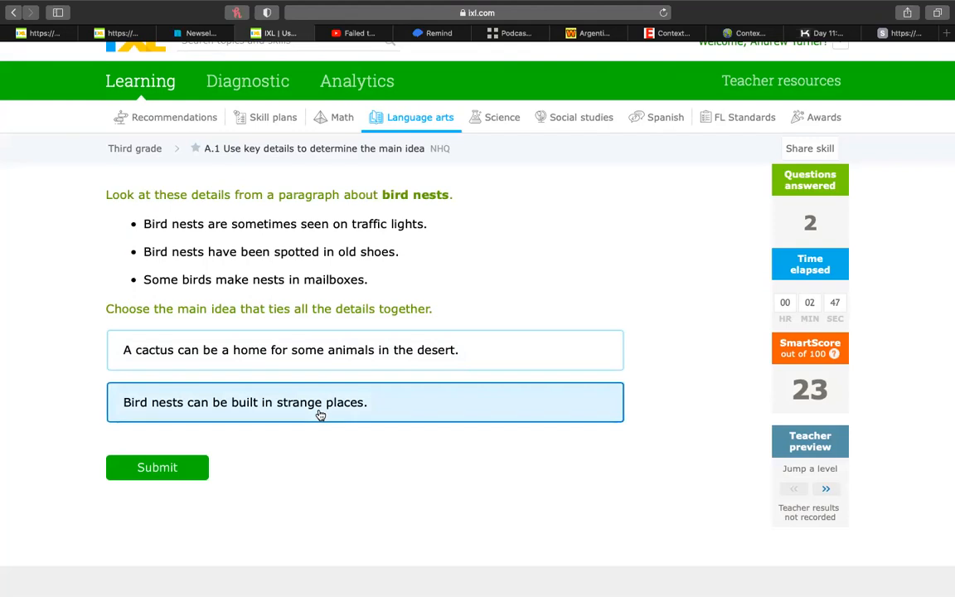
pyautogui.moveTo(378, 239)
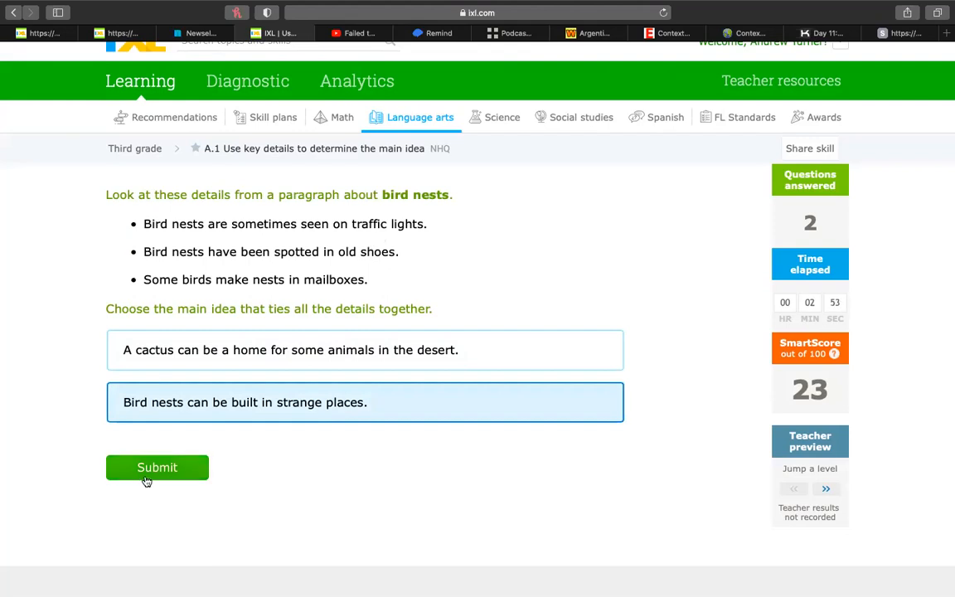
pyautogui.click(157, 467)
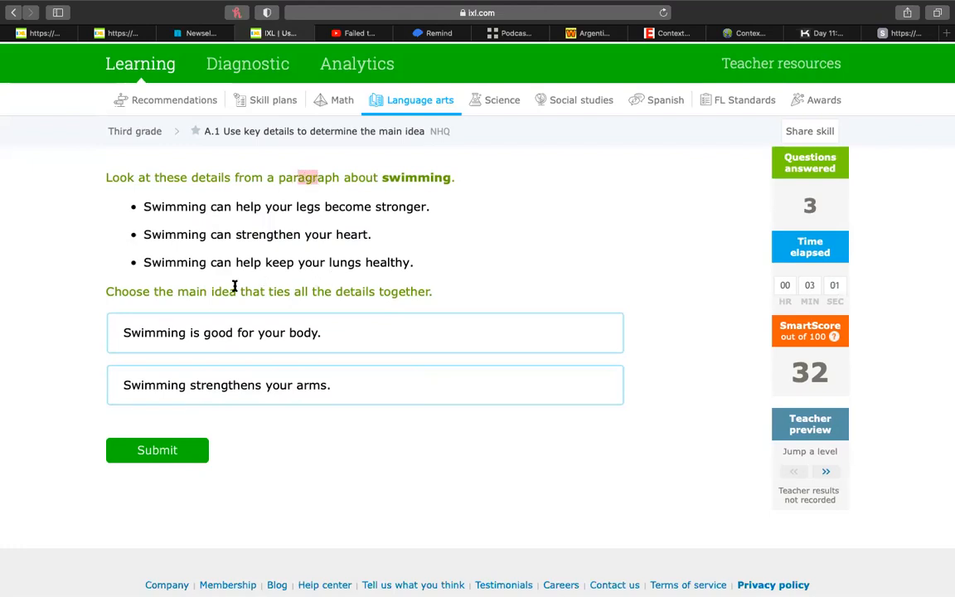
# Settle on 'Swimming is good for your body.' and submit the swimming answer
pyautogui.click(221, 332)
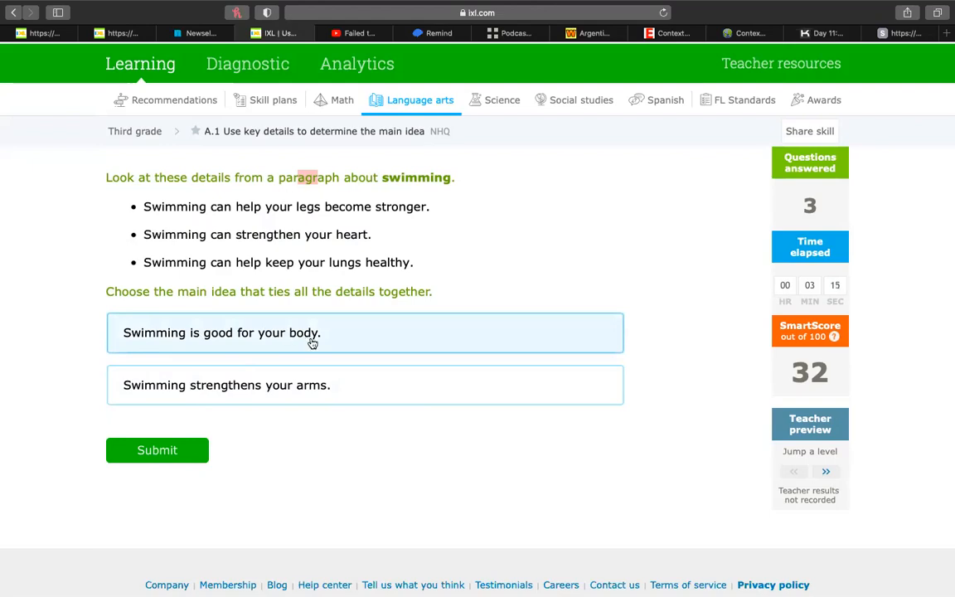
pyautogui.click(307, 384)
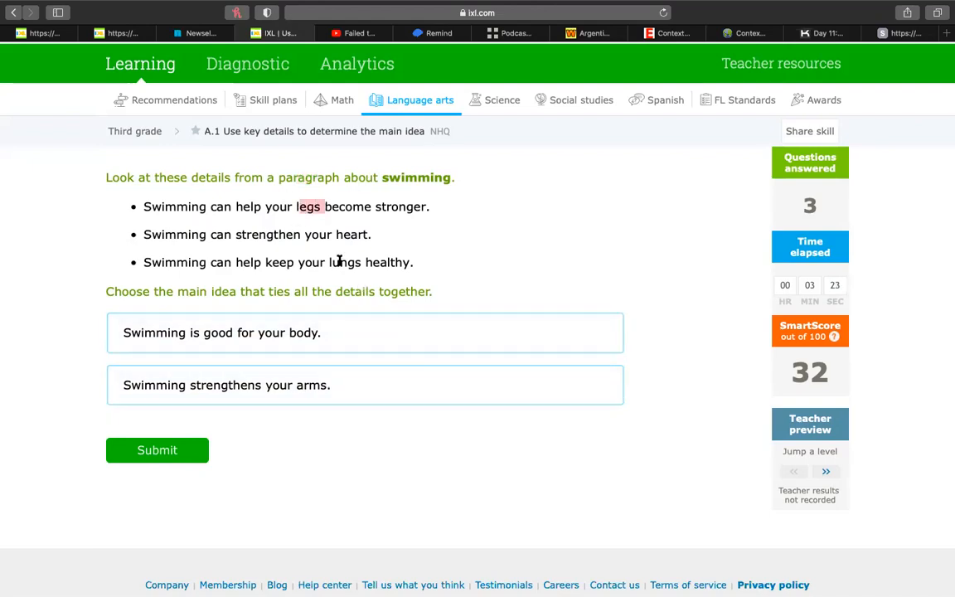
pyautogui.click(254, 333)
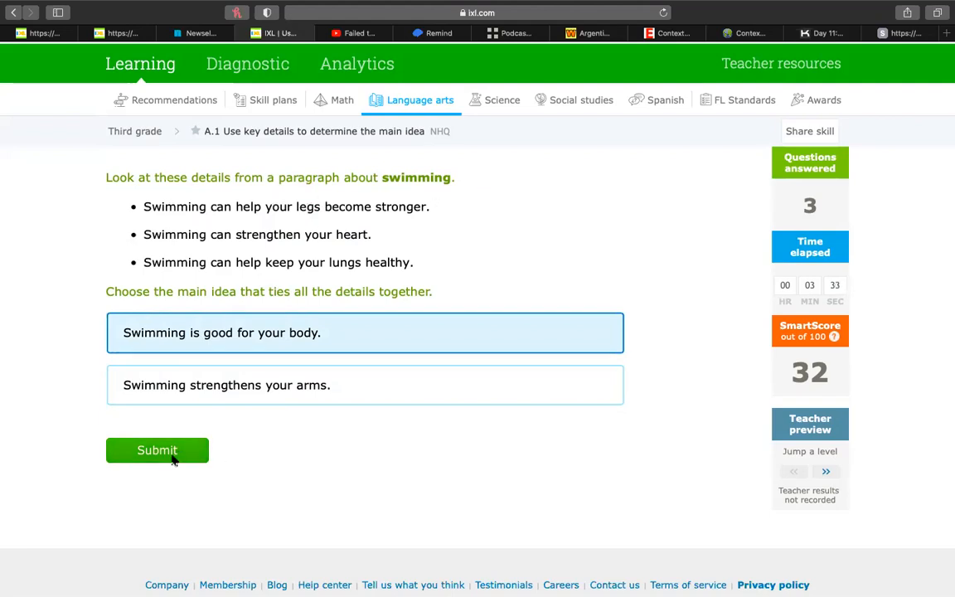
pyautogui.click(157, 451)
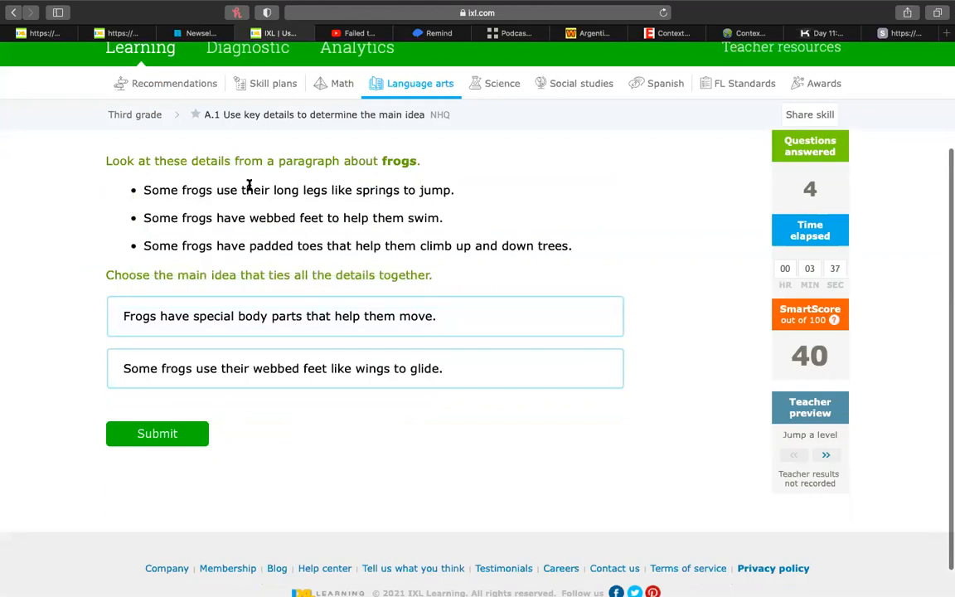
pyautogui.moveTo(281, 187)
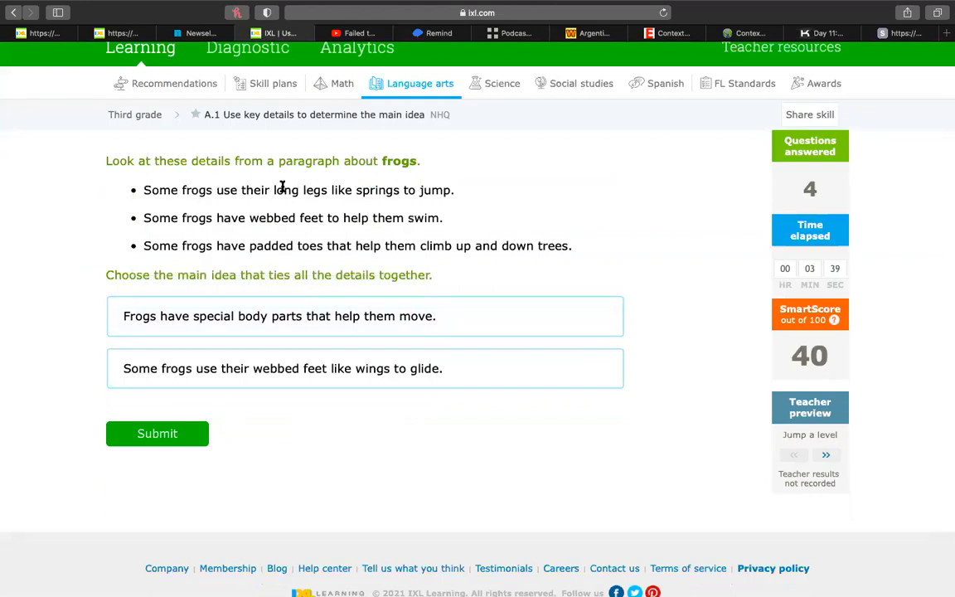
pyautogui.moveTo(228, 212)
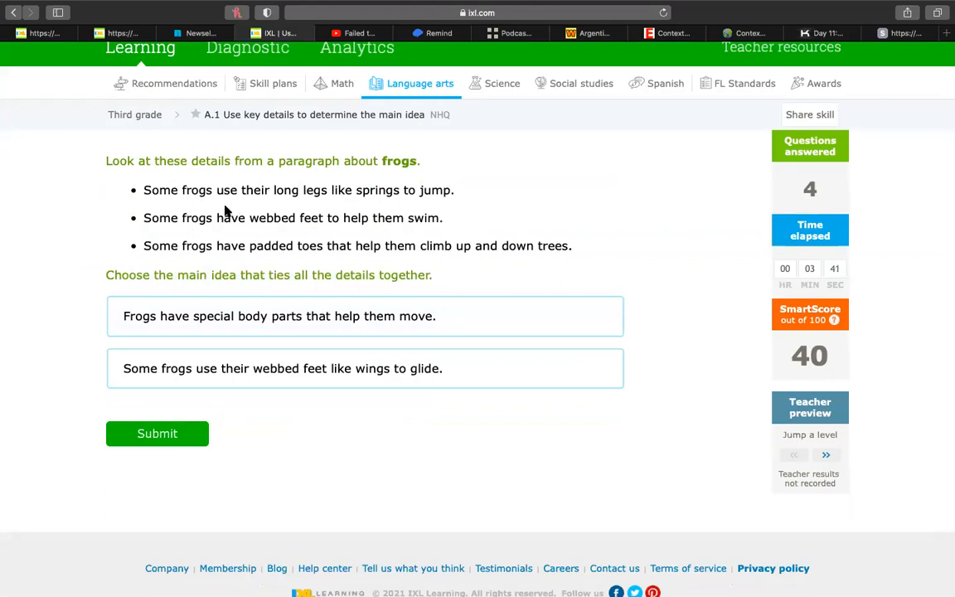
pyautogui.moveTo(355, 215)
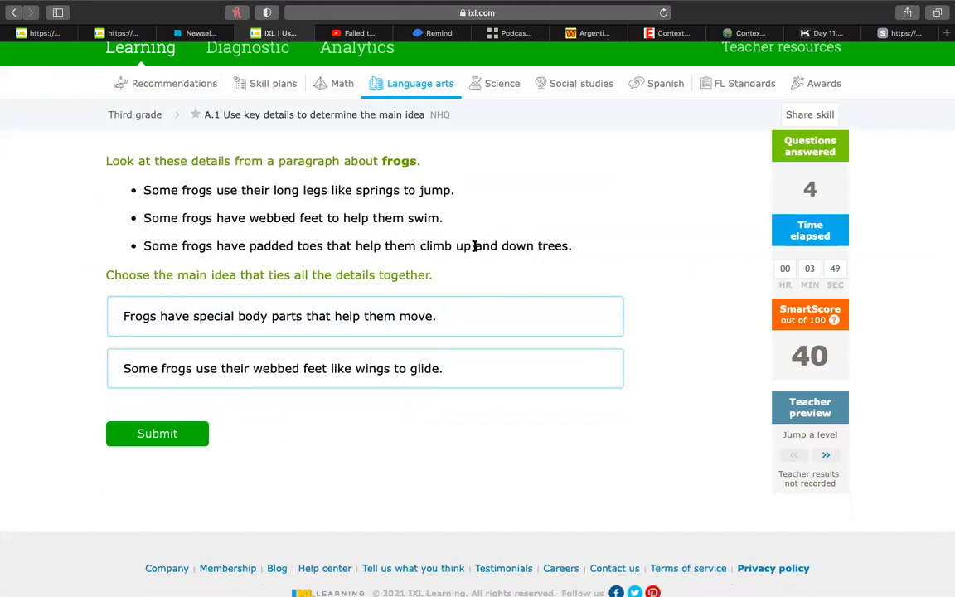
pyautogui.moveTo(265, 263)
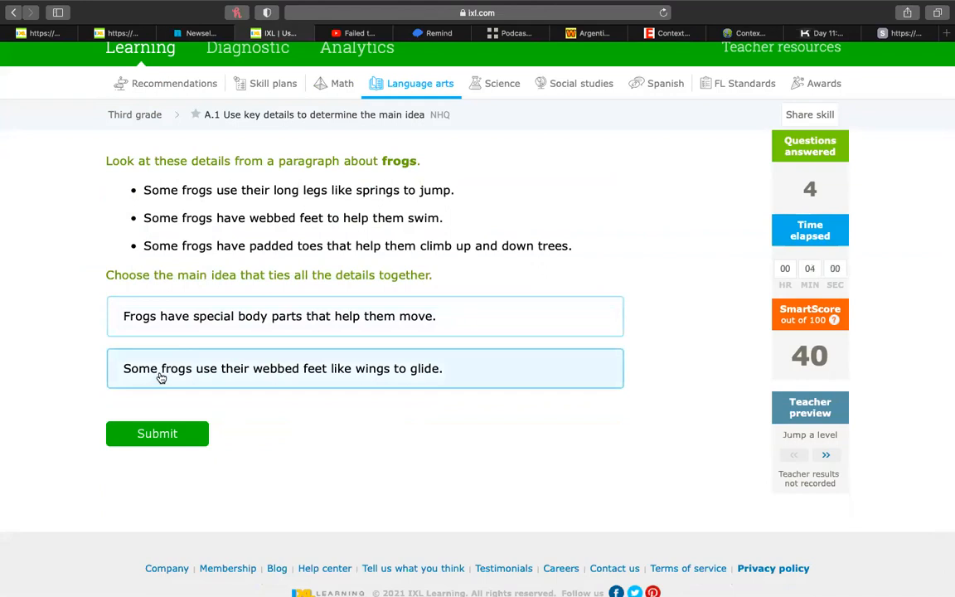
# Select 'Frogs have special body parts that help them move.' as the frogs main idea
pyautogui.click(365, 316)
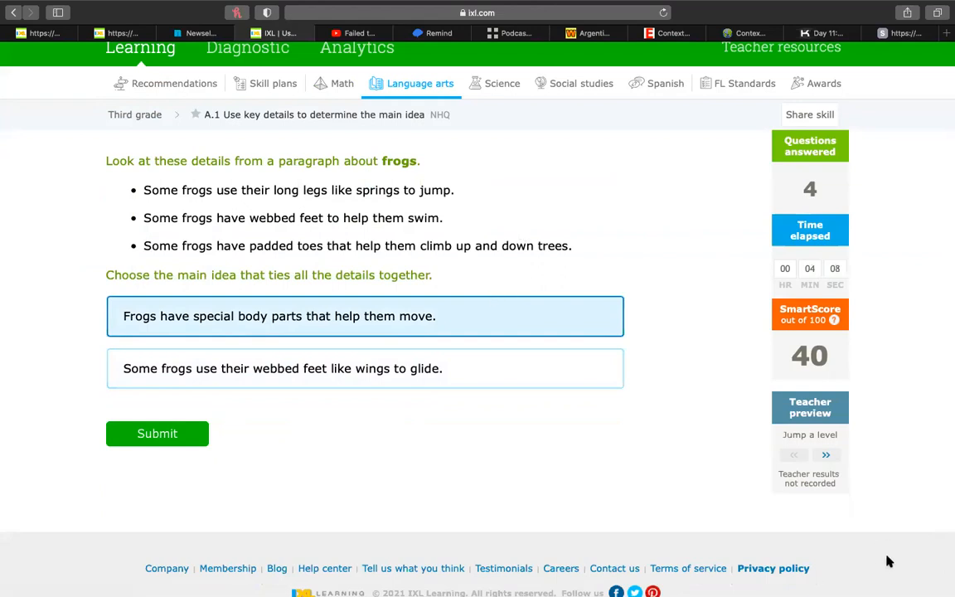
pyautogui.moveTo(800, 386)
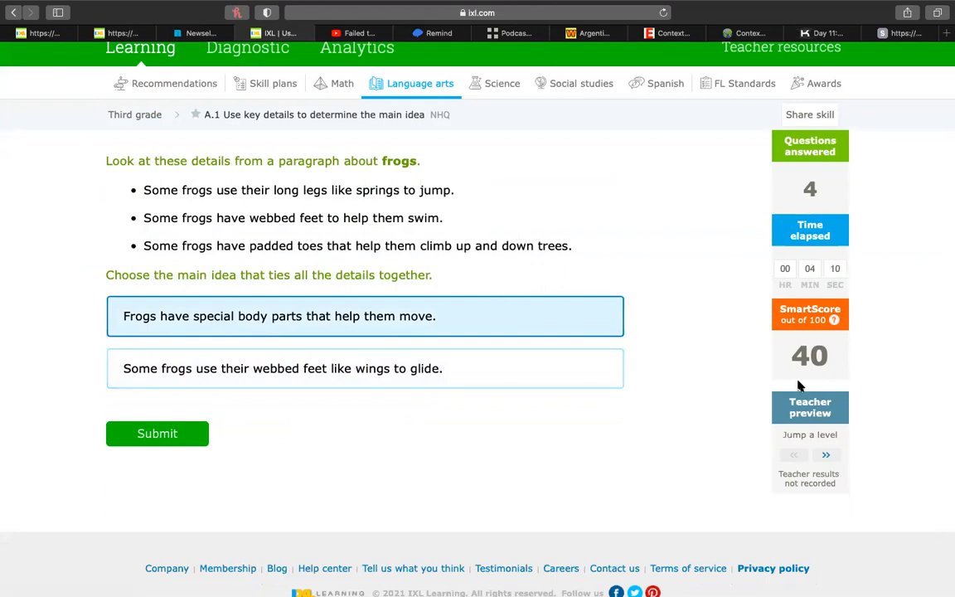
pyautogui.moveTo(523, 270)
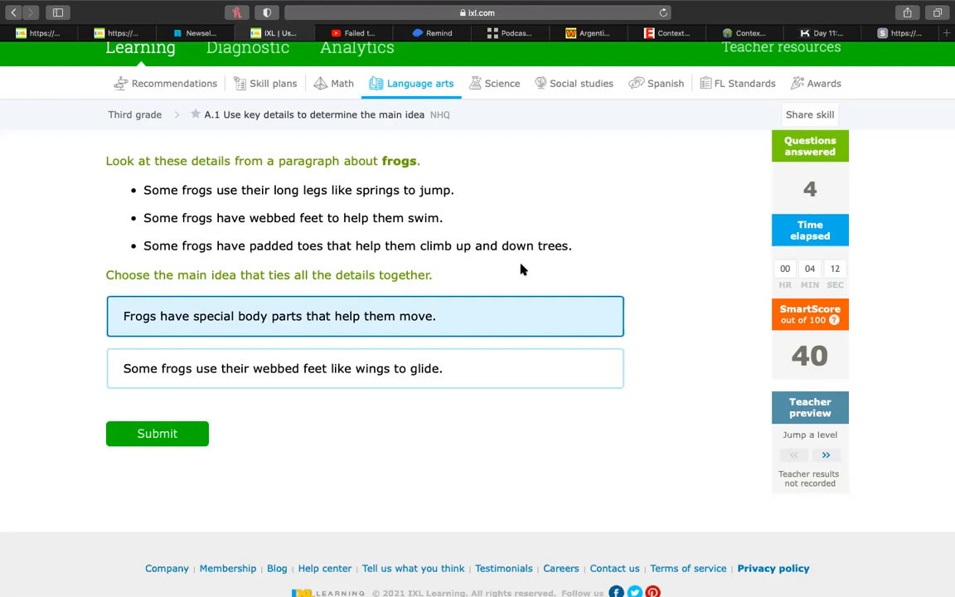
pyautogui.moveTo(462, 301)
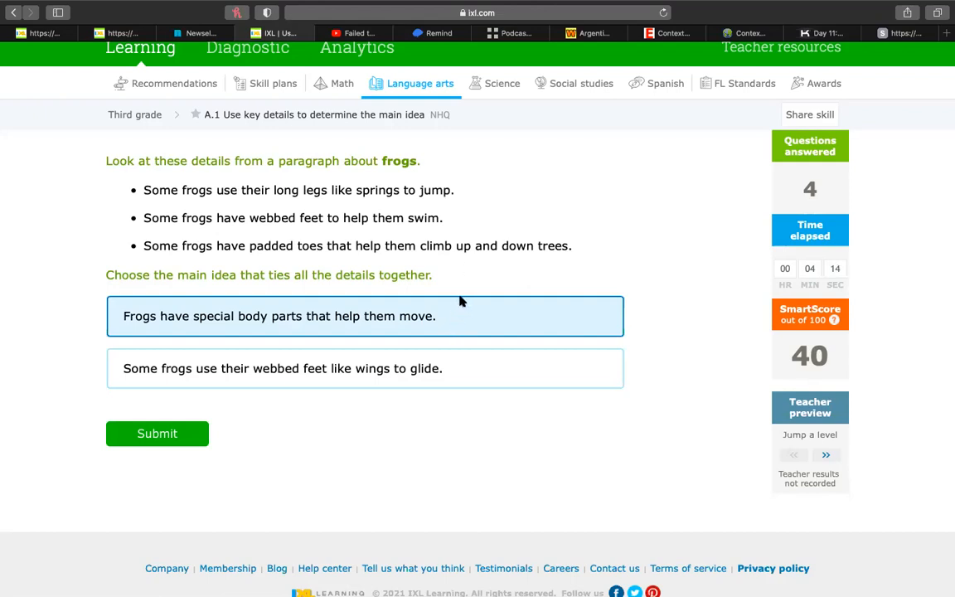
pyautogui.moveTo(442, 263)
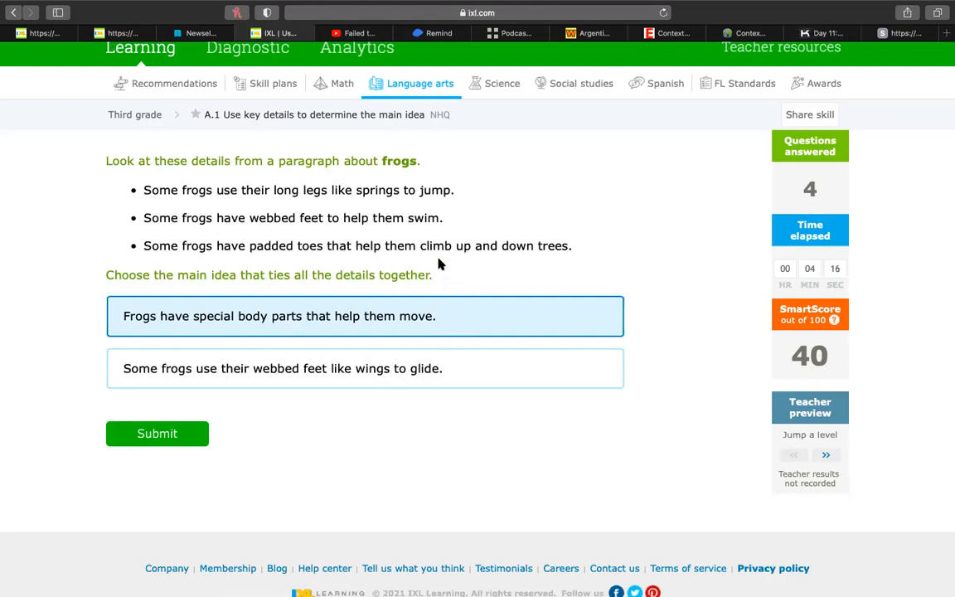
pyautogui.moveTo(582, 476)
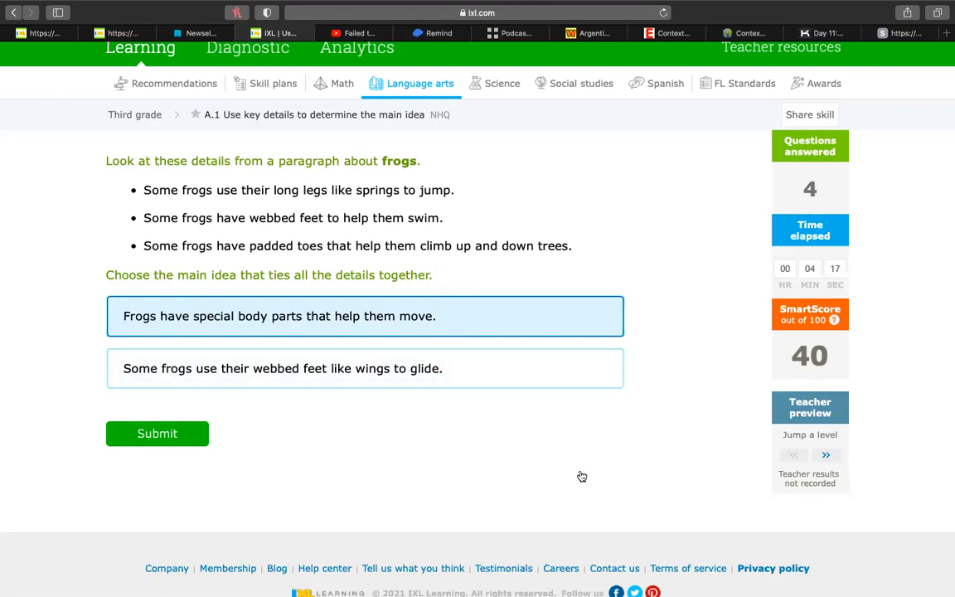
pyautogui.moveTo(405, 125)
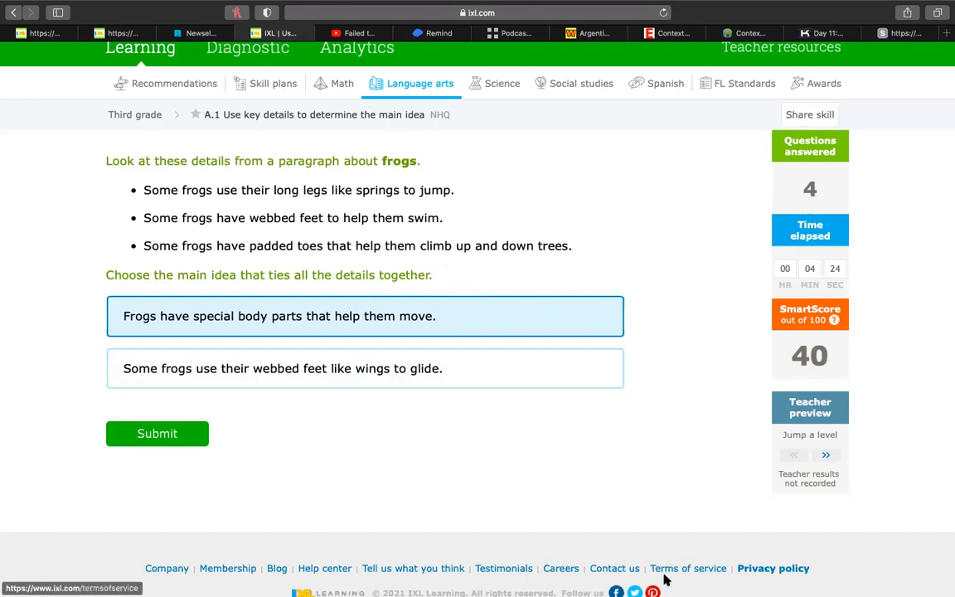
pyautogui.moveTo(614, 568)
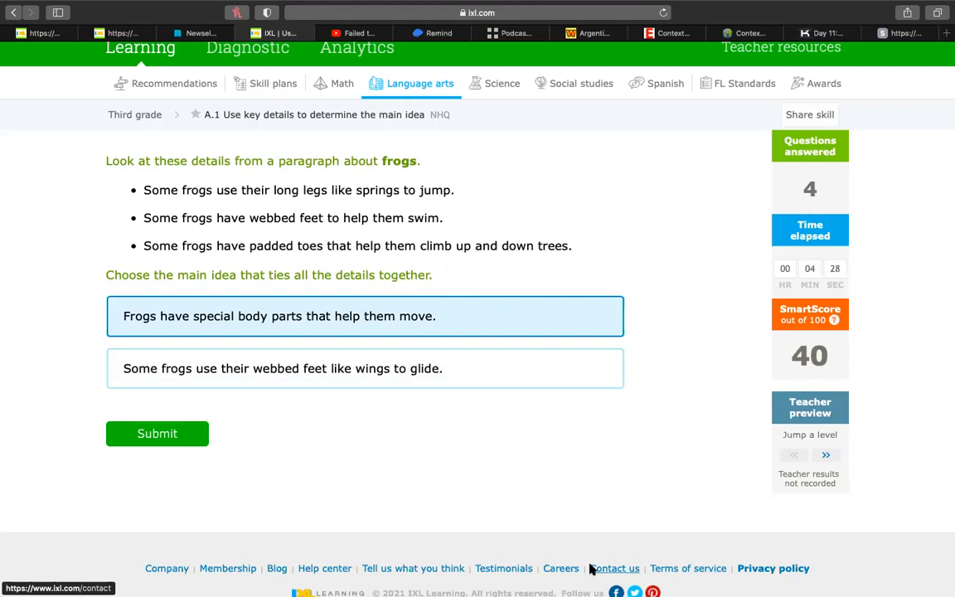
pyautogui.moveTo(466, 233)
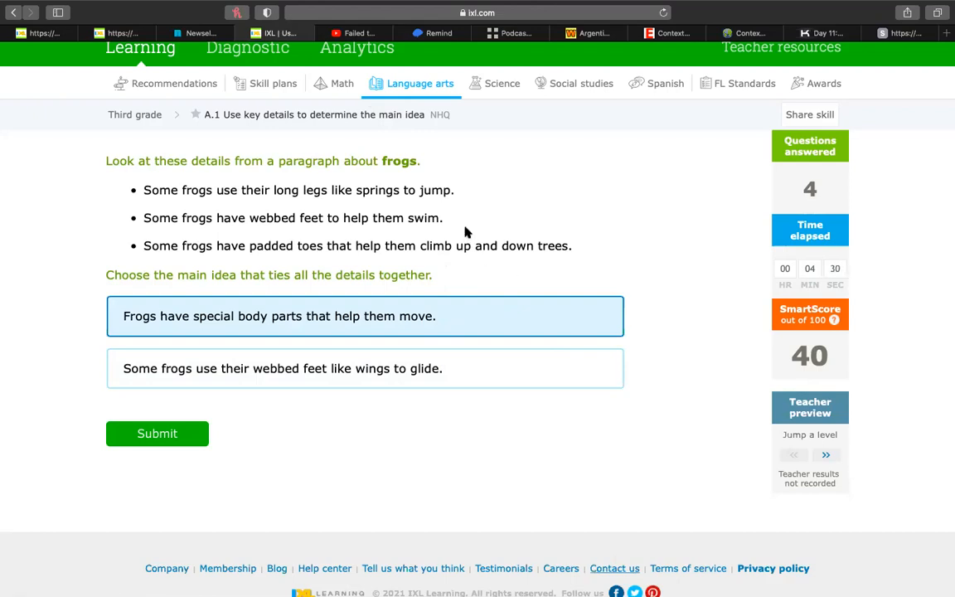
pyautogui.moveTo(551, 288)
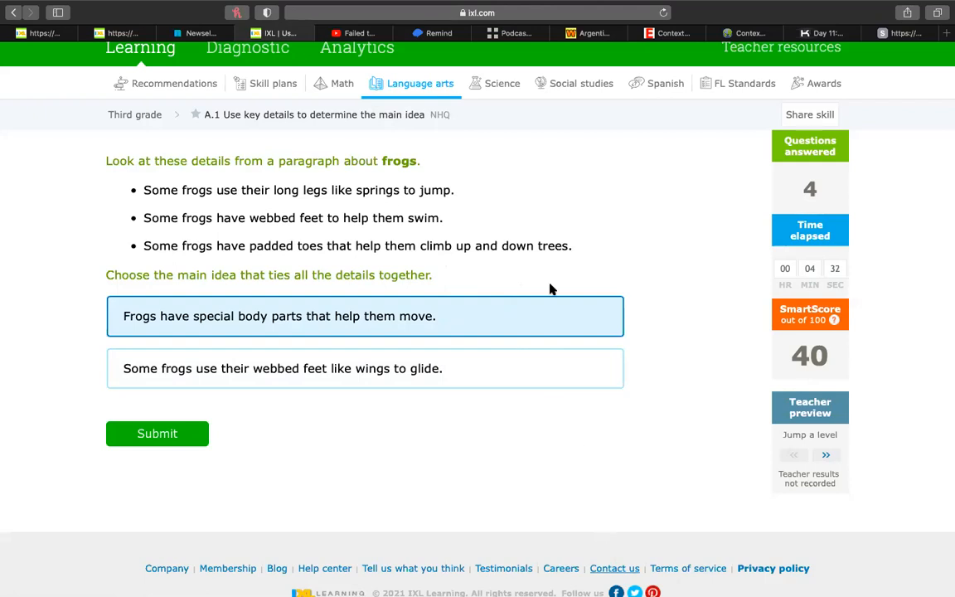
pyautogui.moveTo(372, 91)
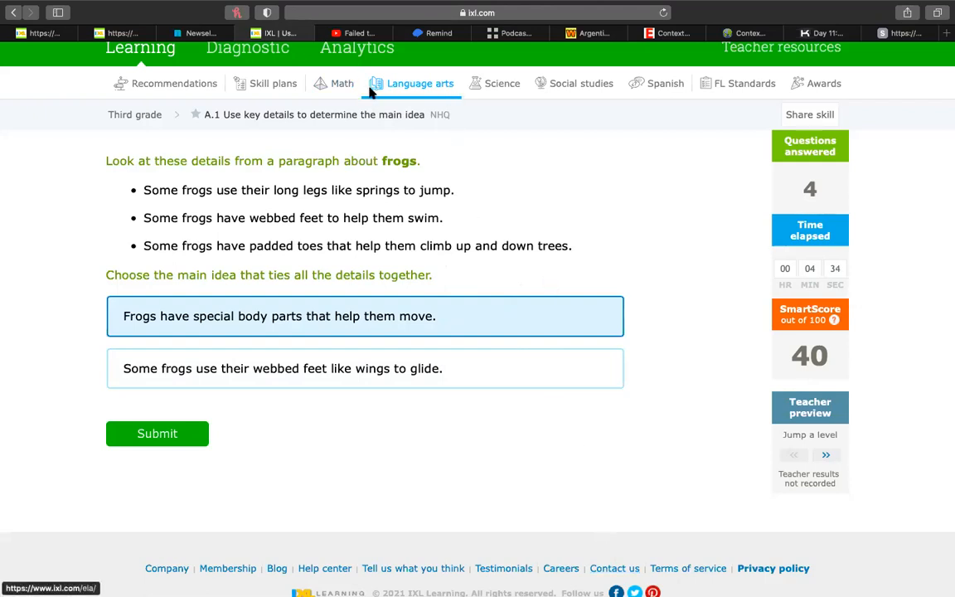
pyautogui.moveTo(374, 112)
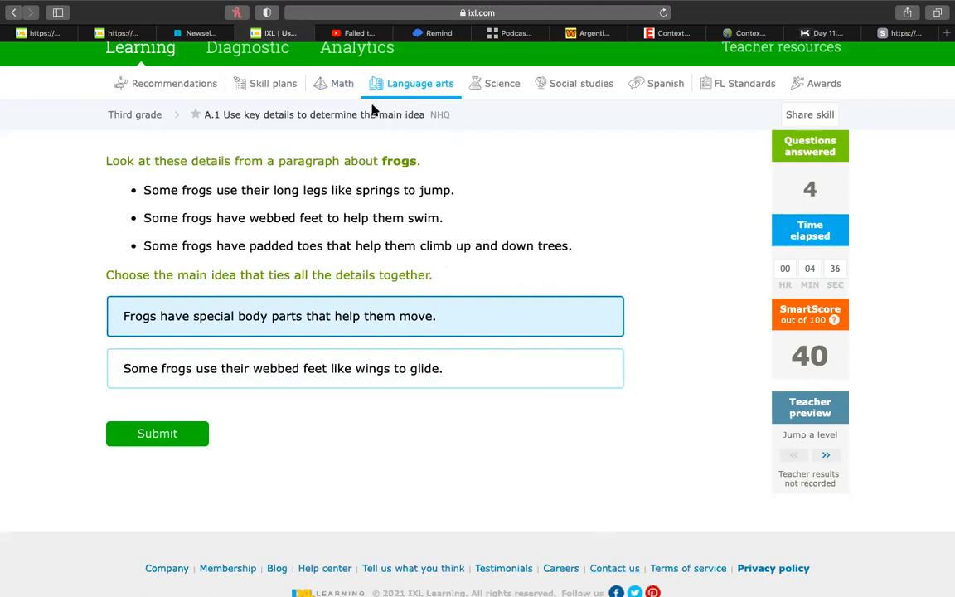
pyautogui.moveTo(437, 106)
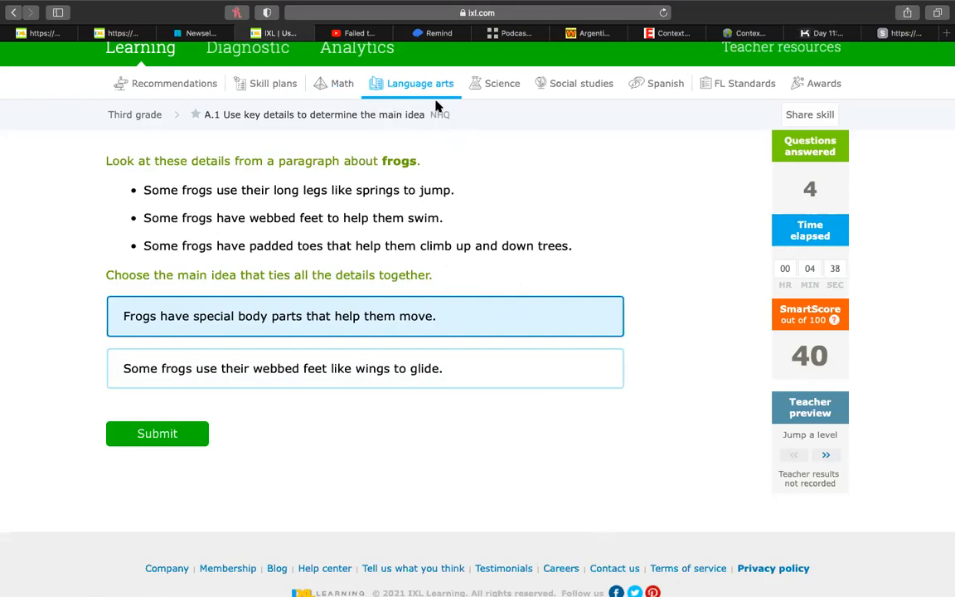
pyautogui.moveTo(634, 590)
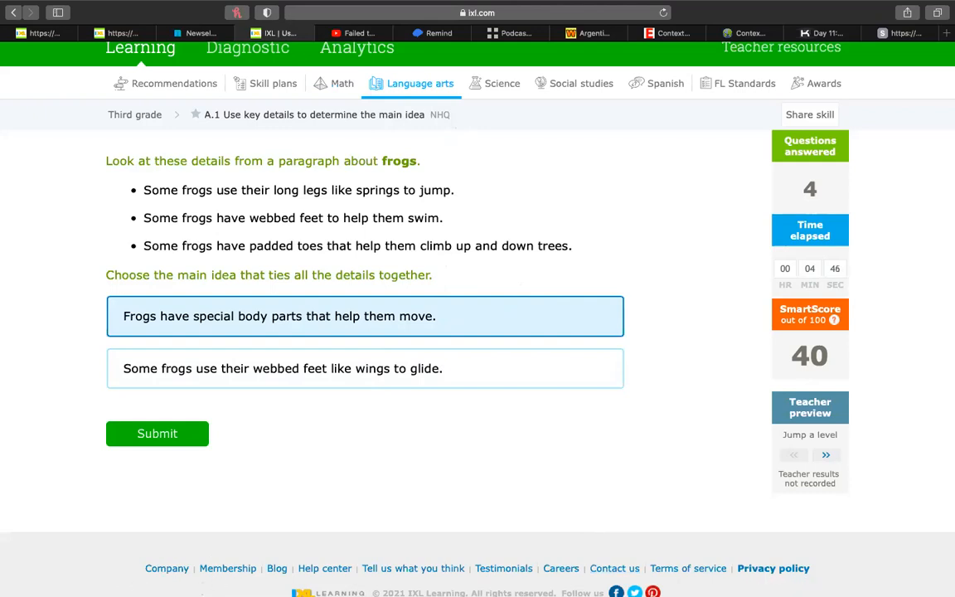
pyautogui.moveTo(377, 497)
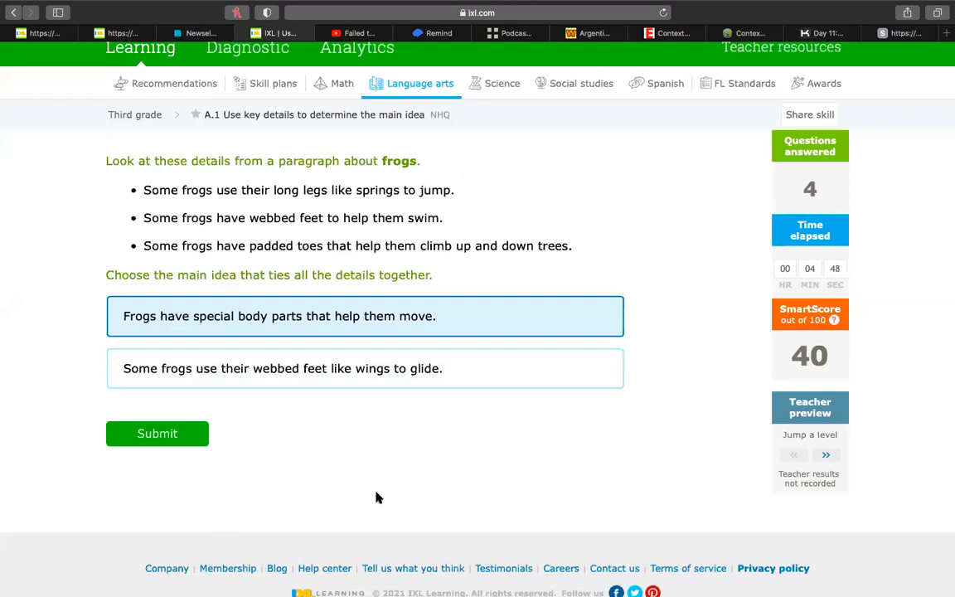
pyautogui.moveTo(614, 568)
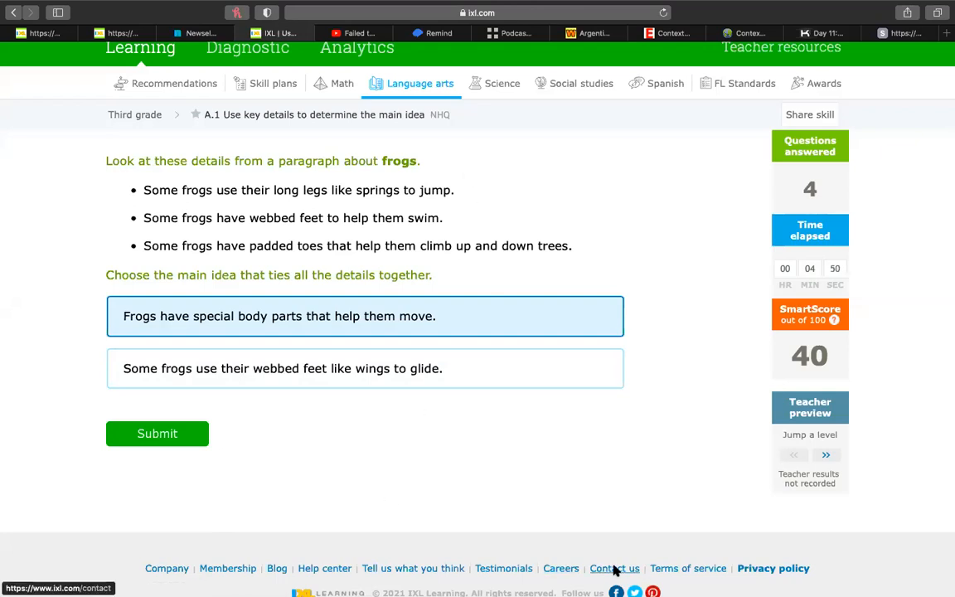
pyautogui.moveTo(684, 121)
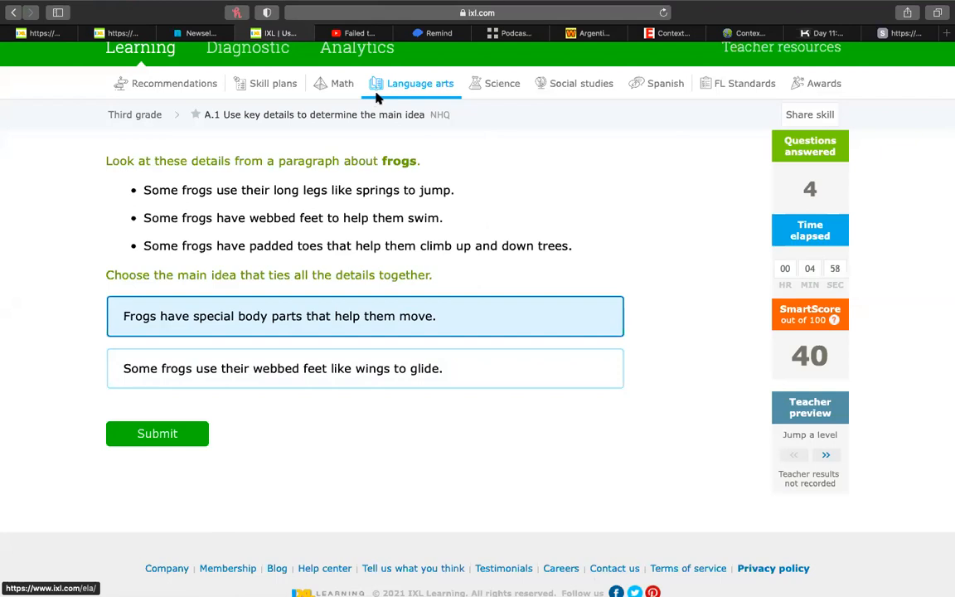
pyautogui.moveTo(406, 139)
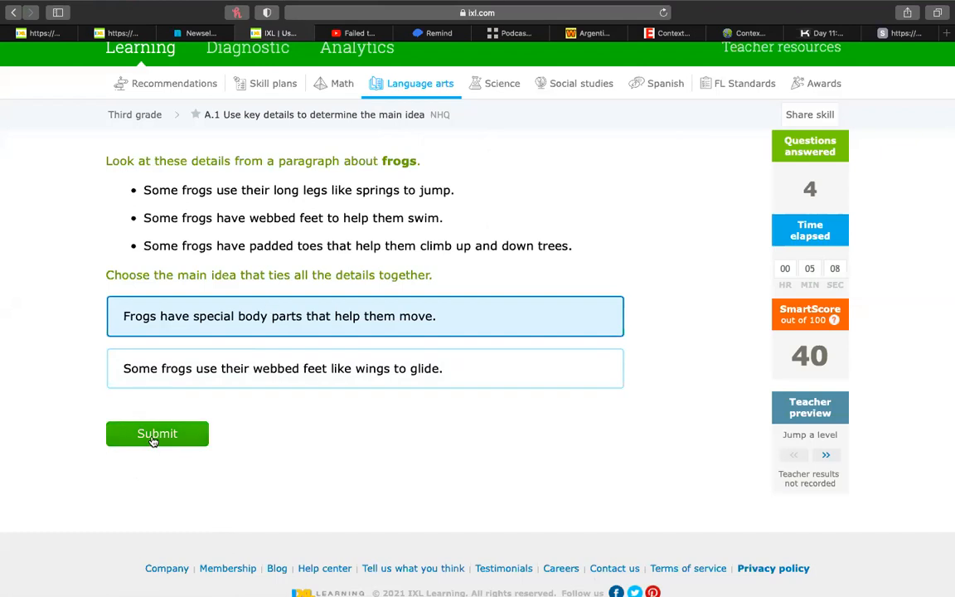
# Submit the frogs answer, then choose 'Building a kite is cheap.' for the kite question
pyautogui.click(156, 433)
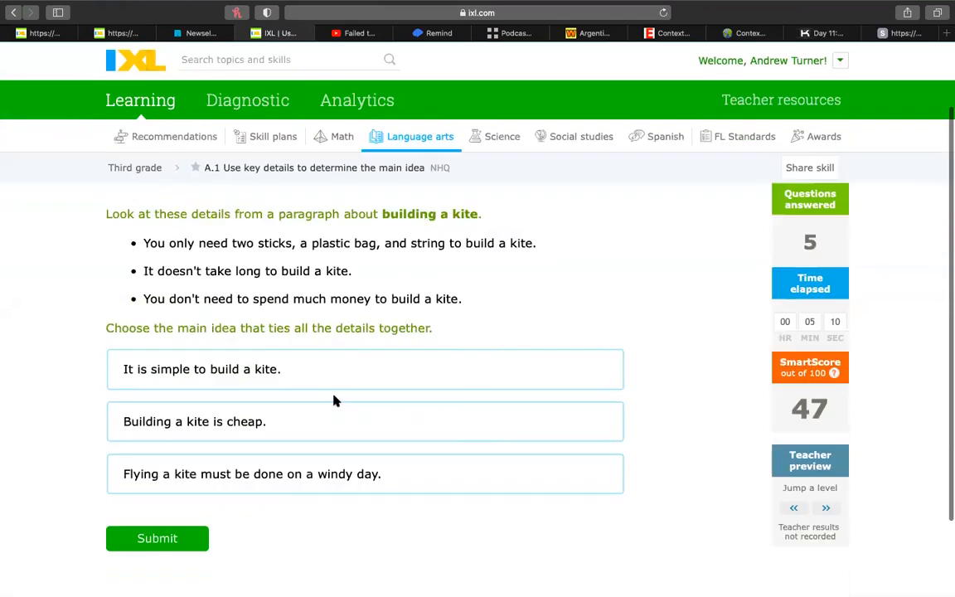
pyautogui.scroll(-3)
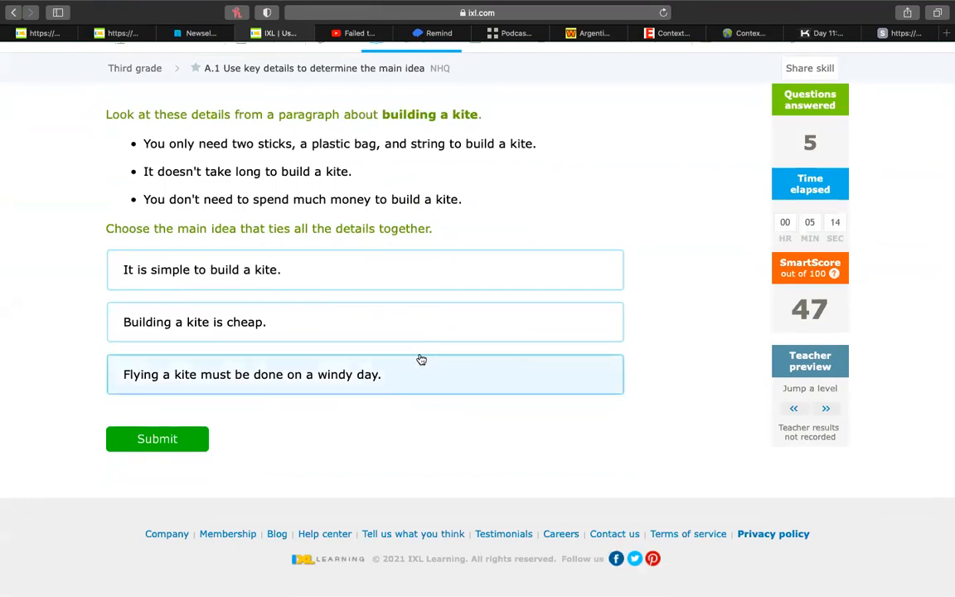
pyautogui.click(365, 269)
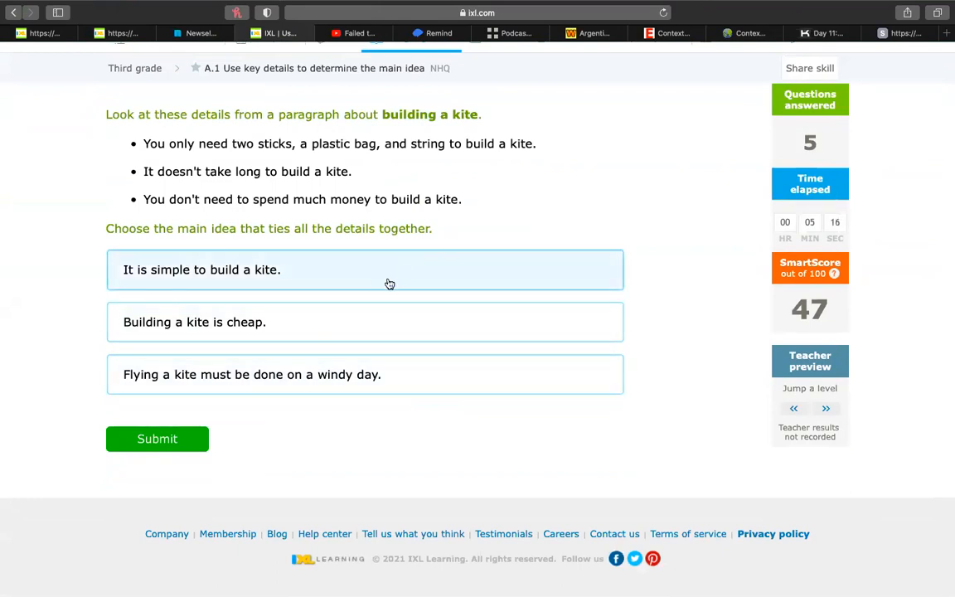
pyautogui.moveTo(497, 209)
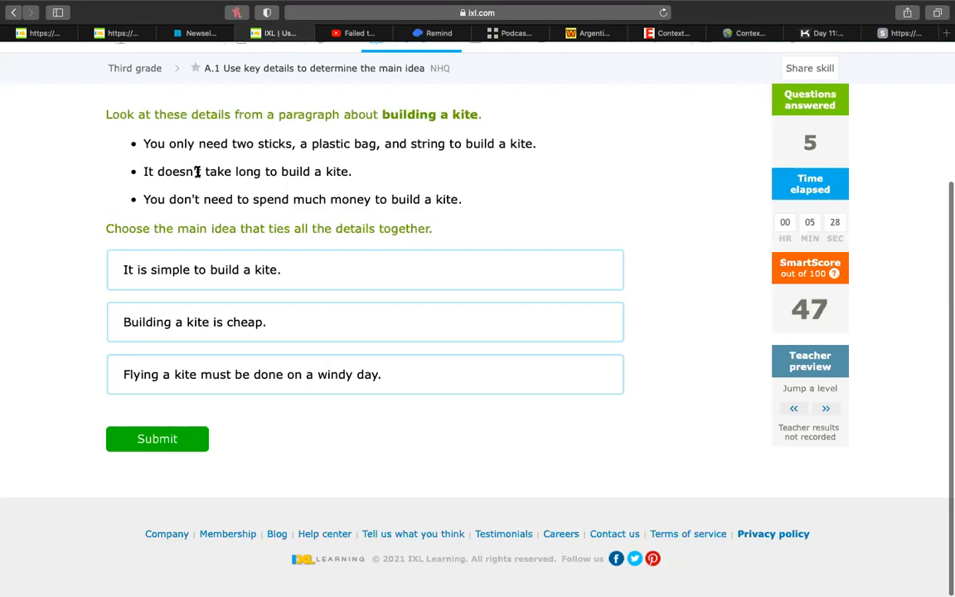
pyautogui.moveTo(386, 200)
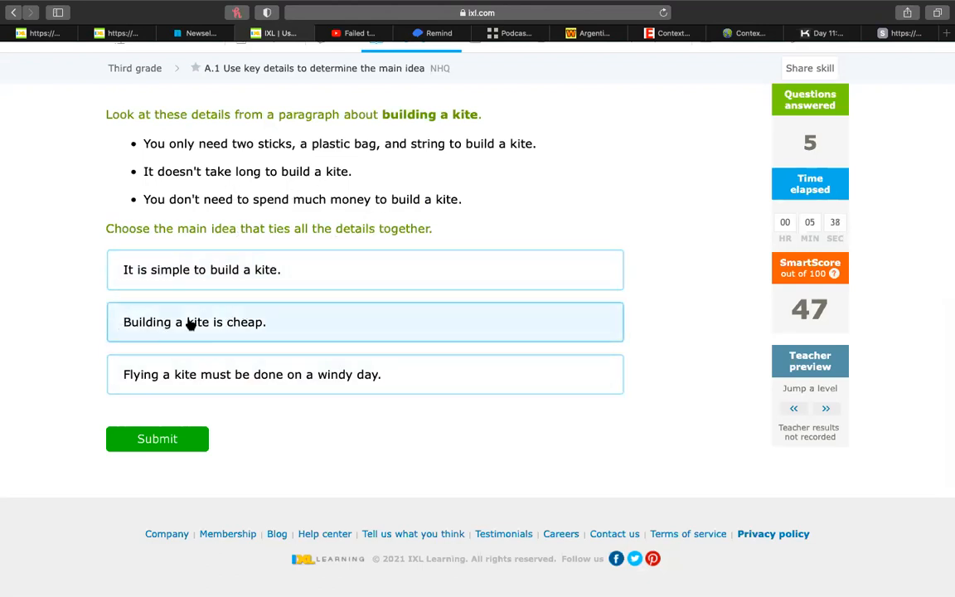
pyautogui.moveTo(232, 373)
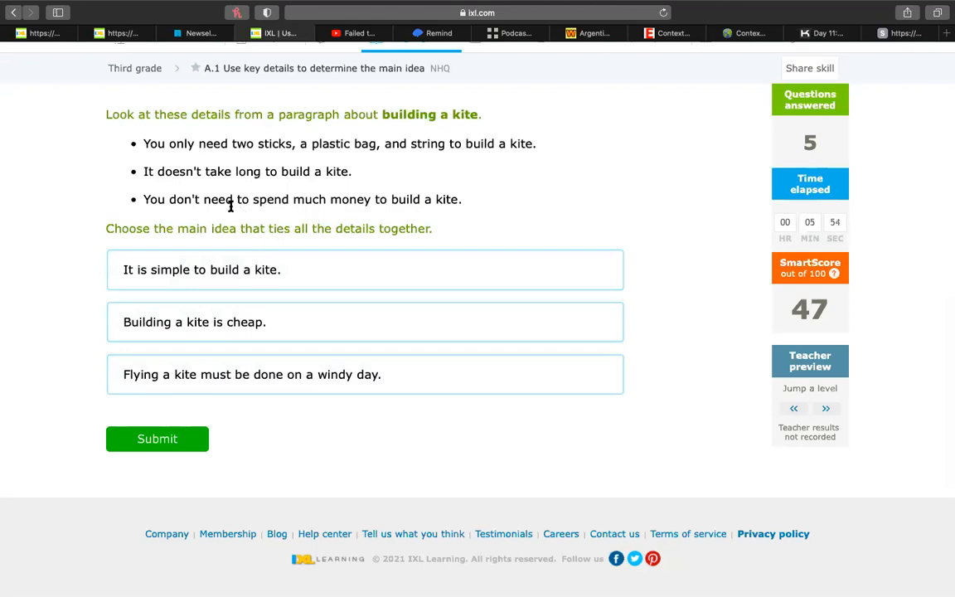
pyautogui.moveTo(141, 194)
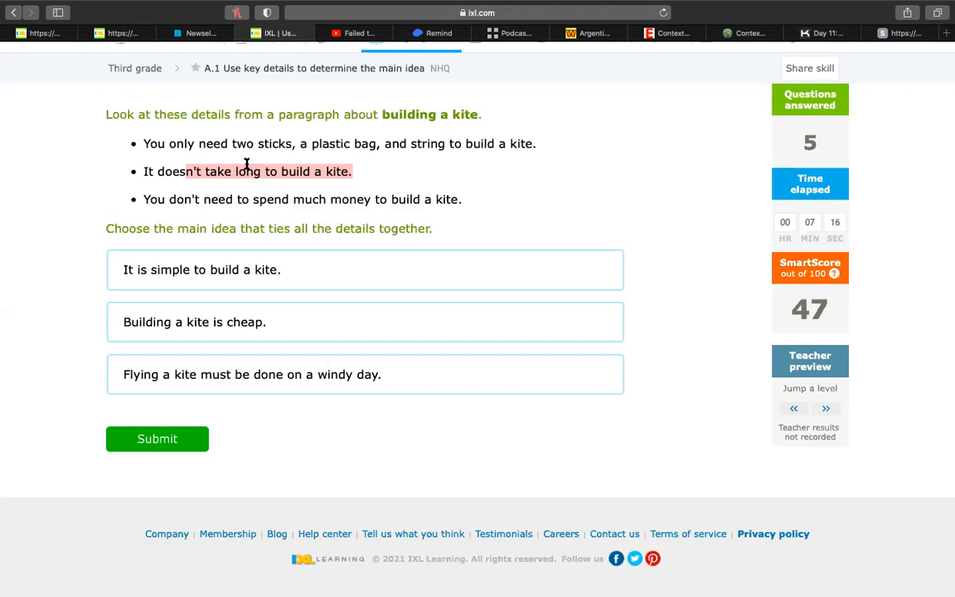
pyautogui.moveTo(402, 161)
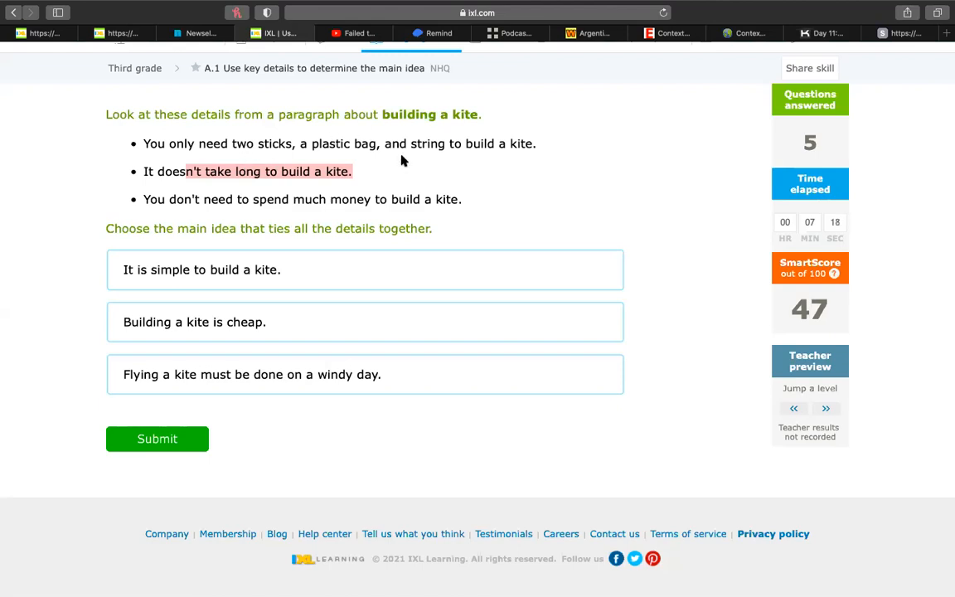
pyautogui.moveTo(406, 171)
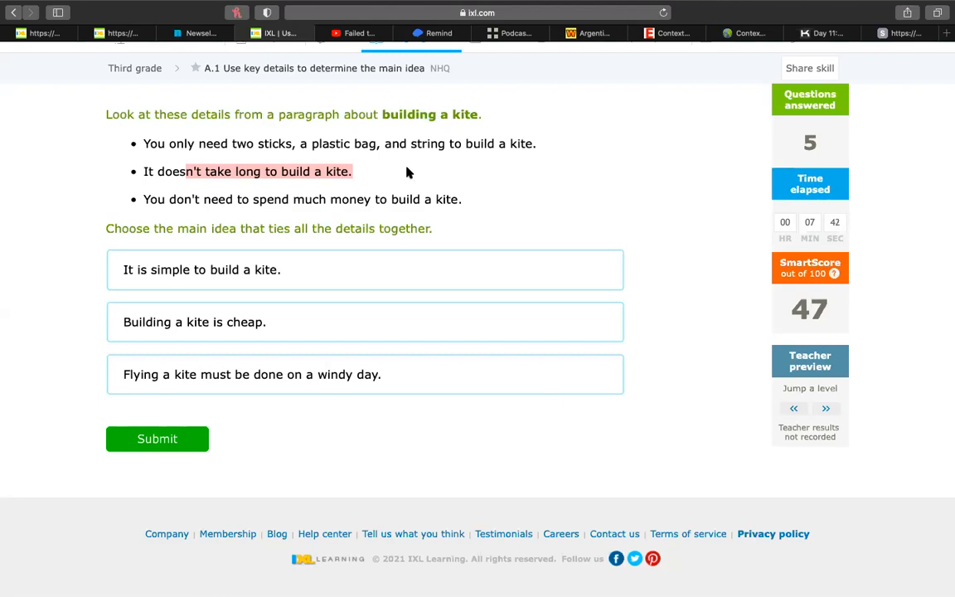
pyautogui.moveTo(315, 212)
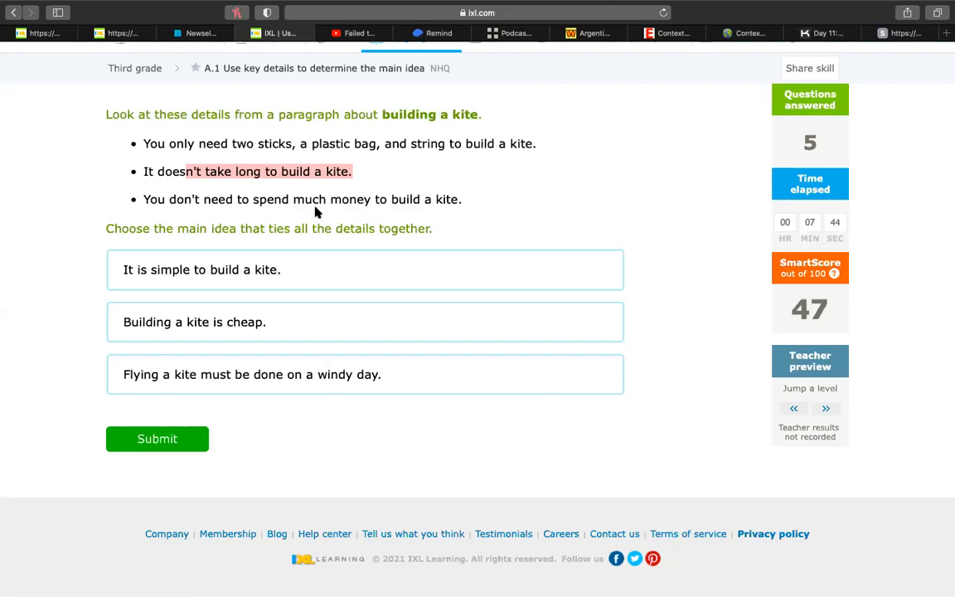
pyautogui.click(365, 321)
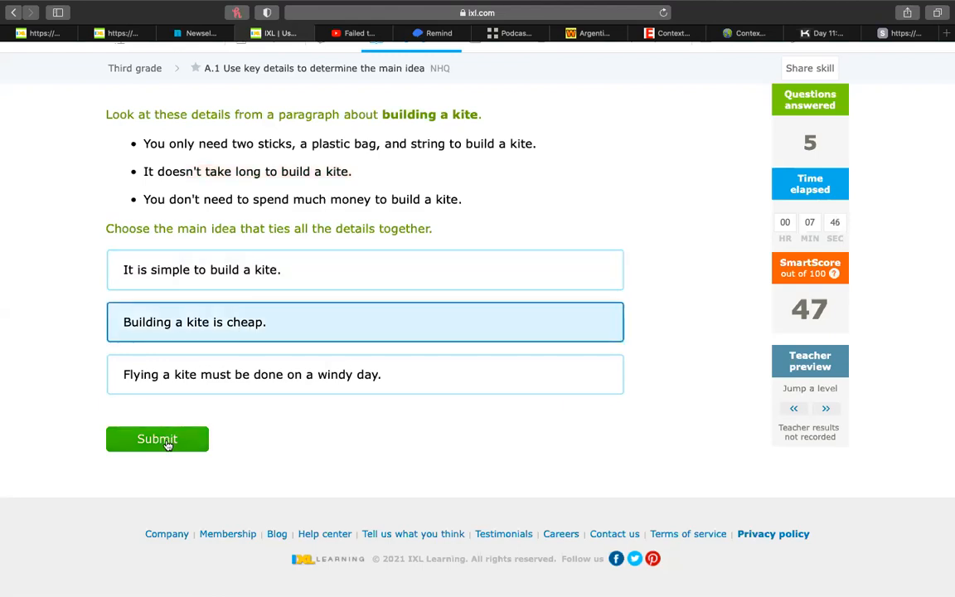
# Submit the kite answer, then open third-grade skill A.2 Determine the main idea of a passage
pyautogui.click(156, 438)
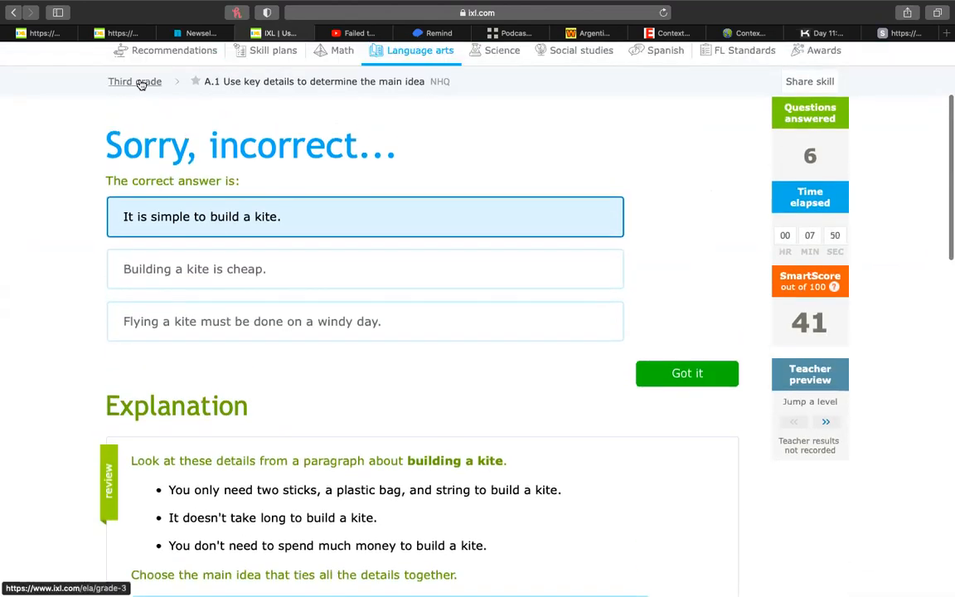
pyautogui.click(134, 81)
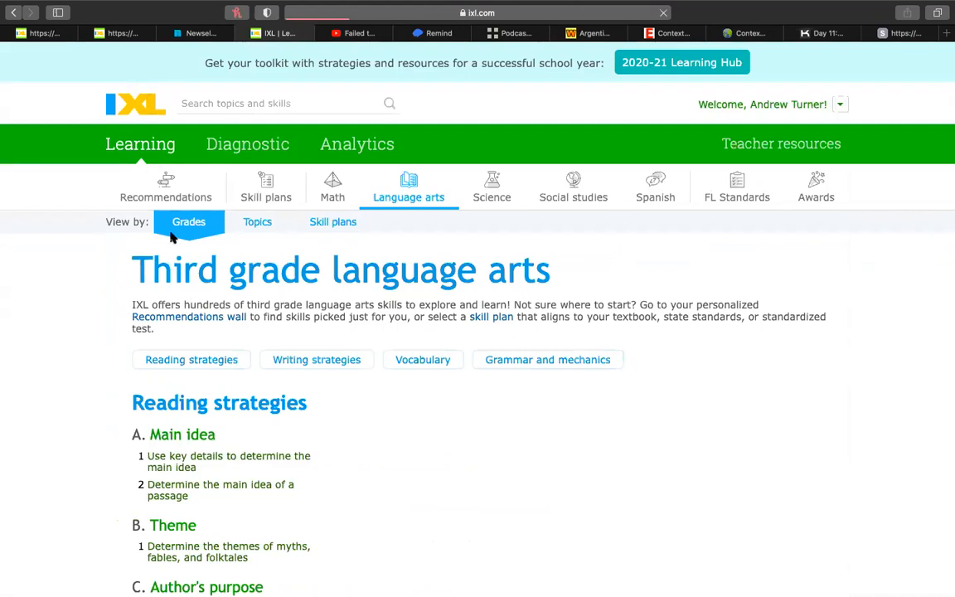
pyautogui.scroll(-3)
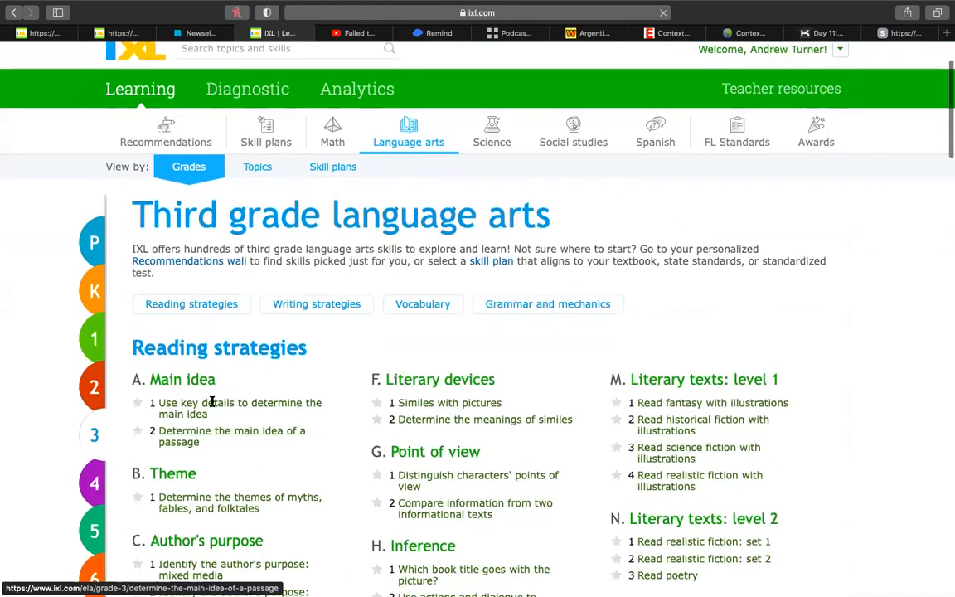
pyautogui.click(226, 430)
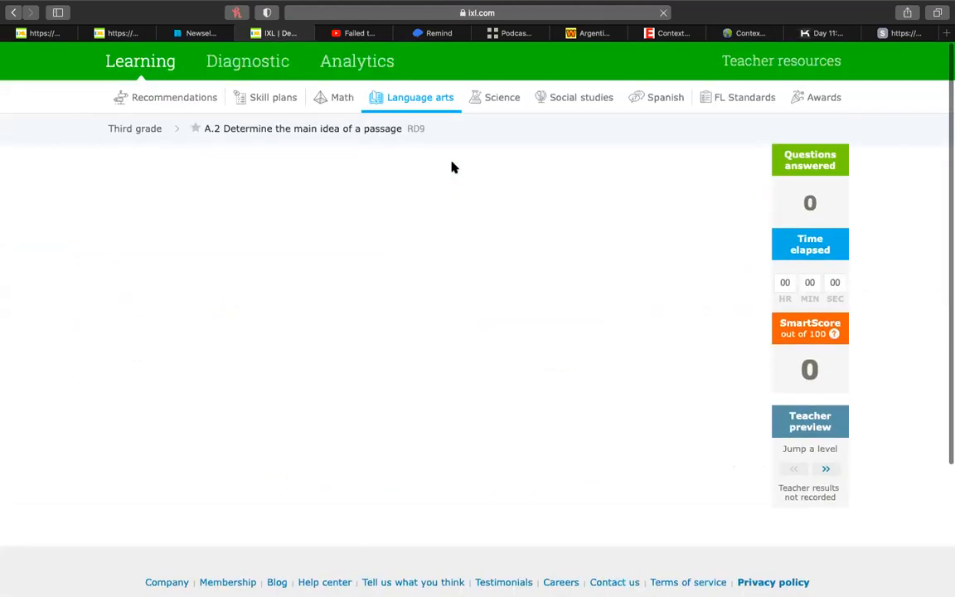
# Read the Baby Kangaroos passage and submit the joey-stays-in-pouch main idea
pyautogui.scroll(-3)
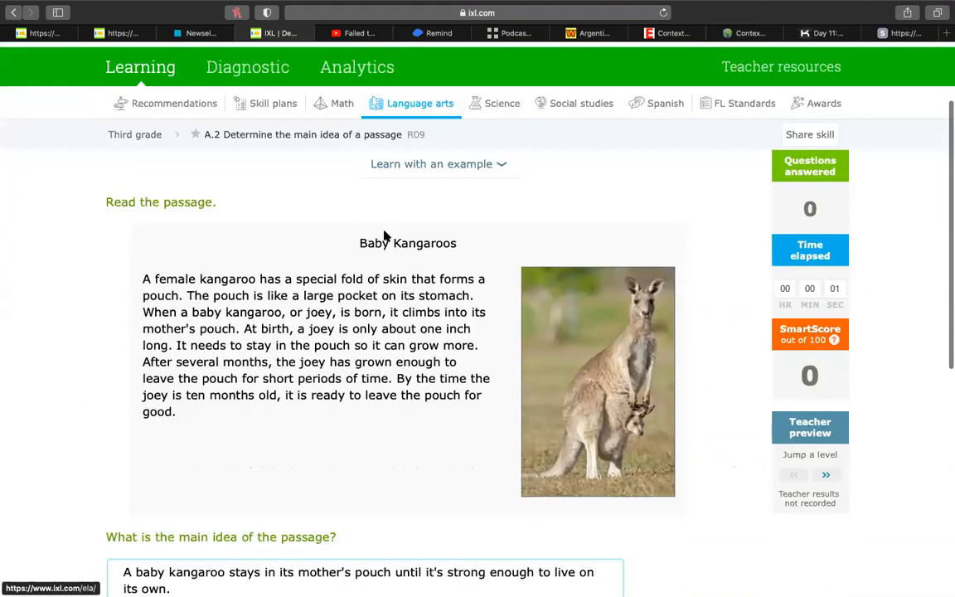
pyautogui.scroll(-3)
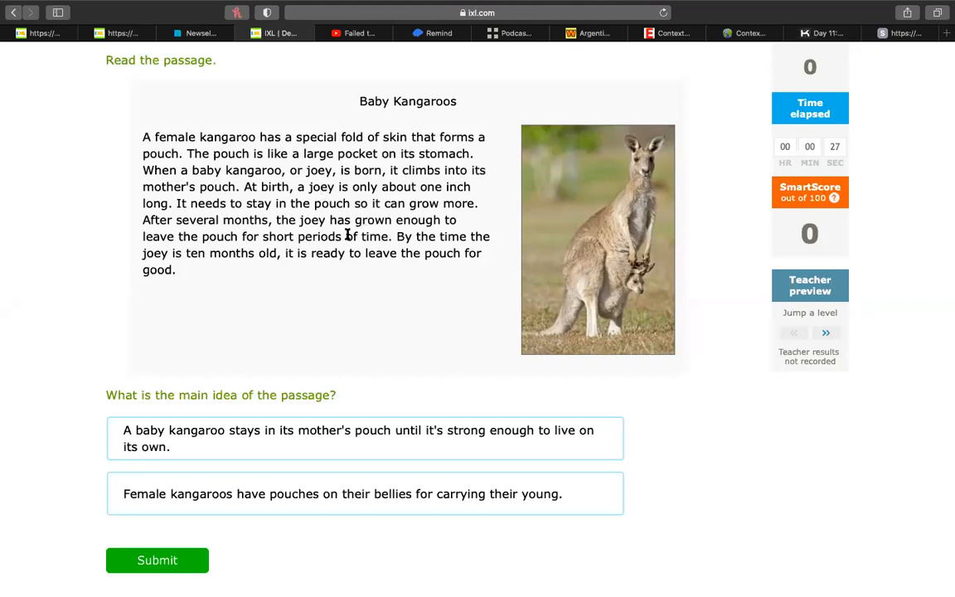
pyautogui.moveTo(338, 299)
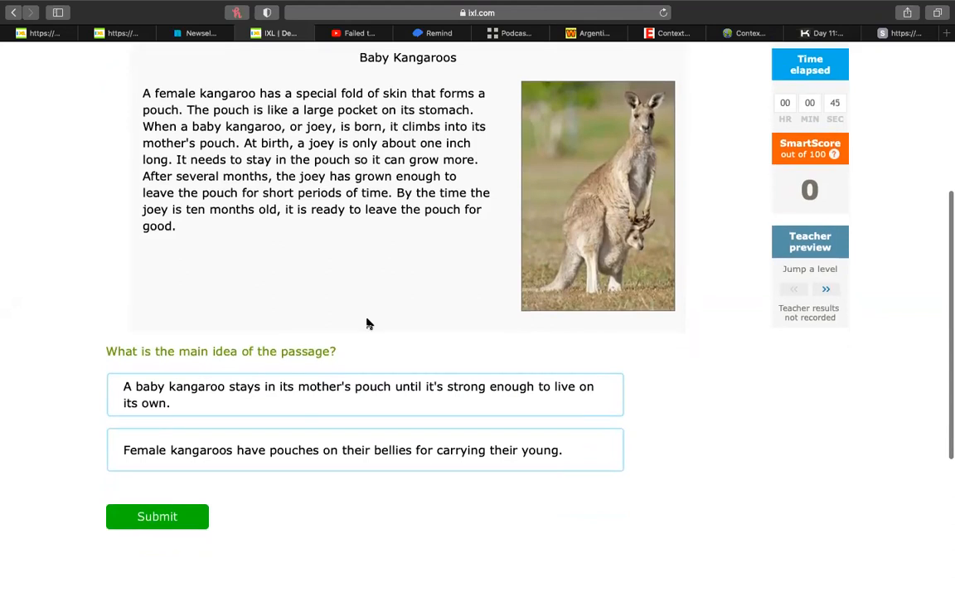
pyautogui.moveTo(323, 329)
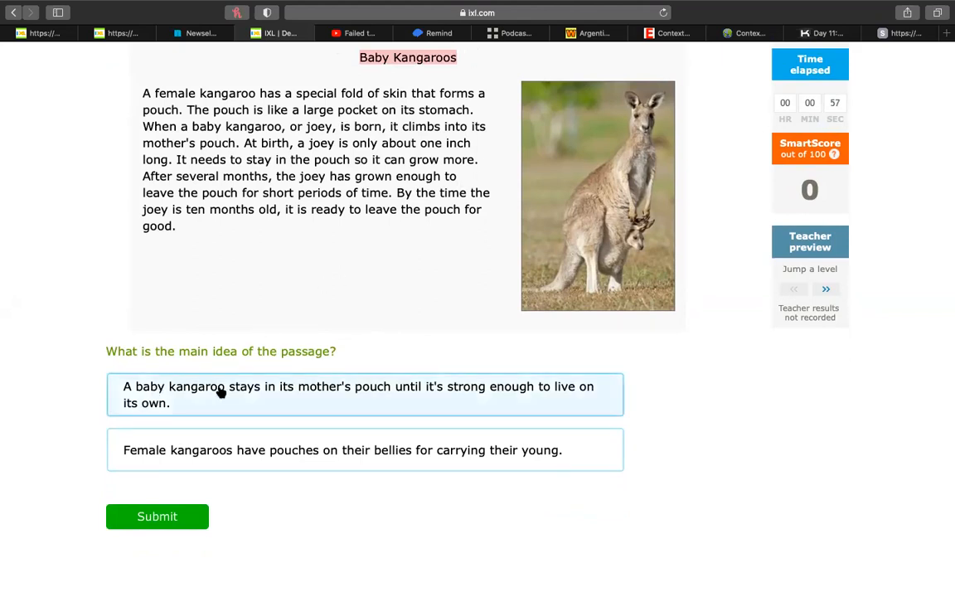
pyautogui.moveTo(319, 384)
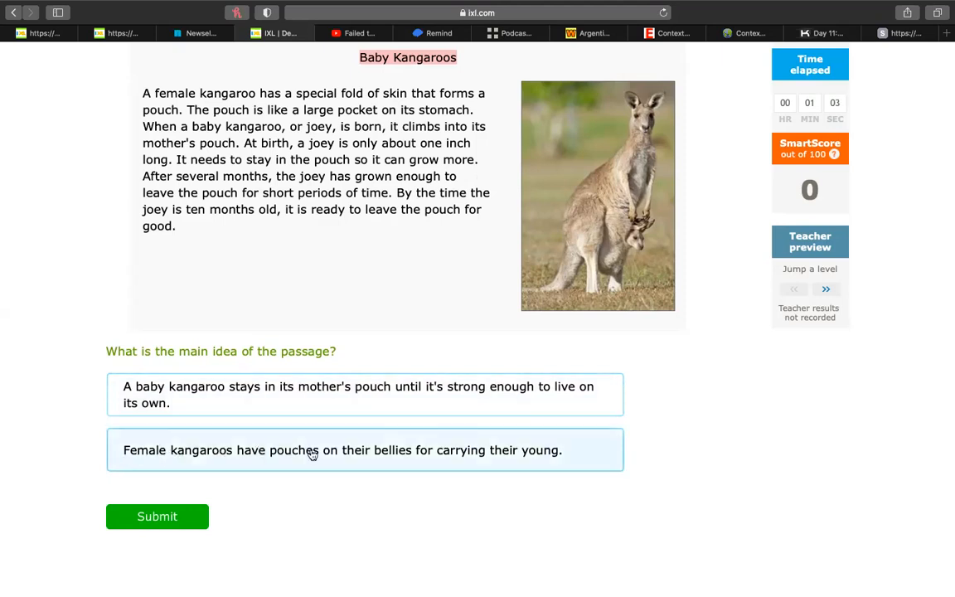
pyautogui.moveTo(451, 440)
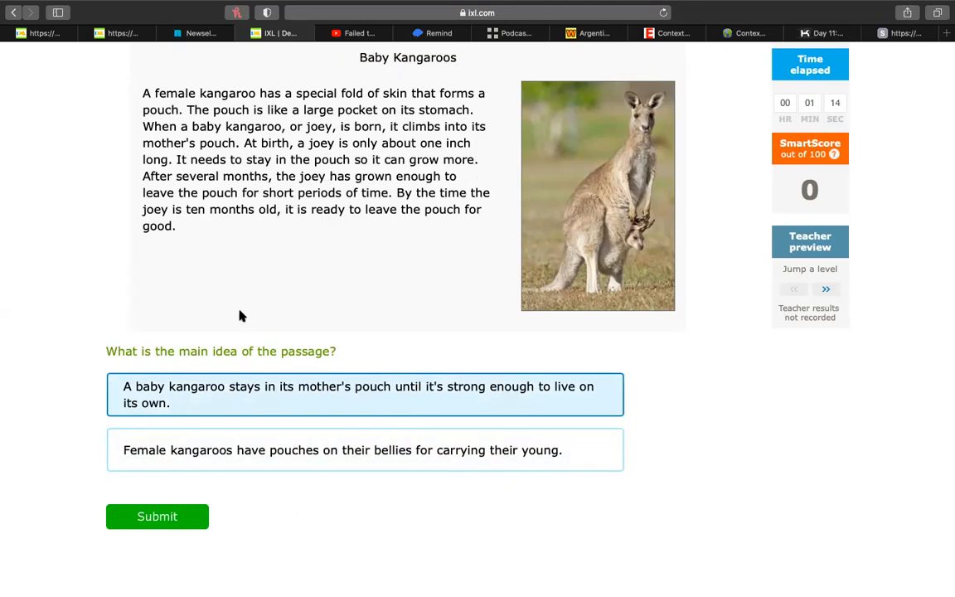
pyautogui.click(157, 517)
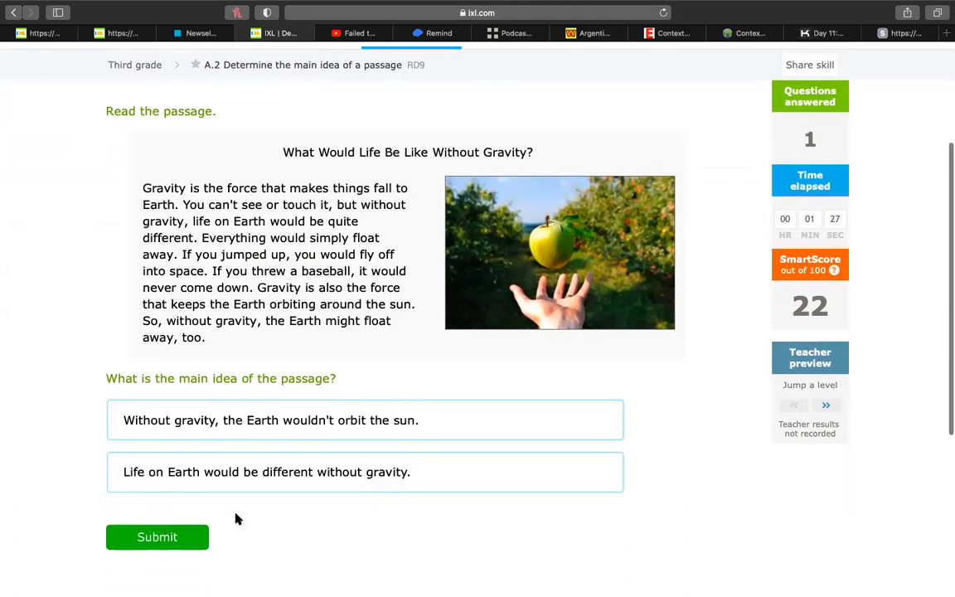
pyautogui.moveTo(393, 529)
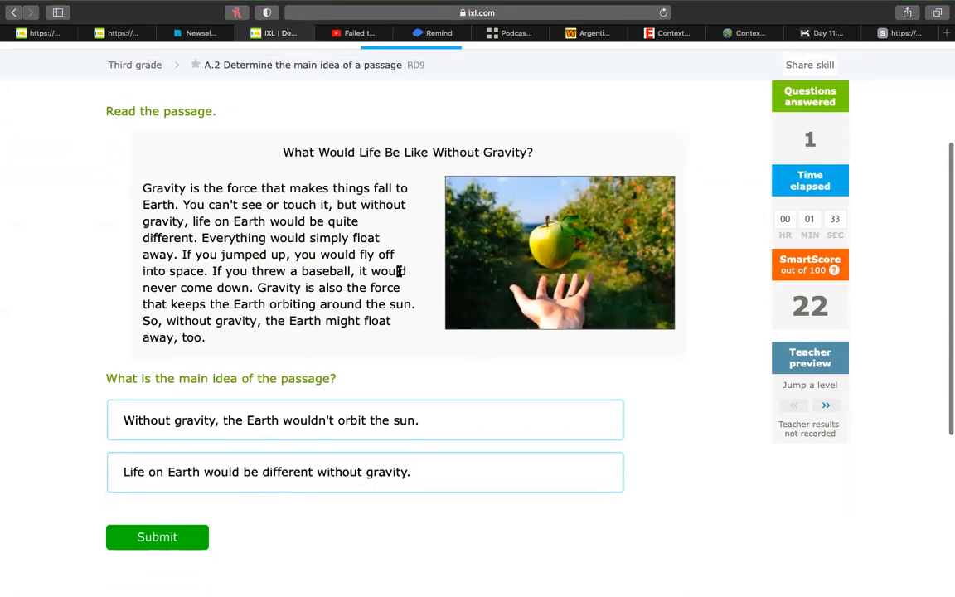
pyautogui.moveTo(390, 168)
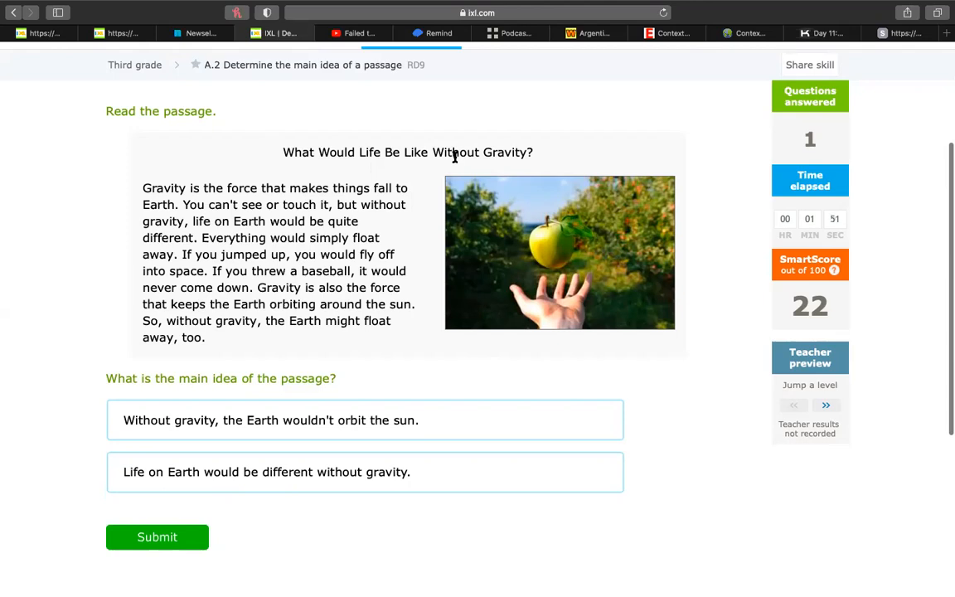
pyautogui.moveTo(409, 193)
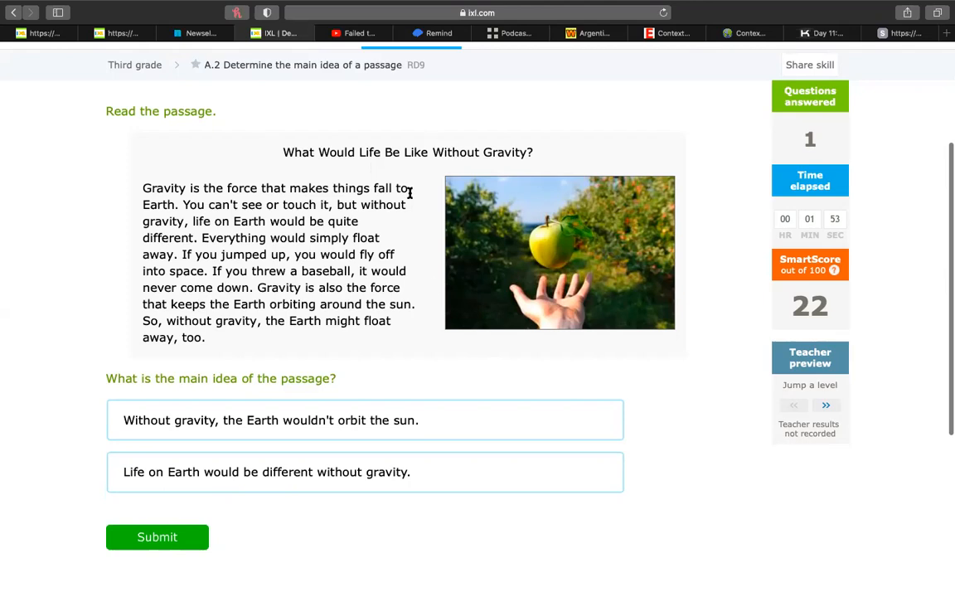
pyautogui.moveTo(431, 288)
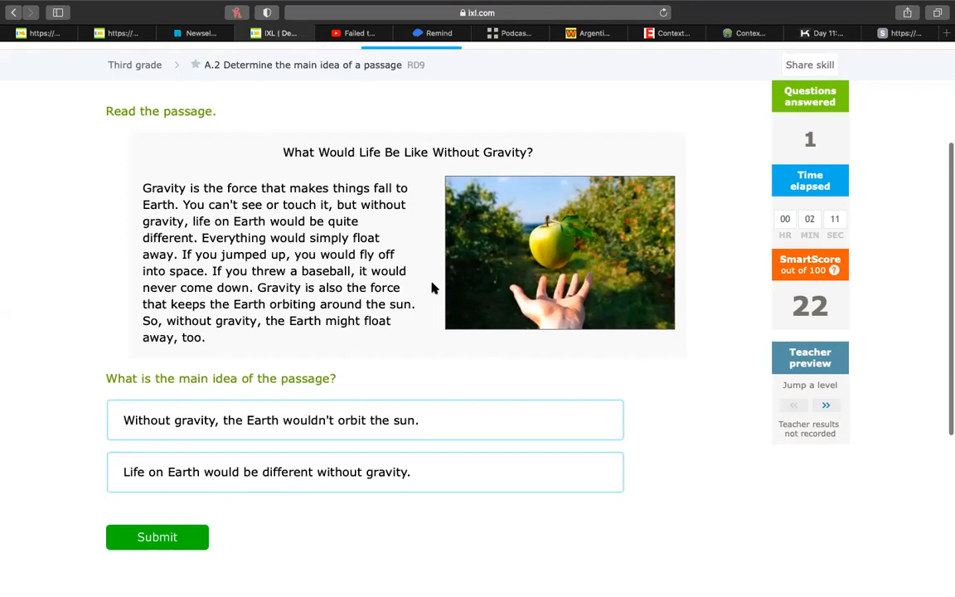
pyautogui.moveTo(337, 357)
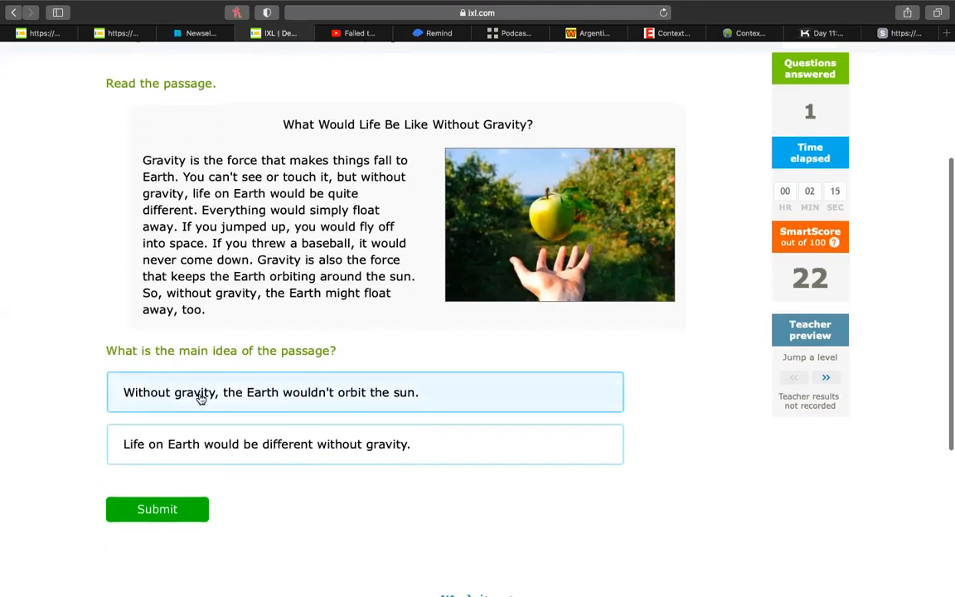
pyautogui.moveTo(406, 395)
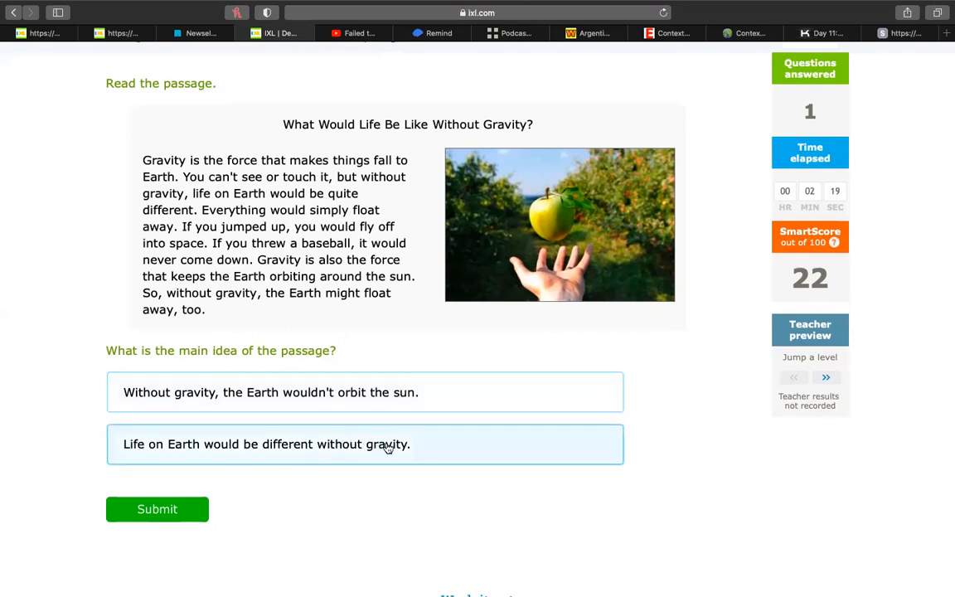
pyautogui.moveTo(443, 505)
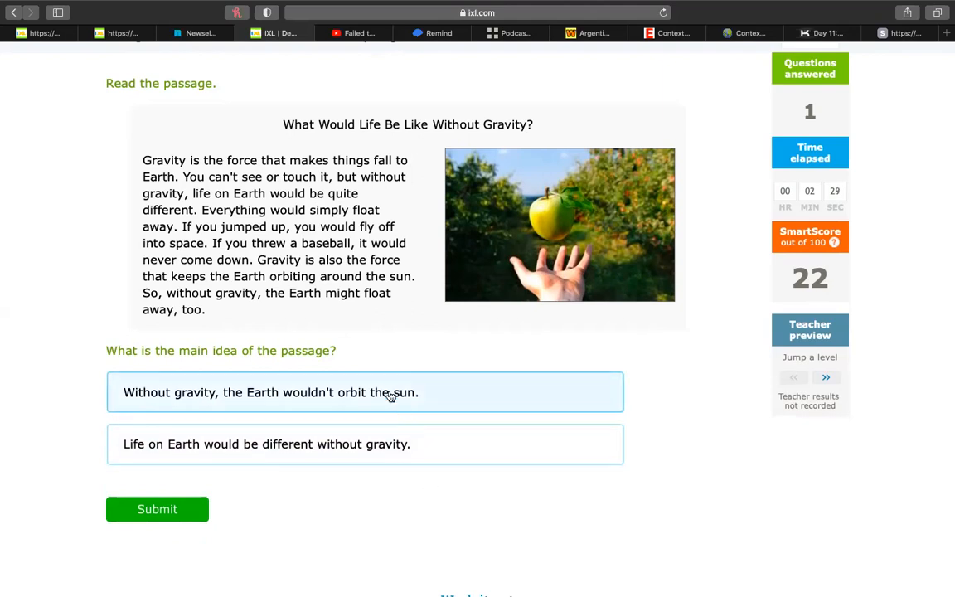
pyautogui.moveTo(370, 381)
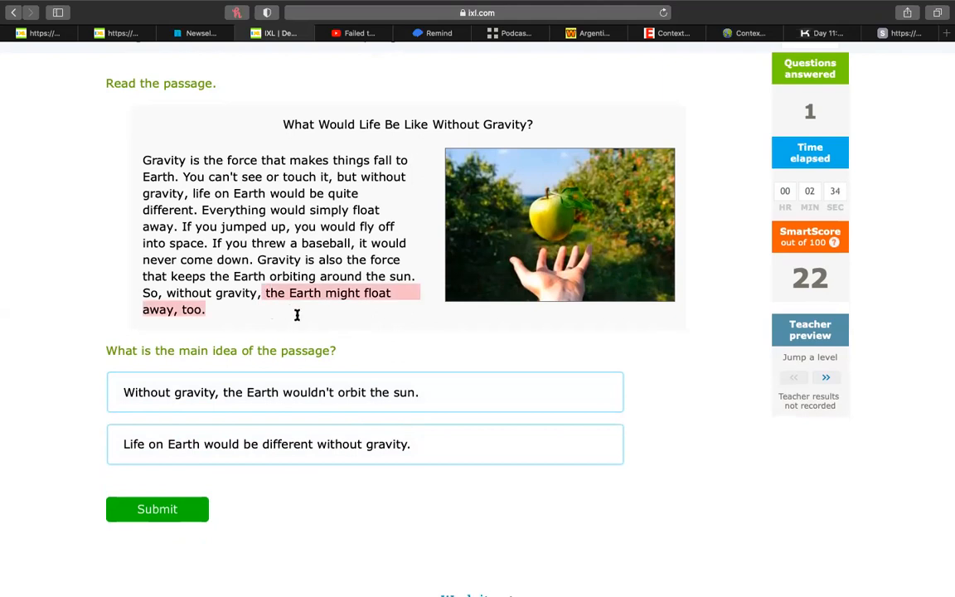
# Pick 'Life on Earth would be different without gravity.' and submit it
pyautogui.click(278, 443)
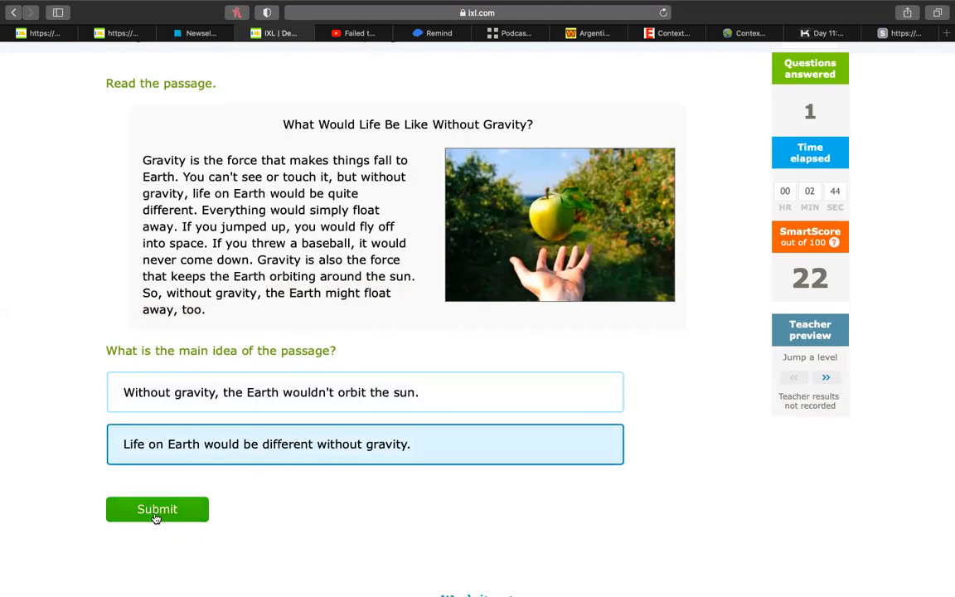
pyautogui.click(157, 509)
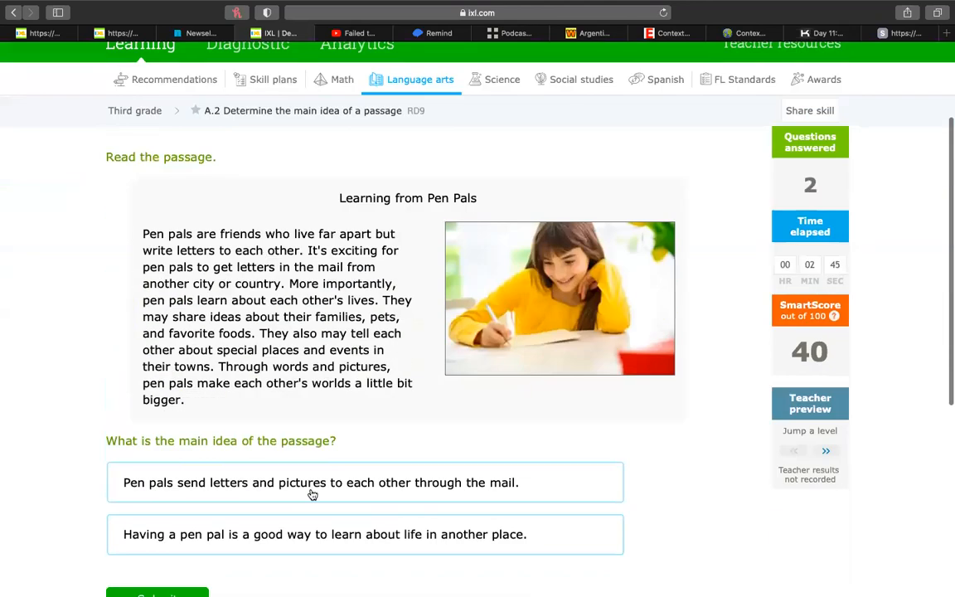
# Read the pen pals passage and submit 'a good way to learn about life in another place'
pyautogui.scroll(-3)
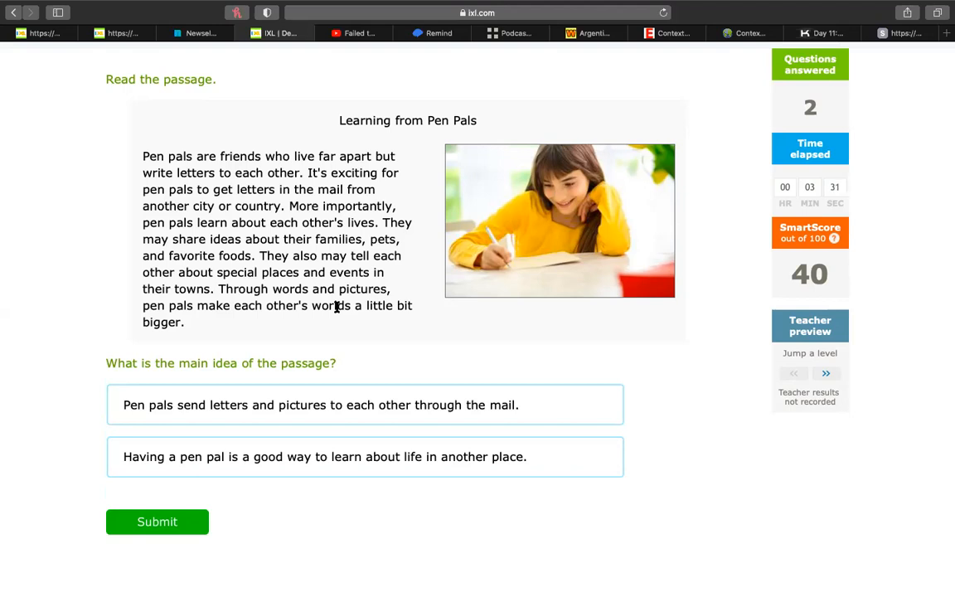
pyautogui.moveTo(337, 278)
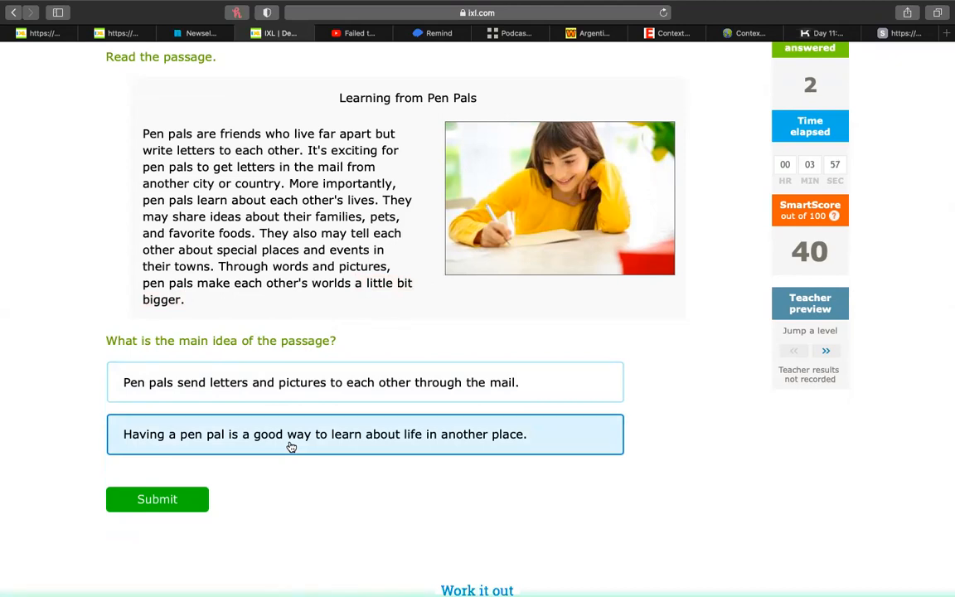
pyautogui.moveTo(379, 433)
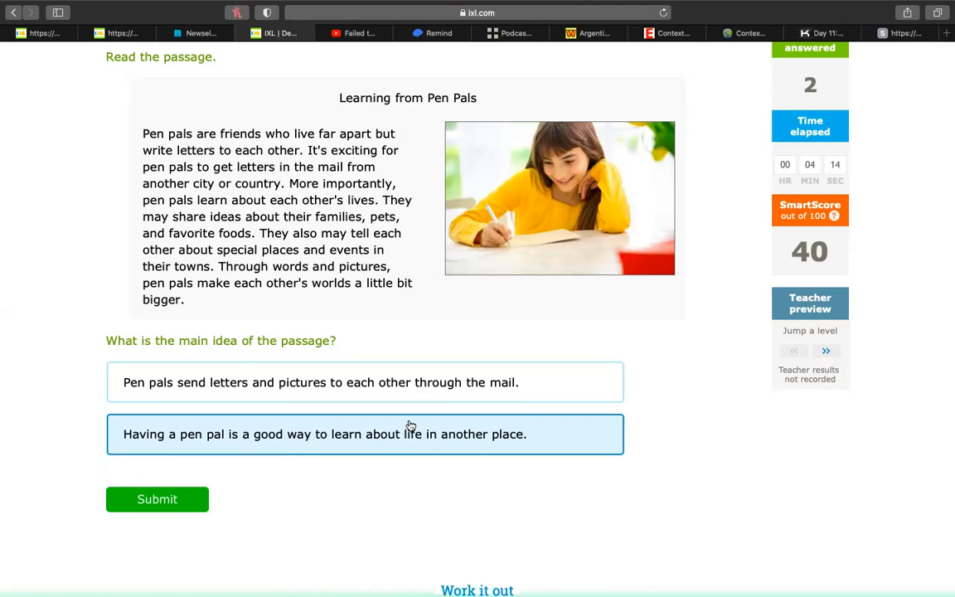
pyautogui.moveTo(406, 446)
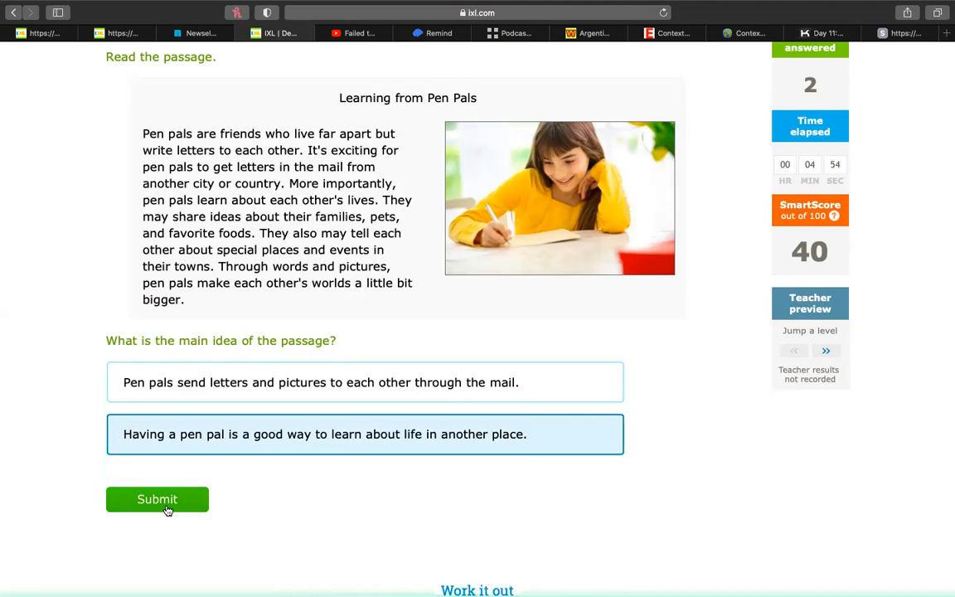
pyautogui.click(157, 499)
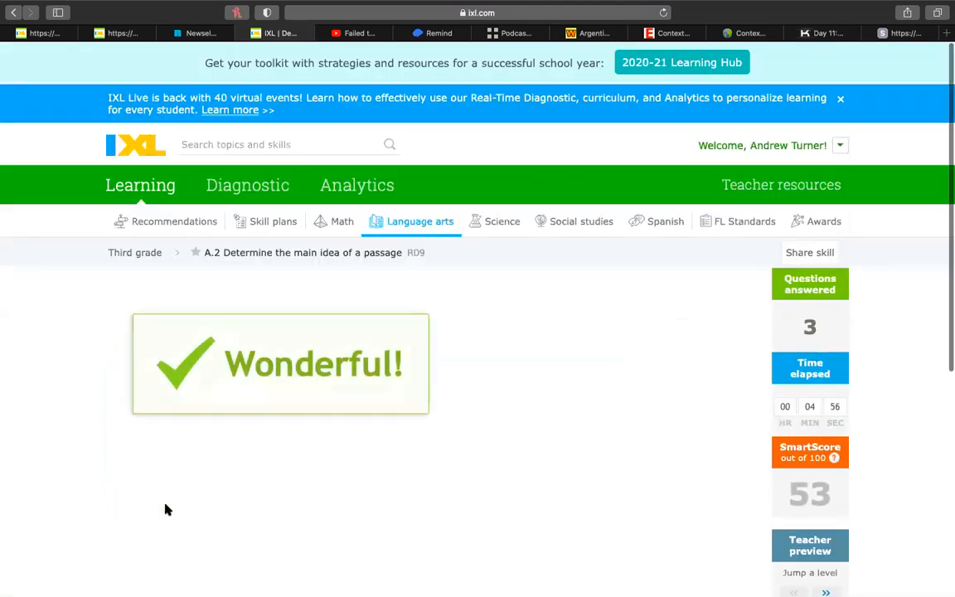
# Read the smartphones passage and submit 'can be used in both good and bad ways'
pyautogui.scroll(-3)
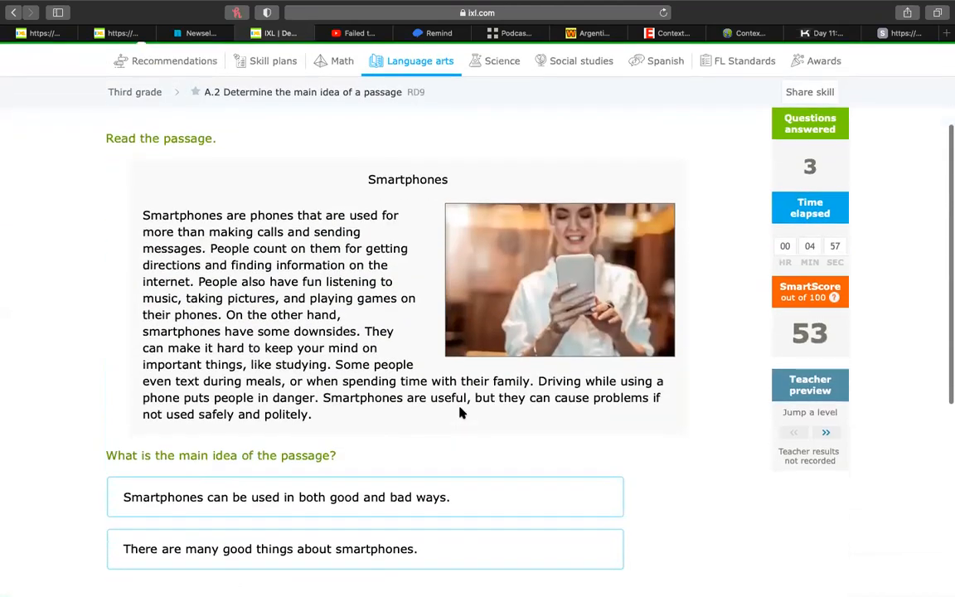
pyautogui.moveTo(556, 440)
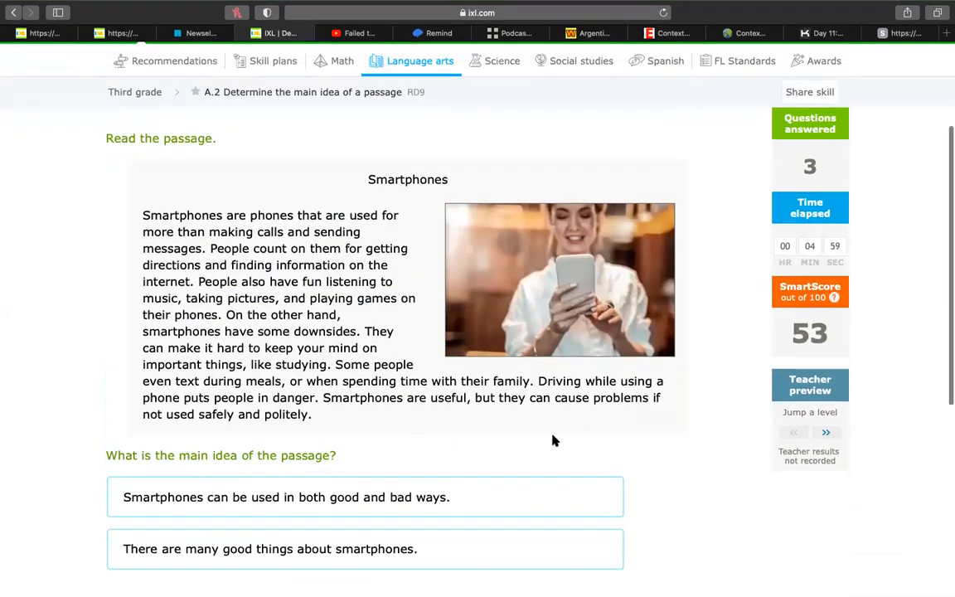
pyautogui.scroll(-3)
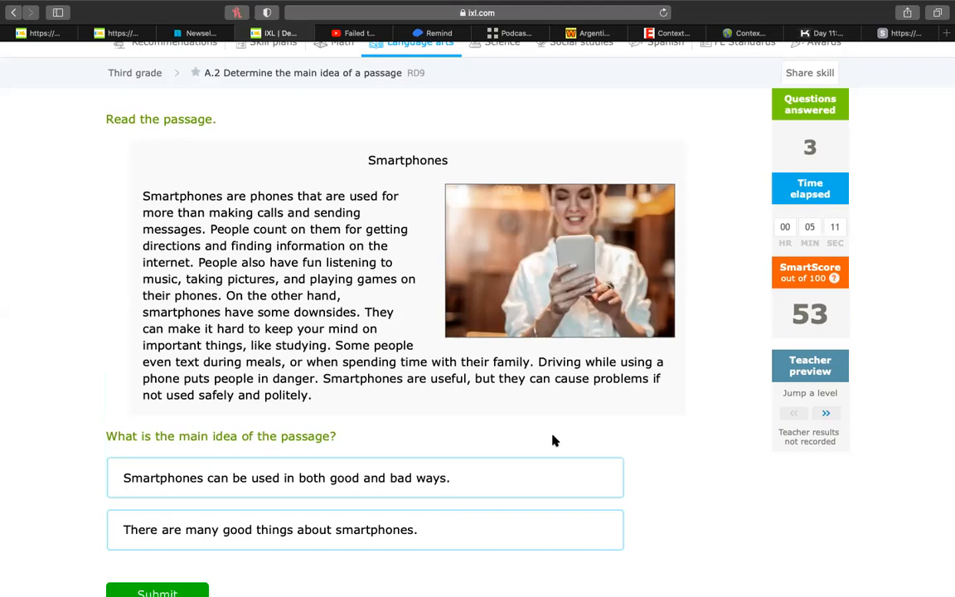
pyautogui.moveTo(246, 206)
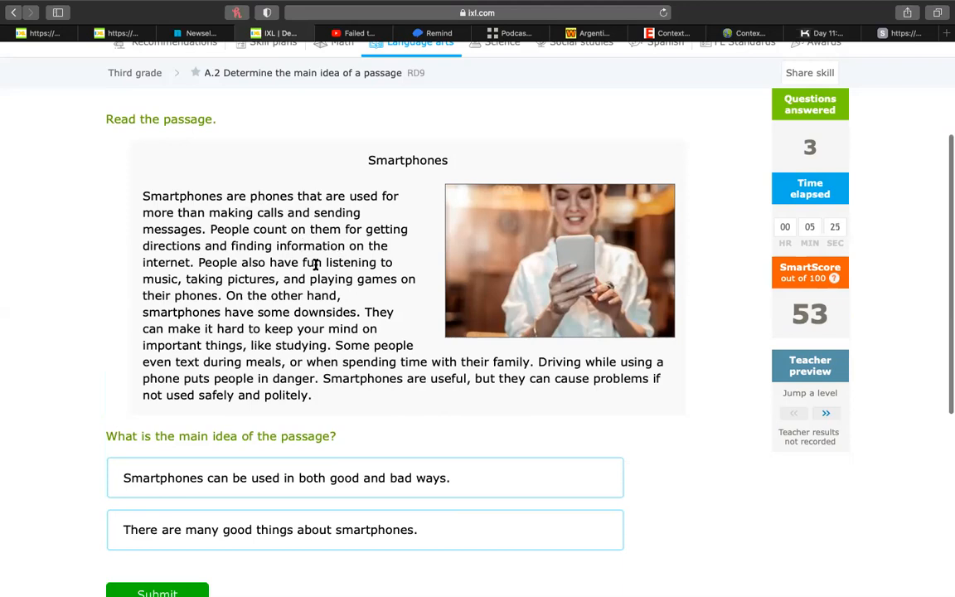
pyautogui.moveTo(203, 282)
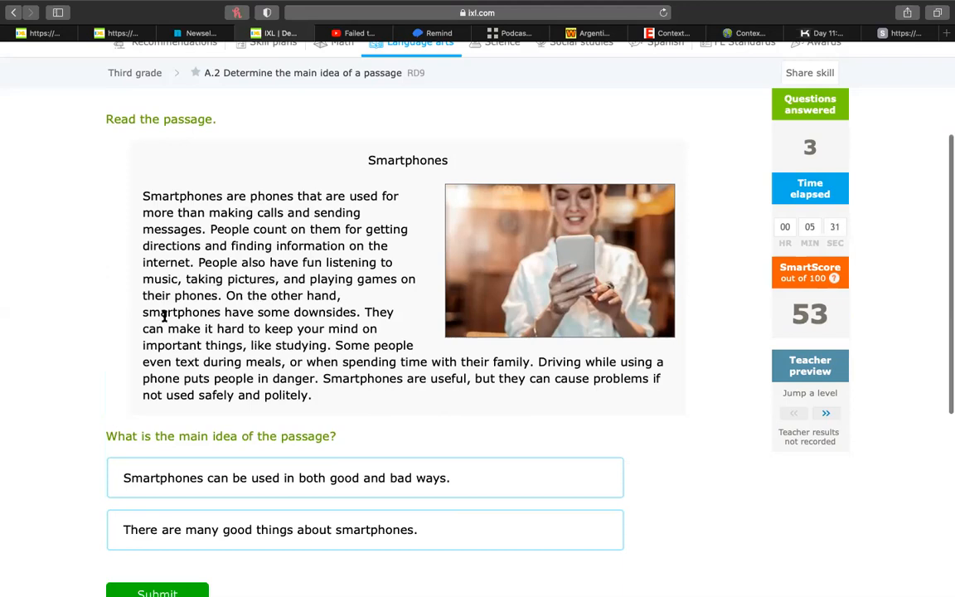
pyautogui.moveTo(262, 311)
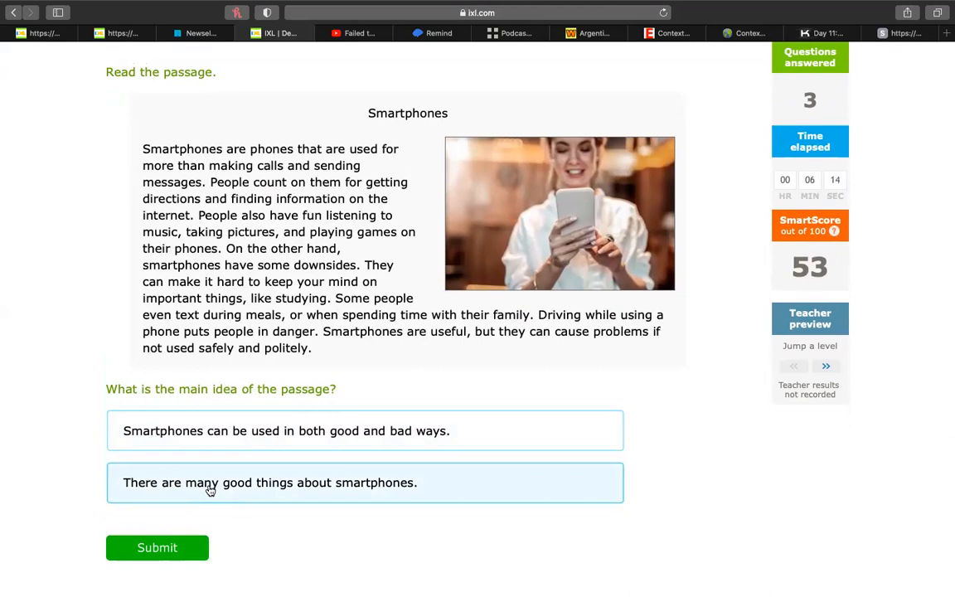
pyautogui.moveTo(226, 244)
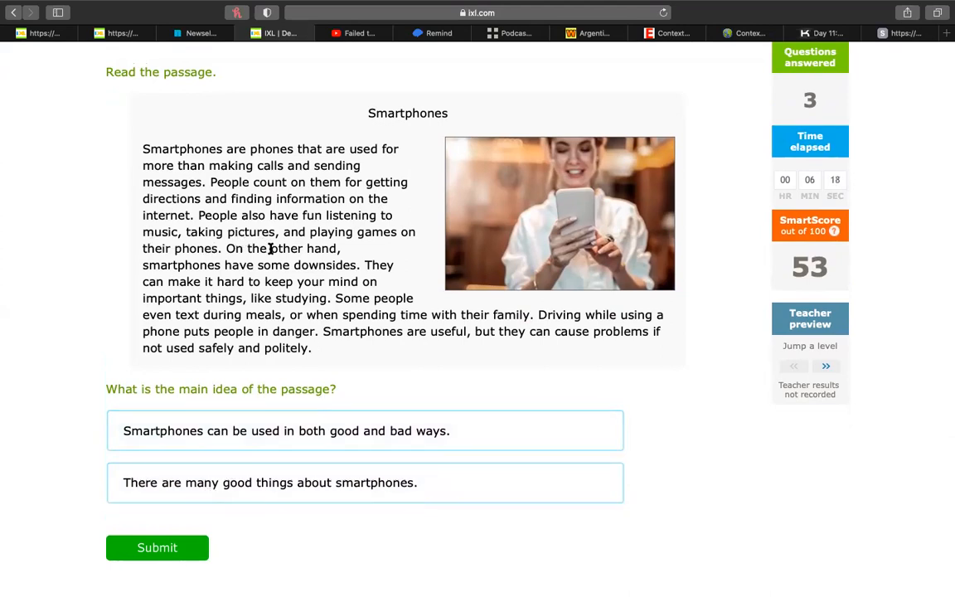
pyautogui.click(340, 430)
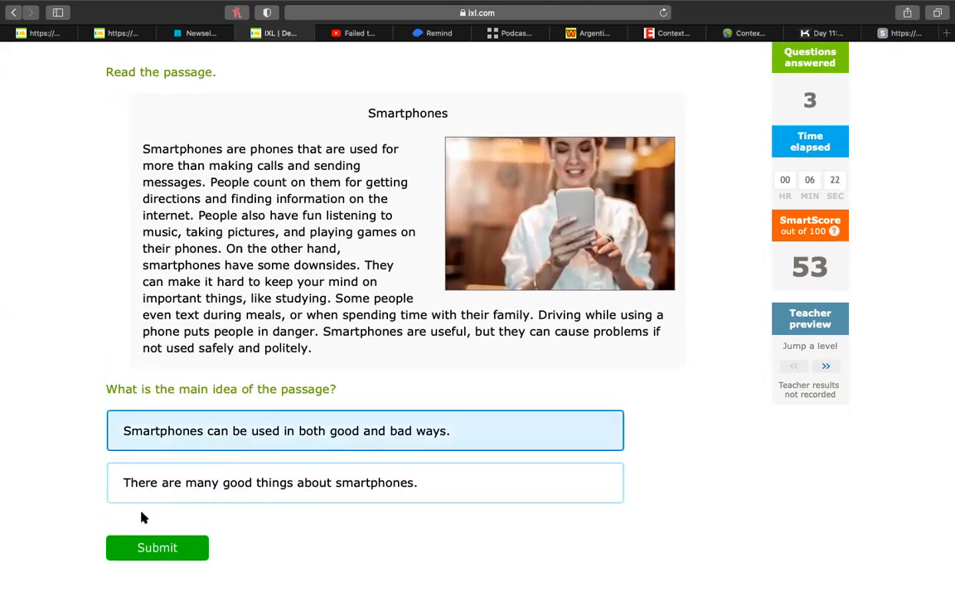
pyautogui.click(156, 547)
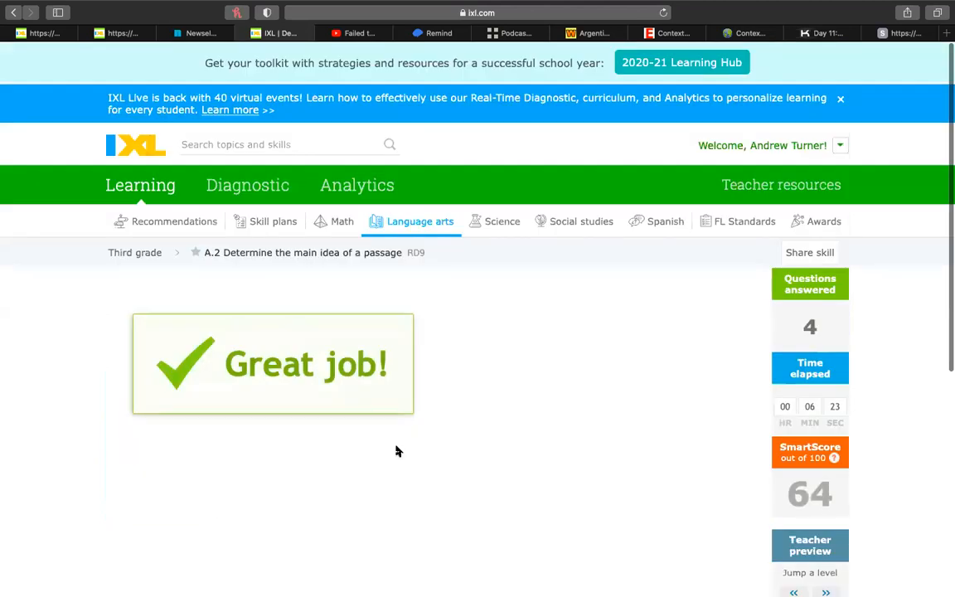
# Browse Language arts to all 132 Twelfth grade skills and open 'Determine the main idea of a passage'
pyautogui.scroll(-3)
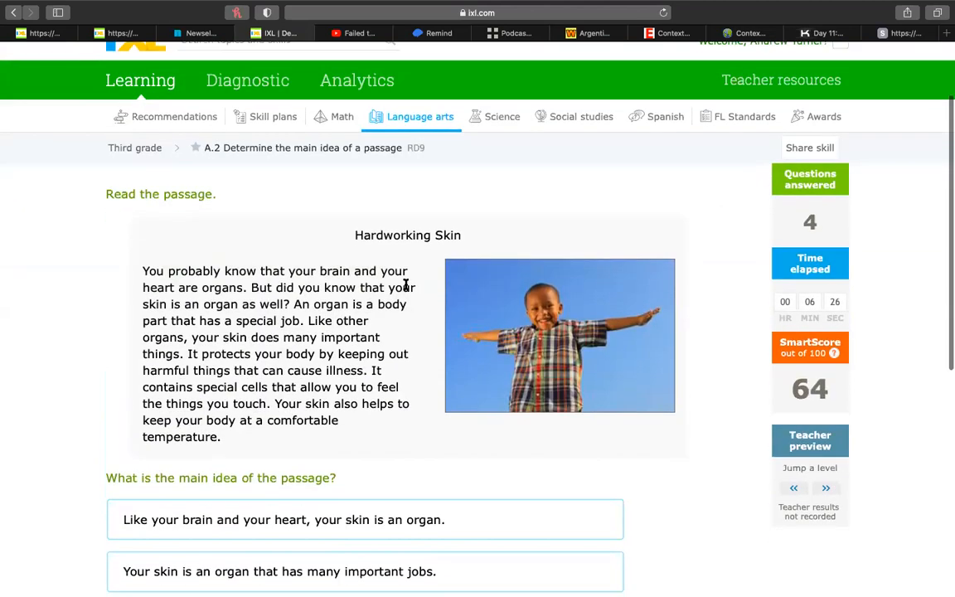
pyautogui.moveTo(229, 129)
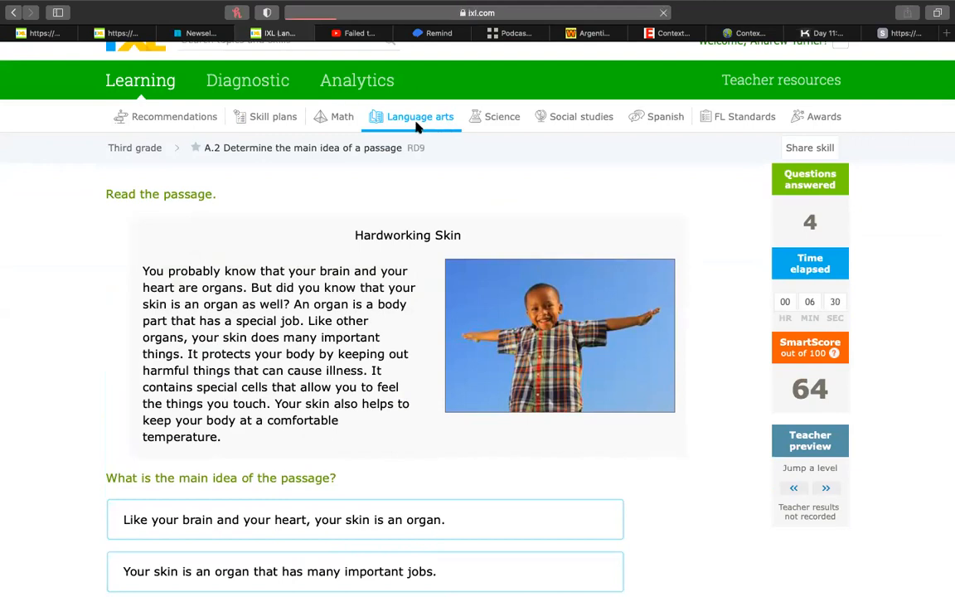
pyautogui.click(420, 116)
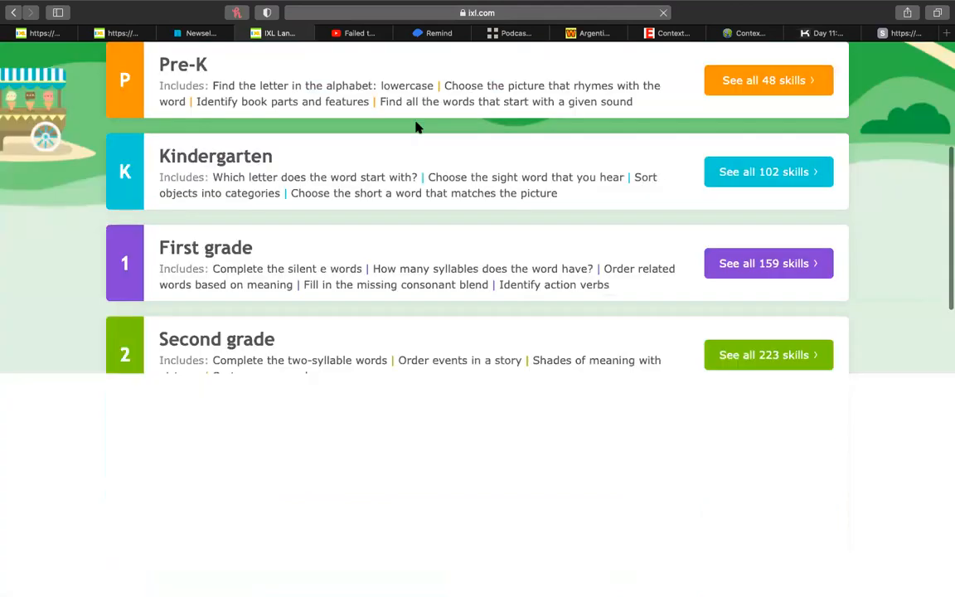
pyautogui.scroll(3)
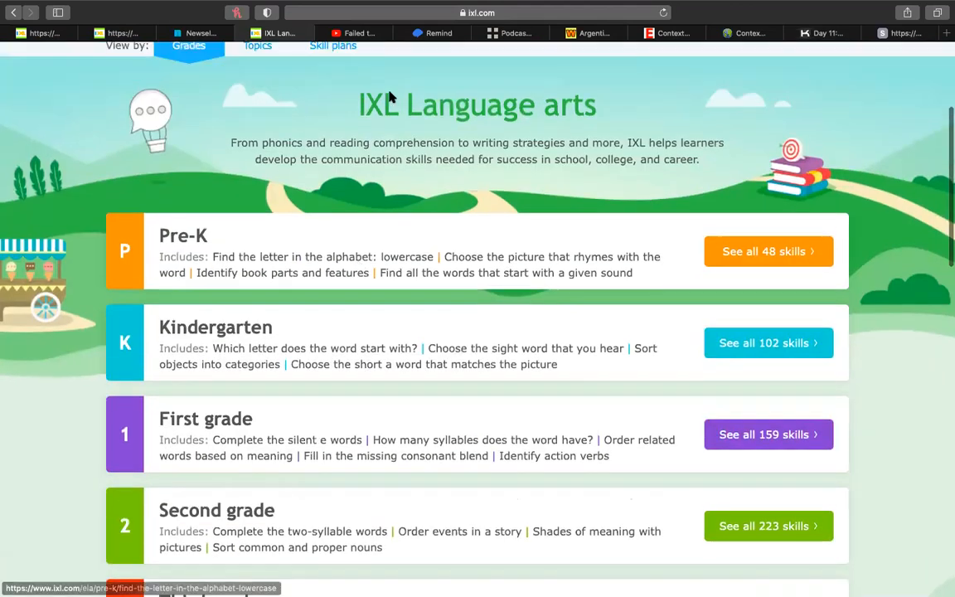
pyautogui.scroll(-3)
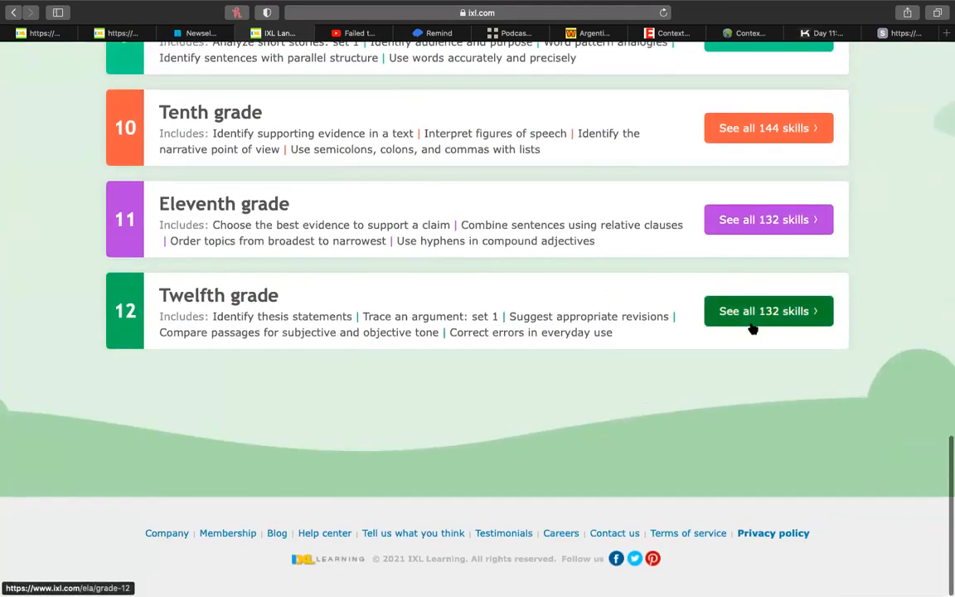
pyautogui.click(768, 310)
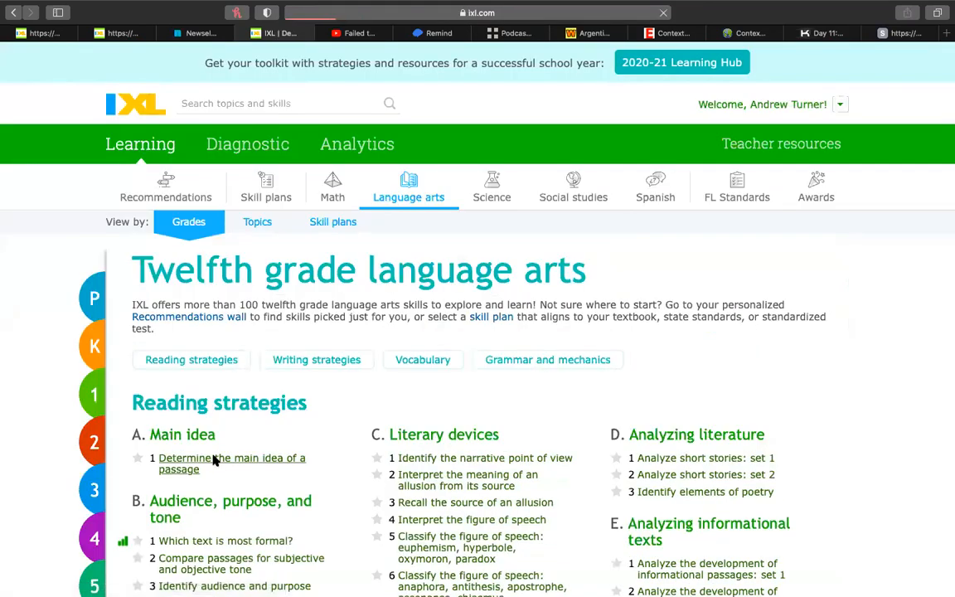
pyautogui.click(232, 458)
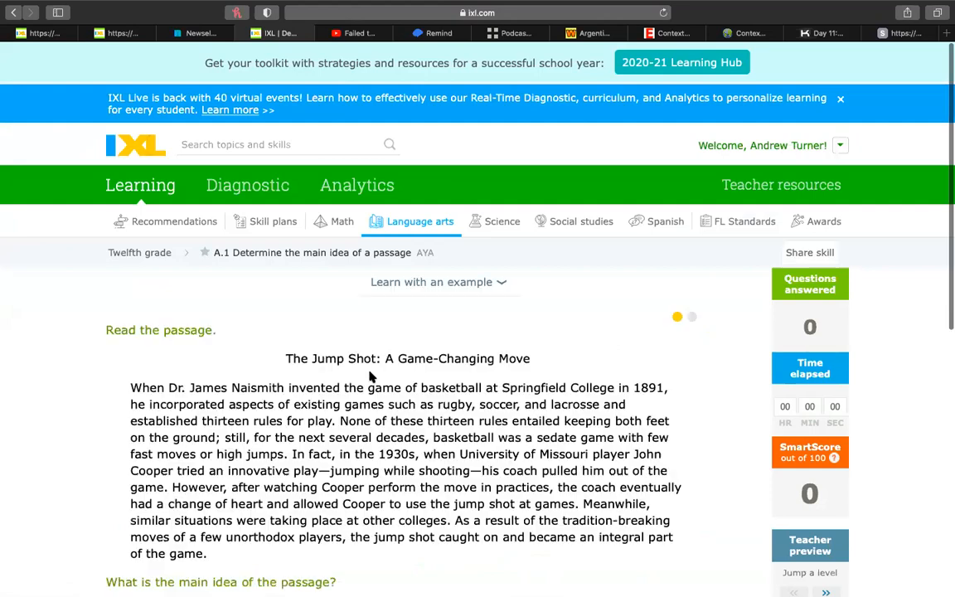
# Scroll through The Jump Shot: A Game-Changing Move passage to reveal both answer choices
pyautogui.scroll(-3)
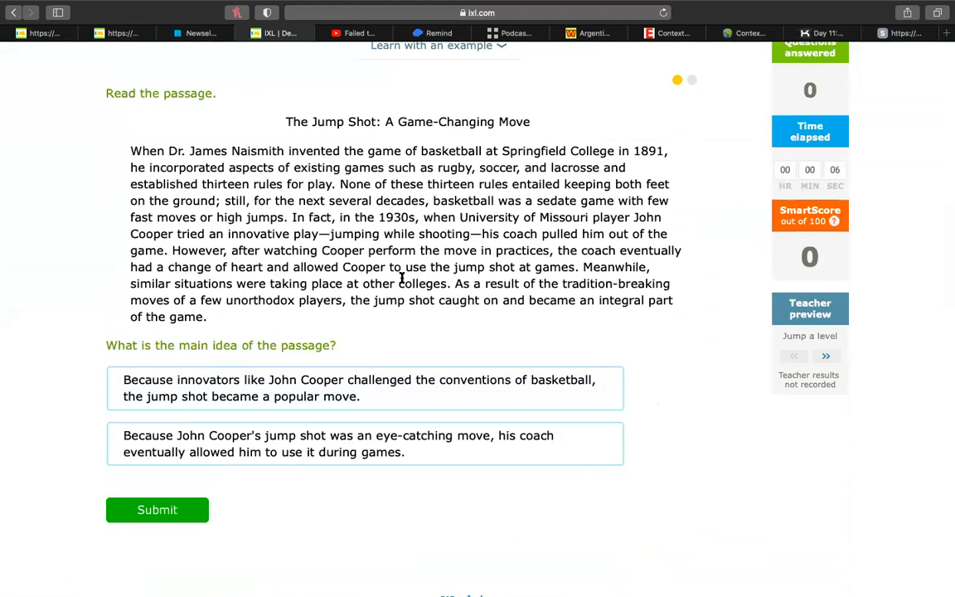
pyautogui.scroll(3)
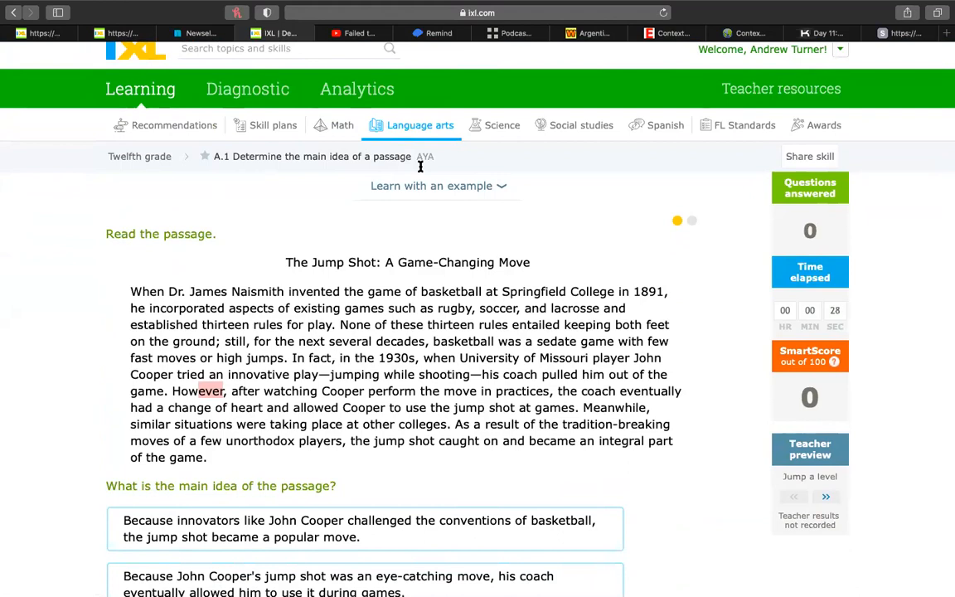
pyautogui.moveTo(410, 125)
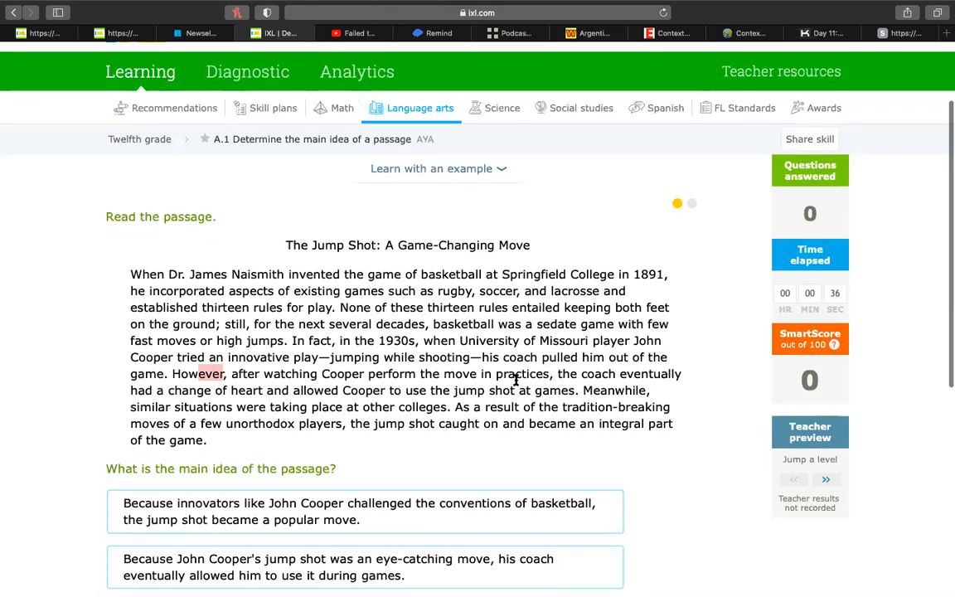
pyautogui.scroll(-3)
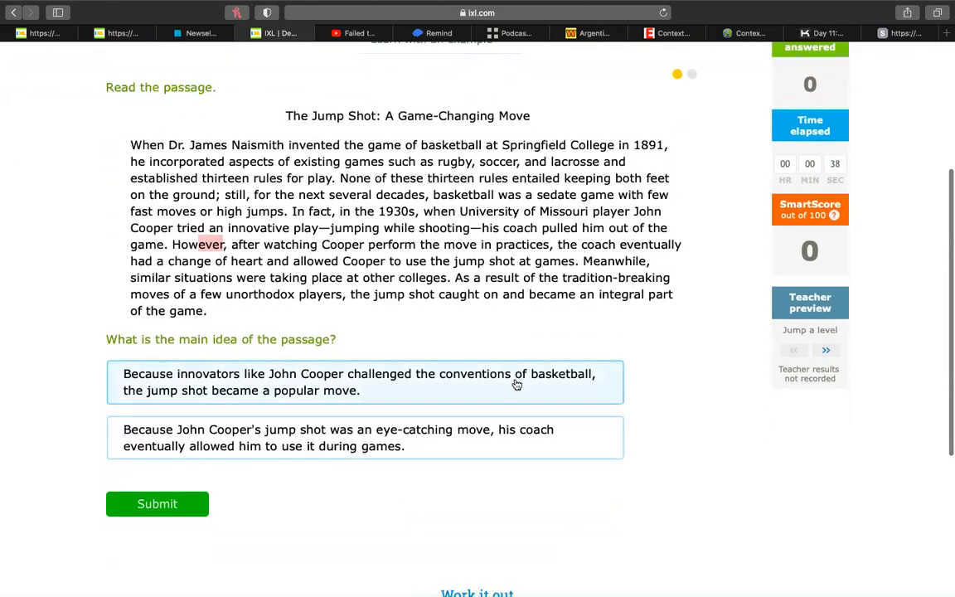
pyautogui.scroll(3)
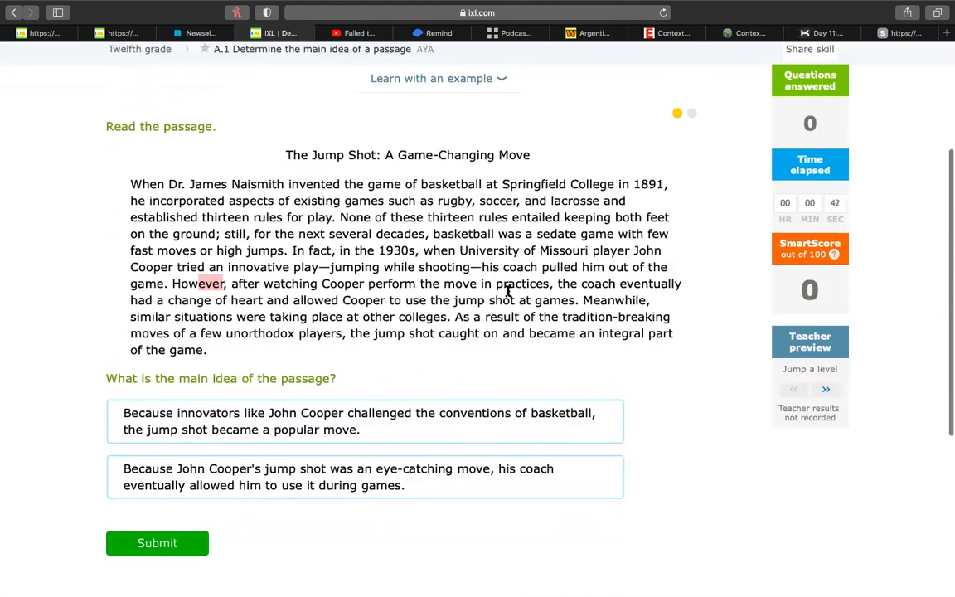
pyautogui.scroll(-3)
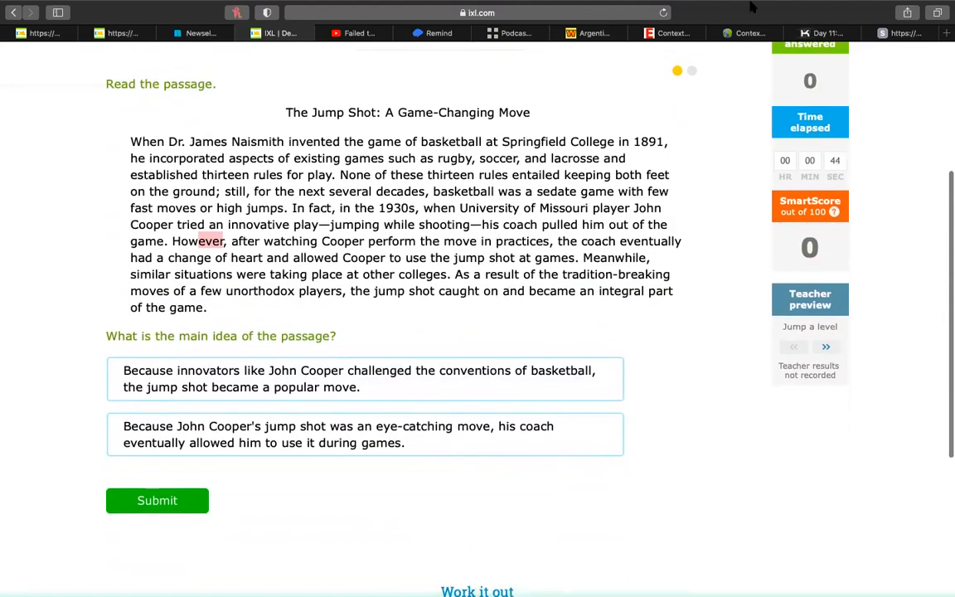